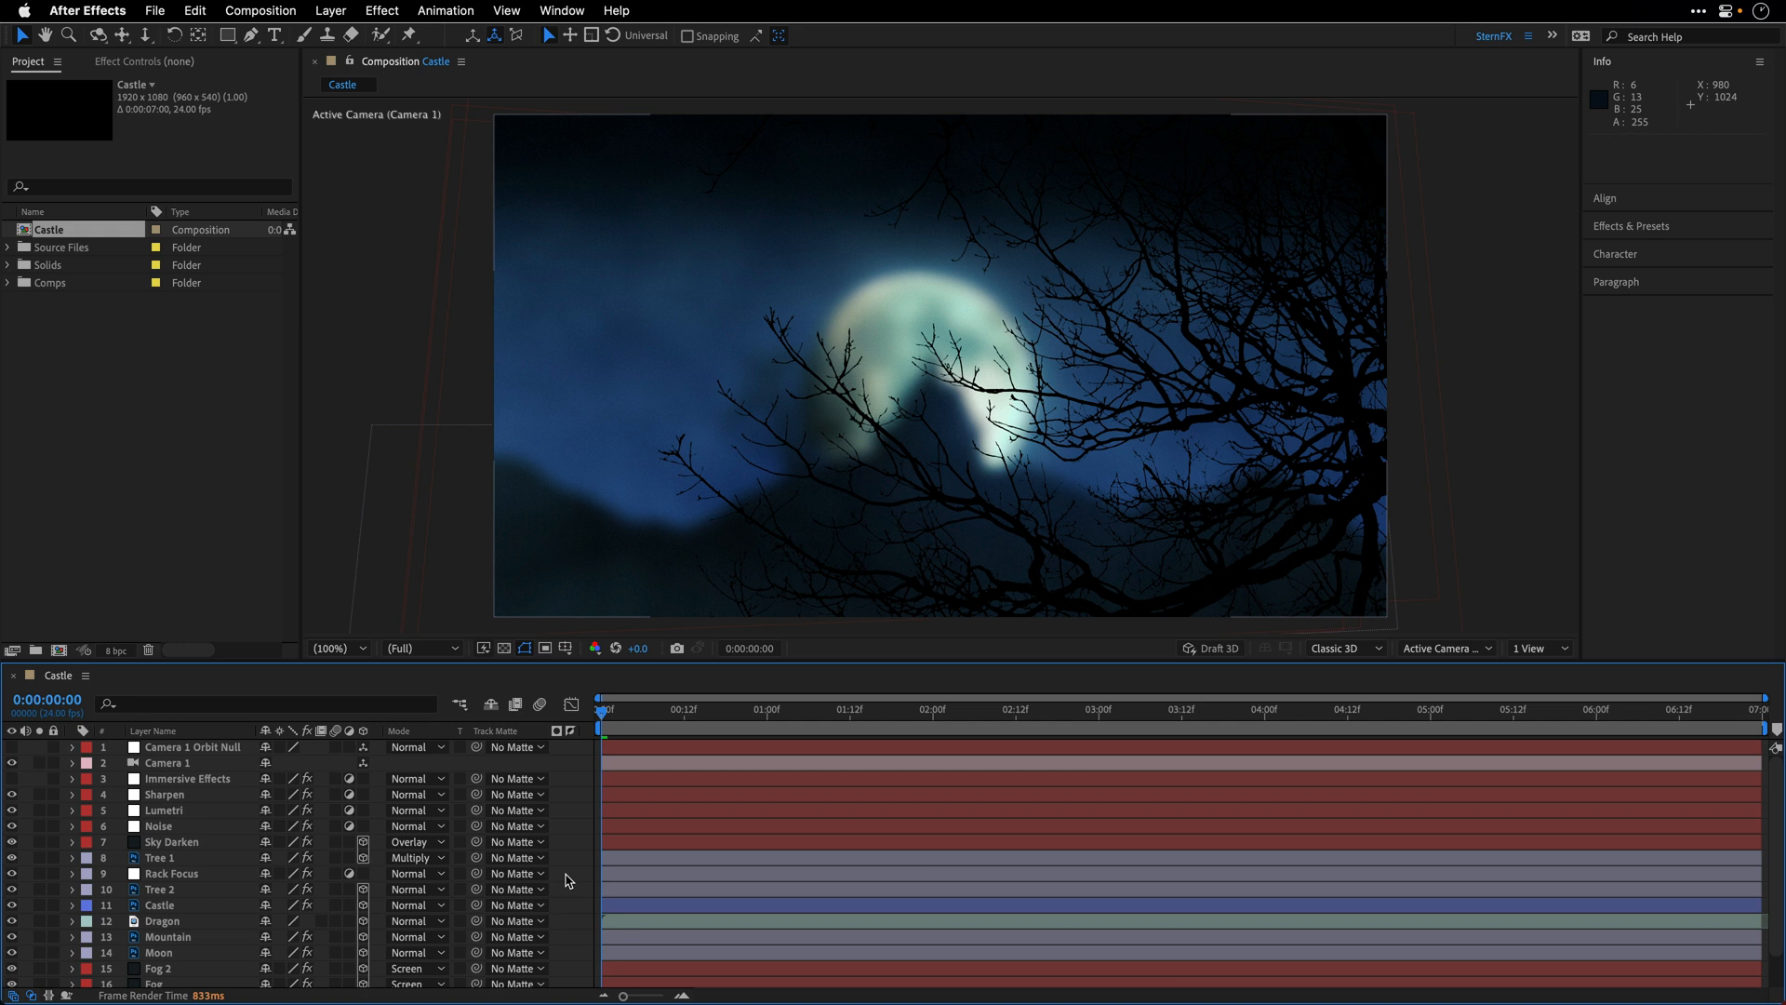
Open the Composition menu to reach Add to Render Queue
{"action": "left_click", "coordinate": [259, 10]}
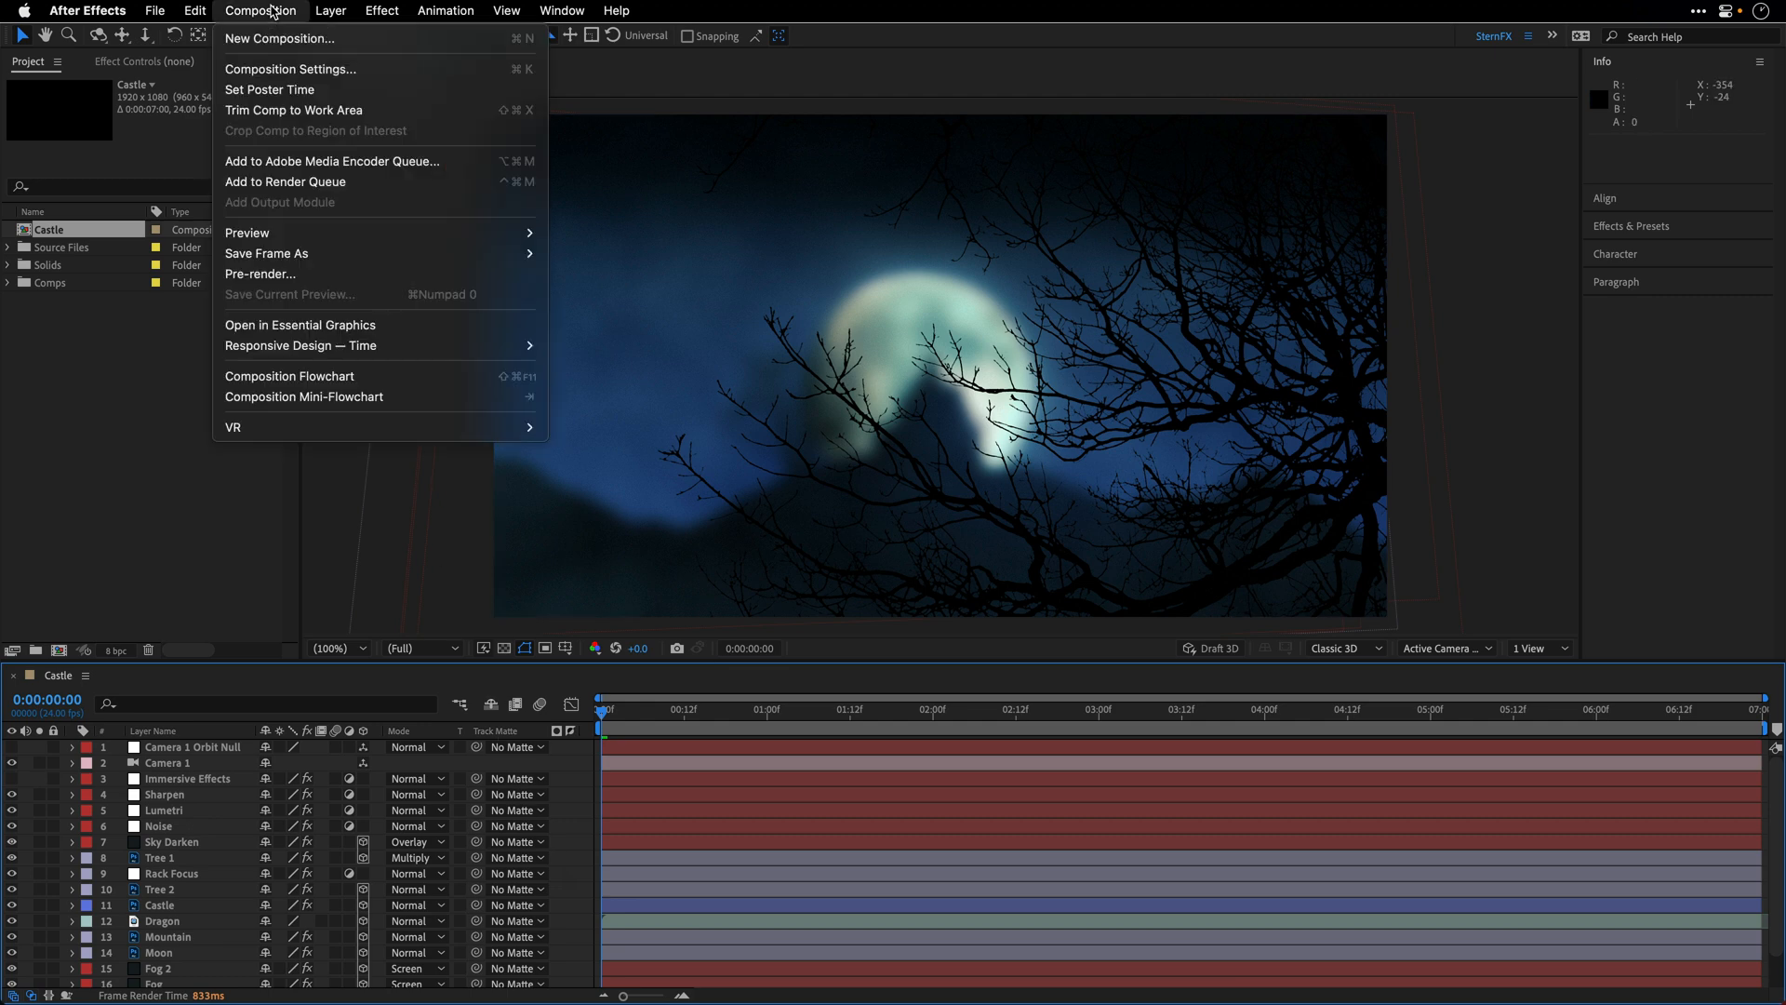
{"action": "mouse_move", "coordinate": [281, 144]}
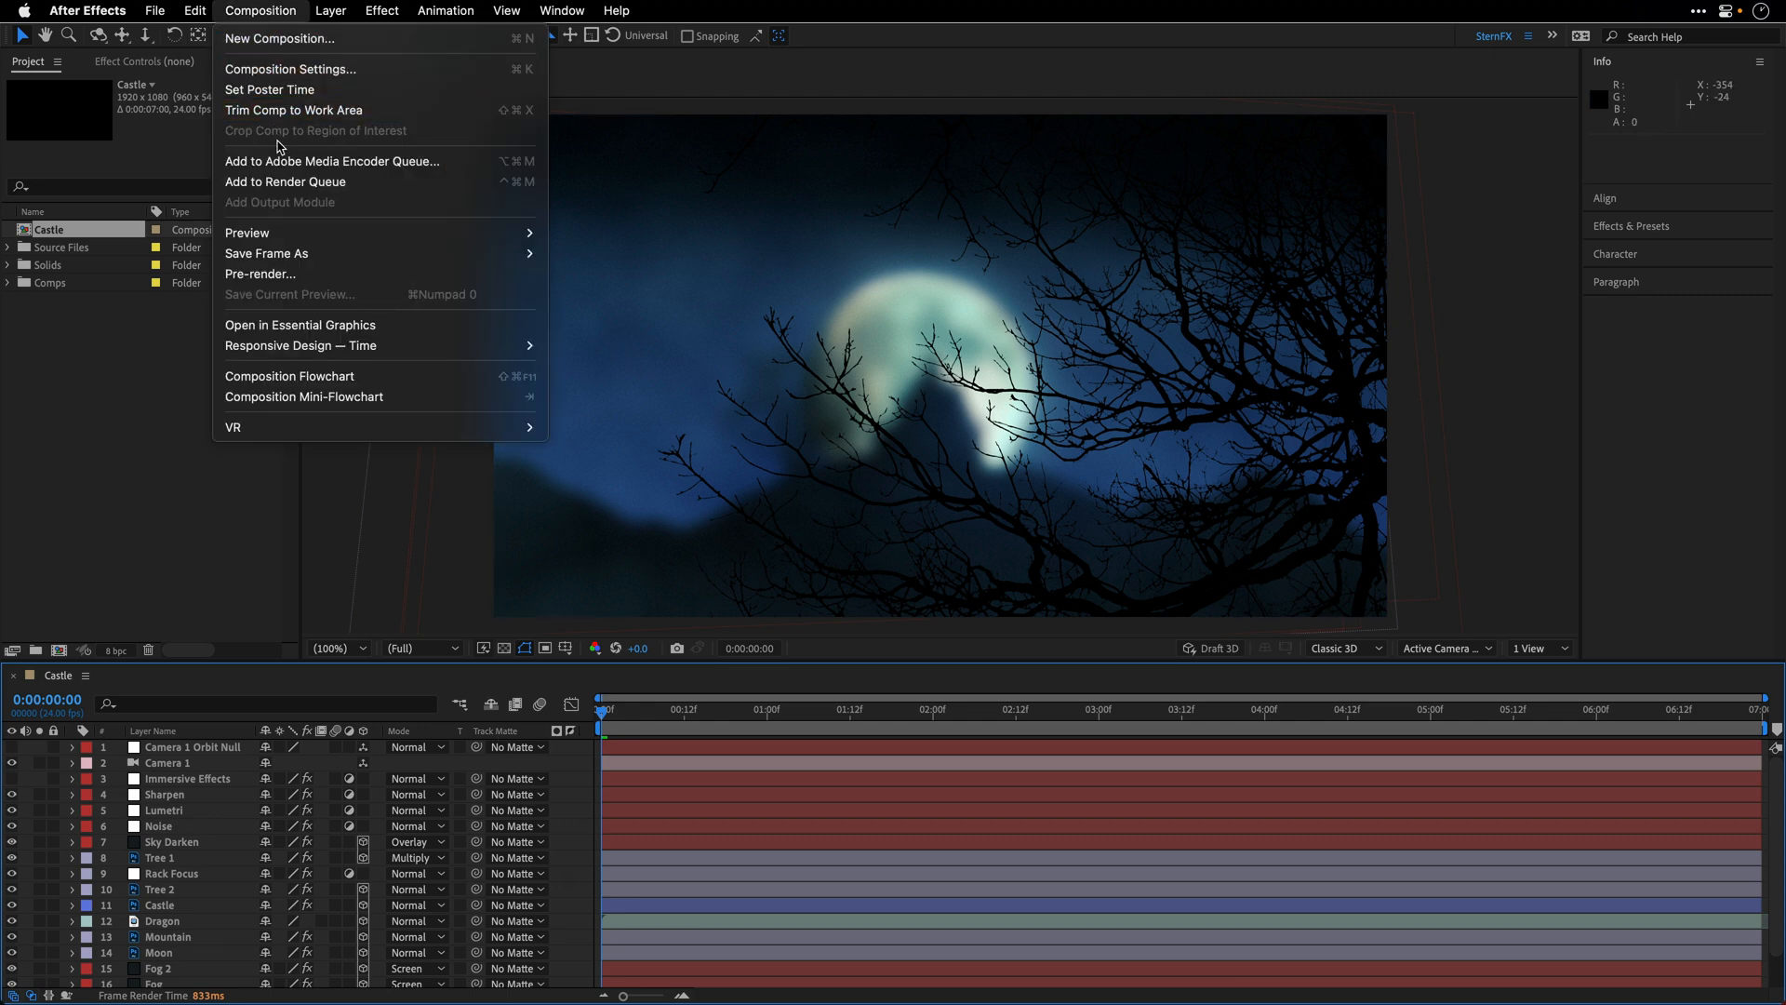
Add Castle to the render queue with output saved as Castle.mp4 on the Desktop
{"action": "left_click", "coordinate": [285, 182]}
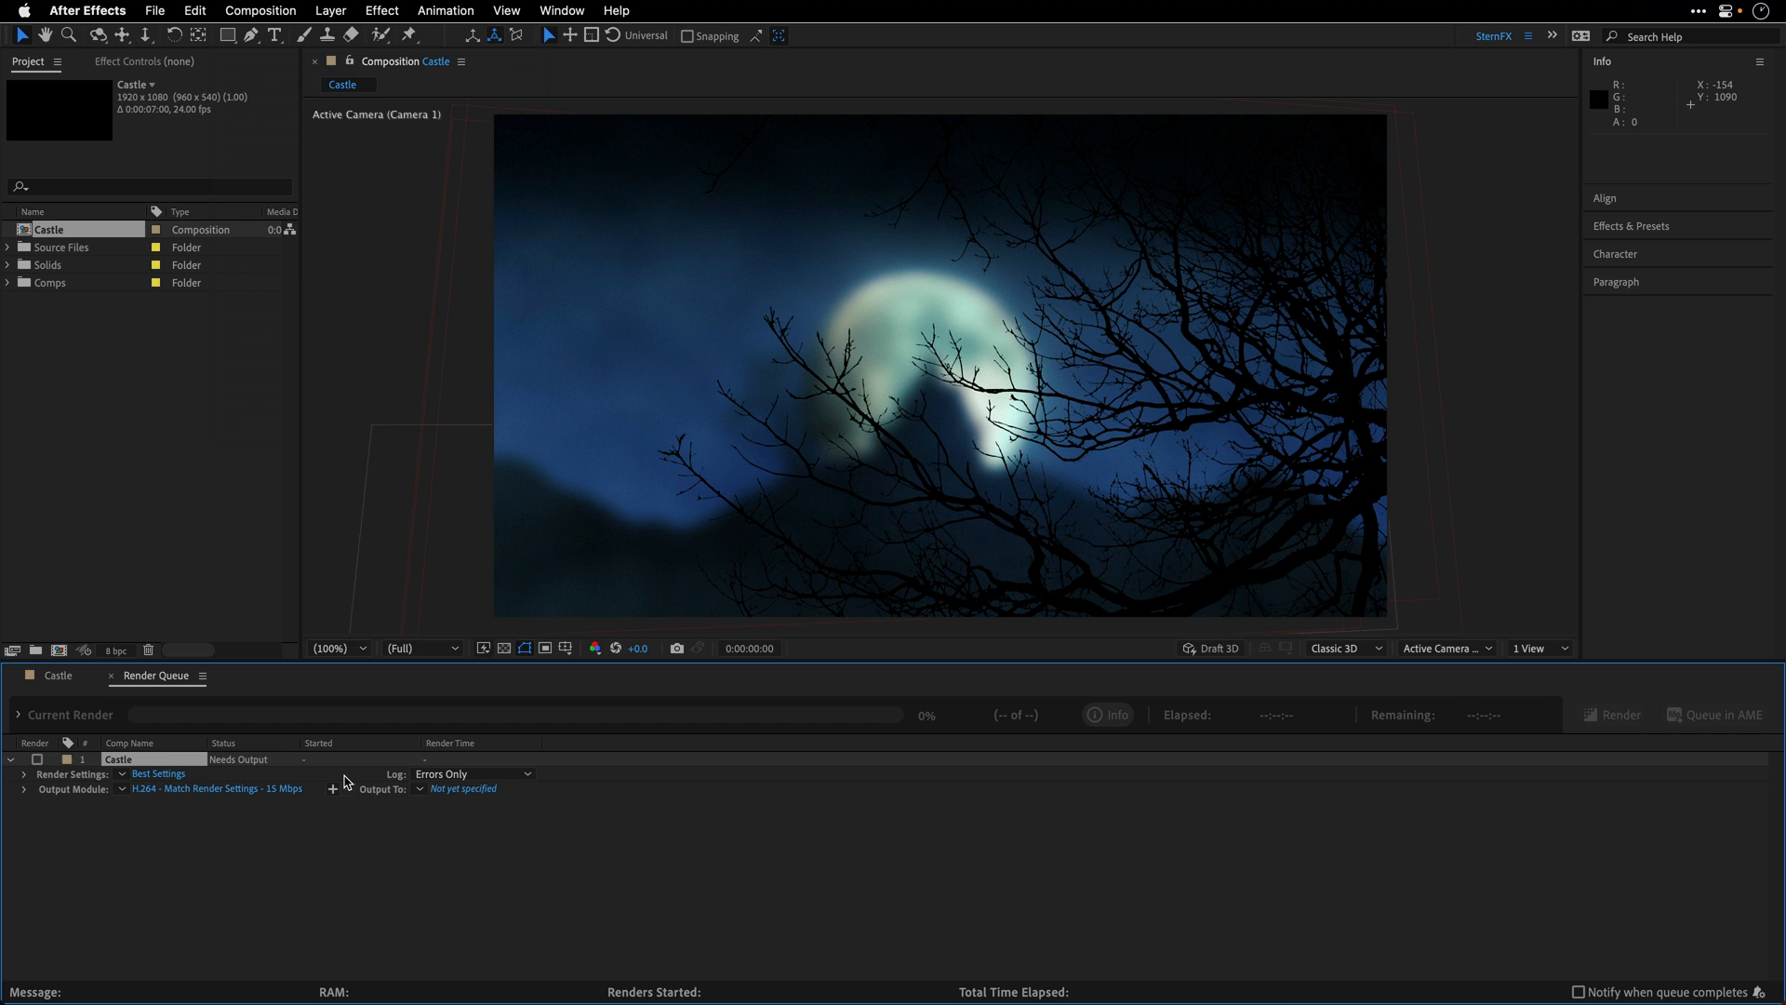
{"action": "mouse_move", "coordinate": [149, 814]}
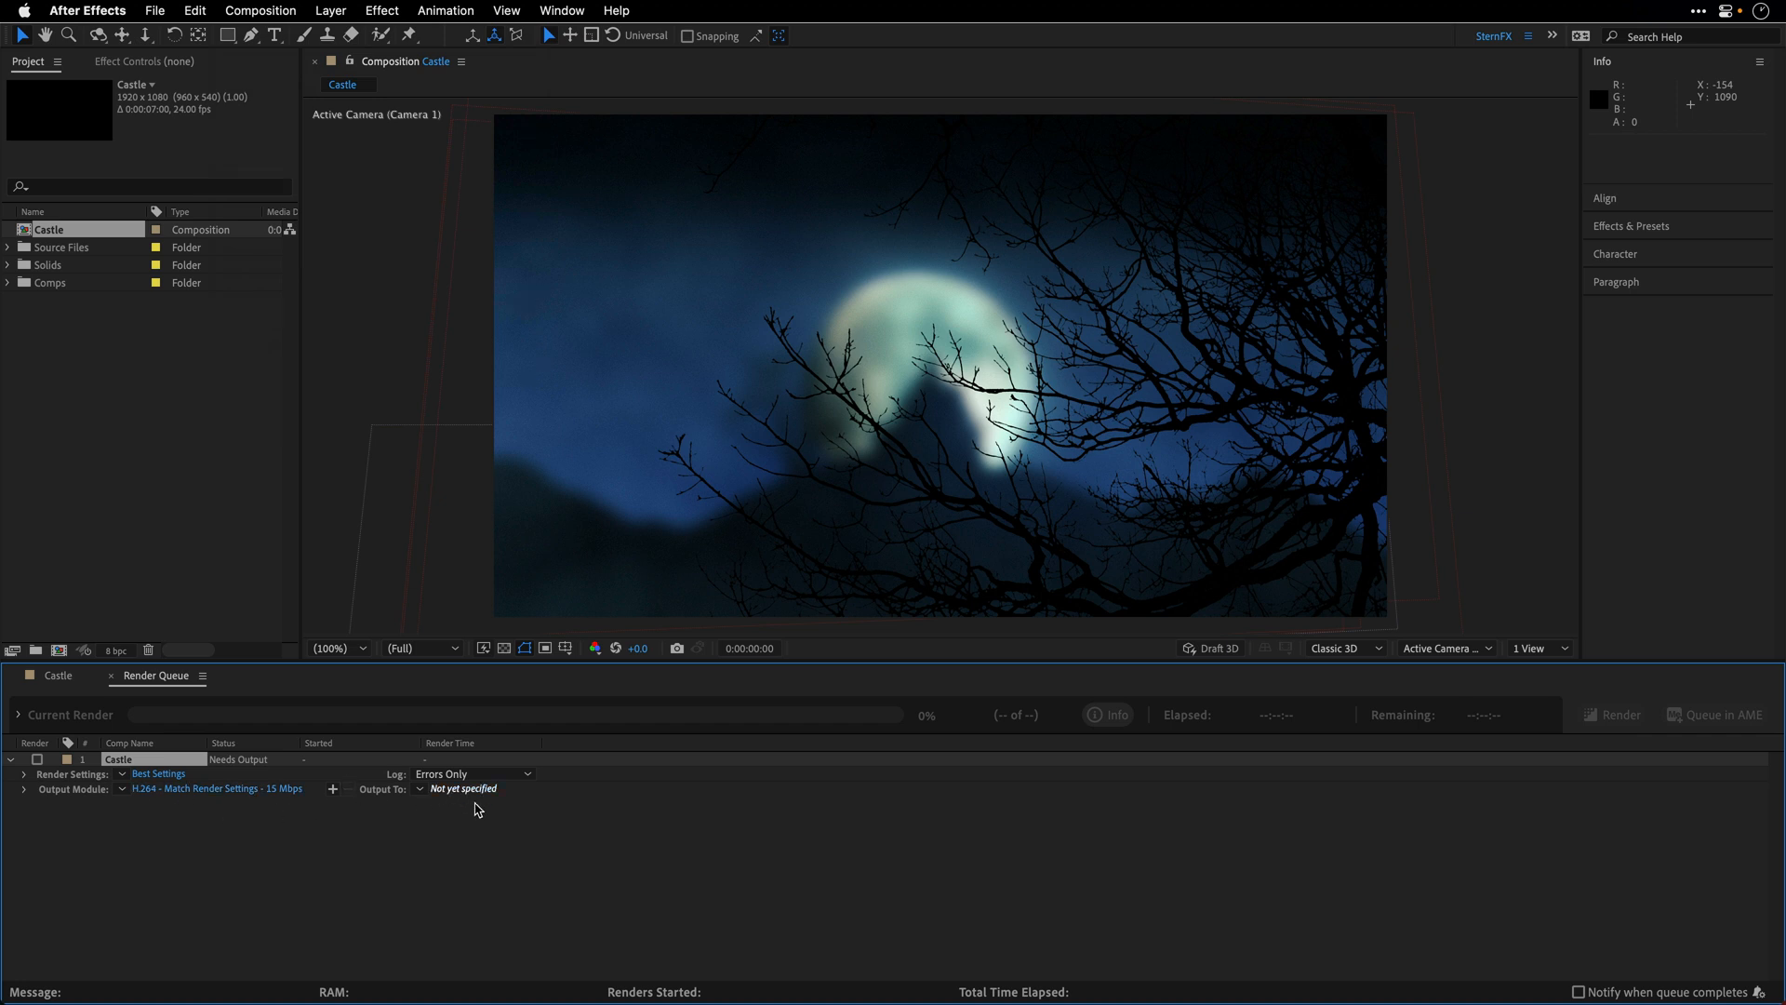
{"action": "left_click", "coordinate": [462, 788]}
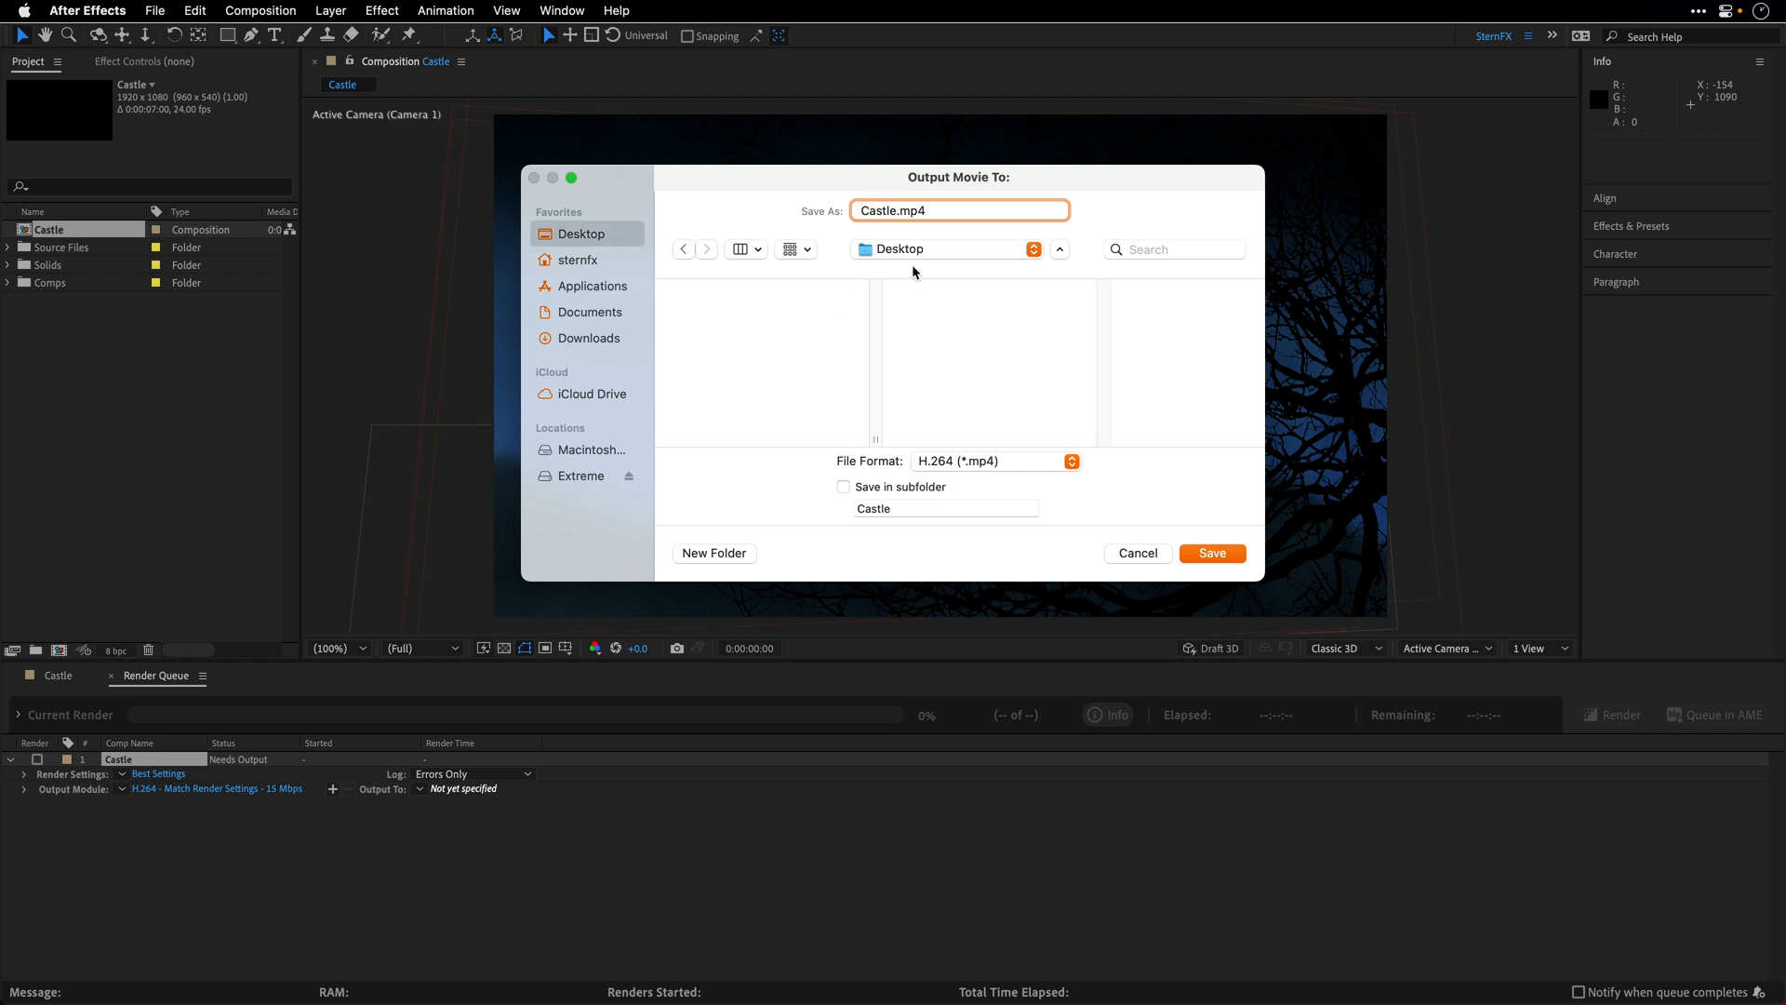
{"action": "left_click", "coordinate": [1213, 553]}
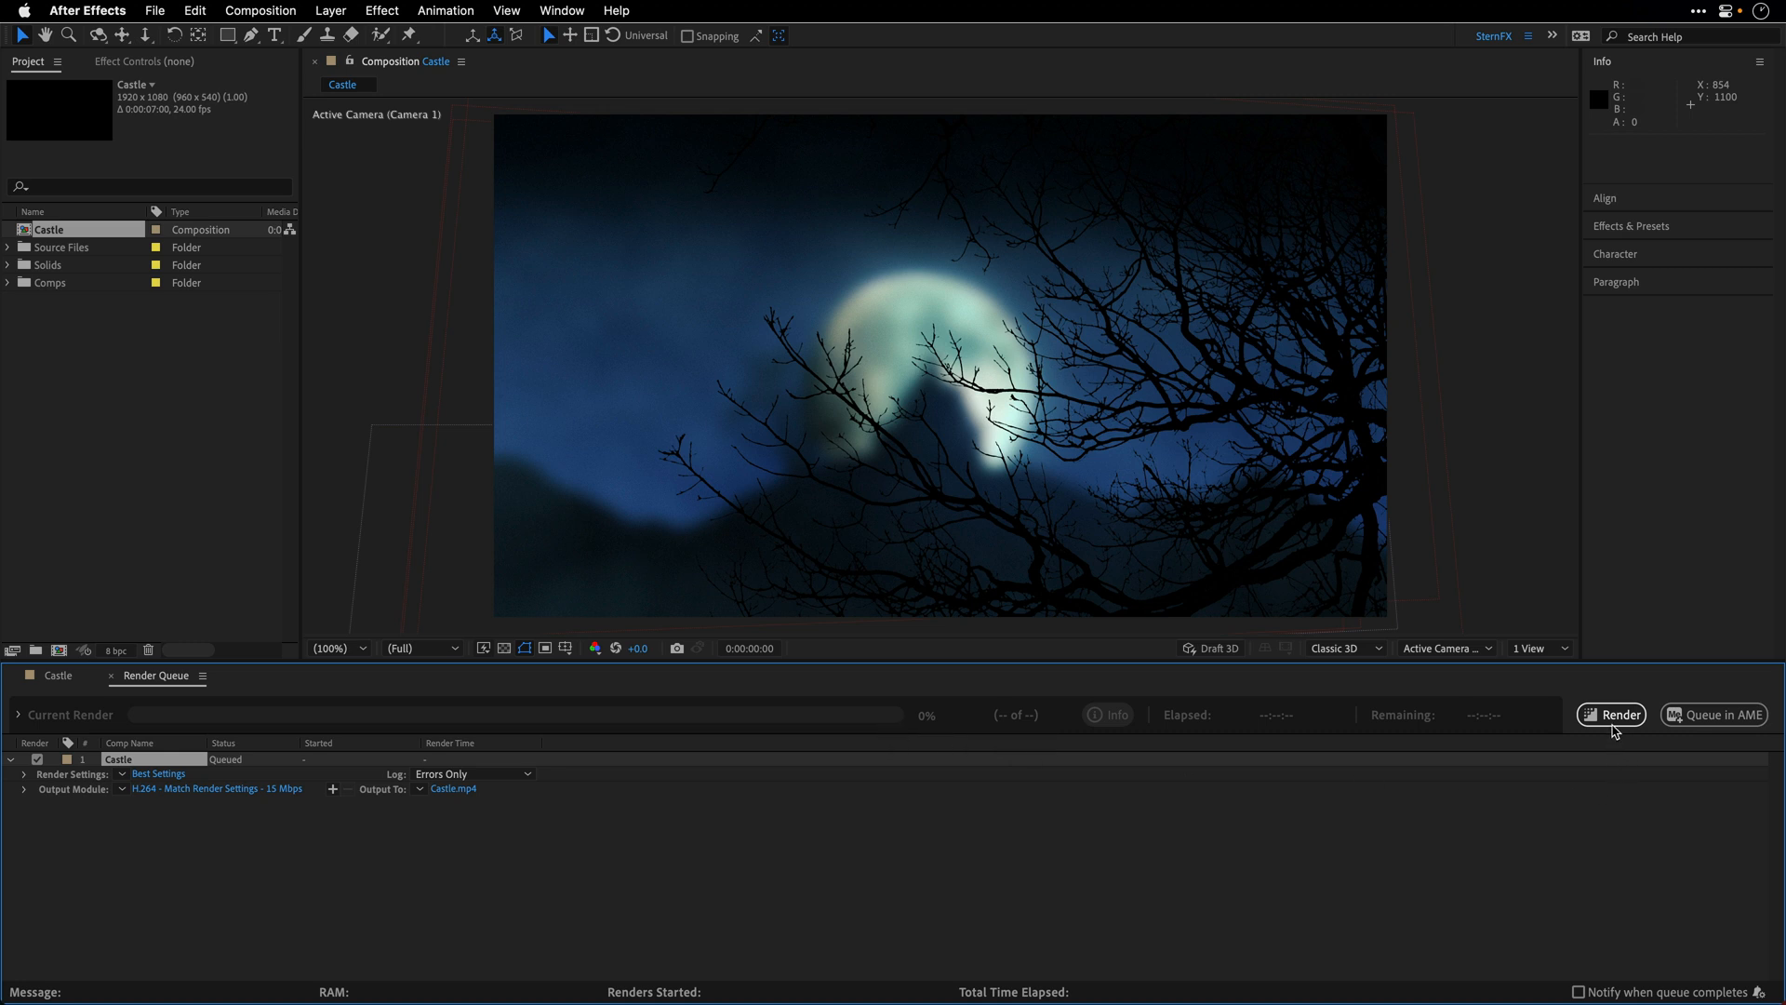
Render the queued Castle composition to Castle.mp4, finishing in 20 seconds
{"action": "left_click", "coordinate": [1613, 714]}
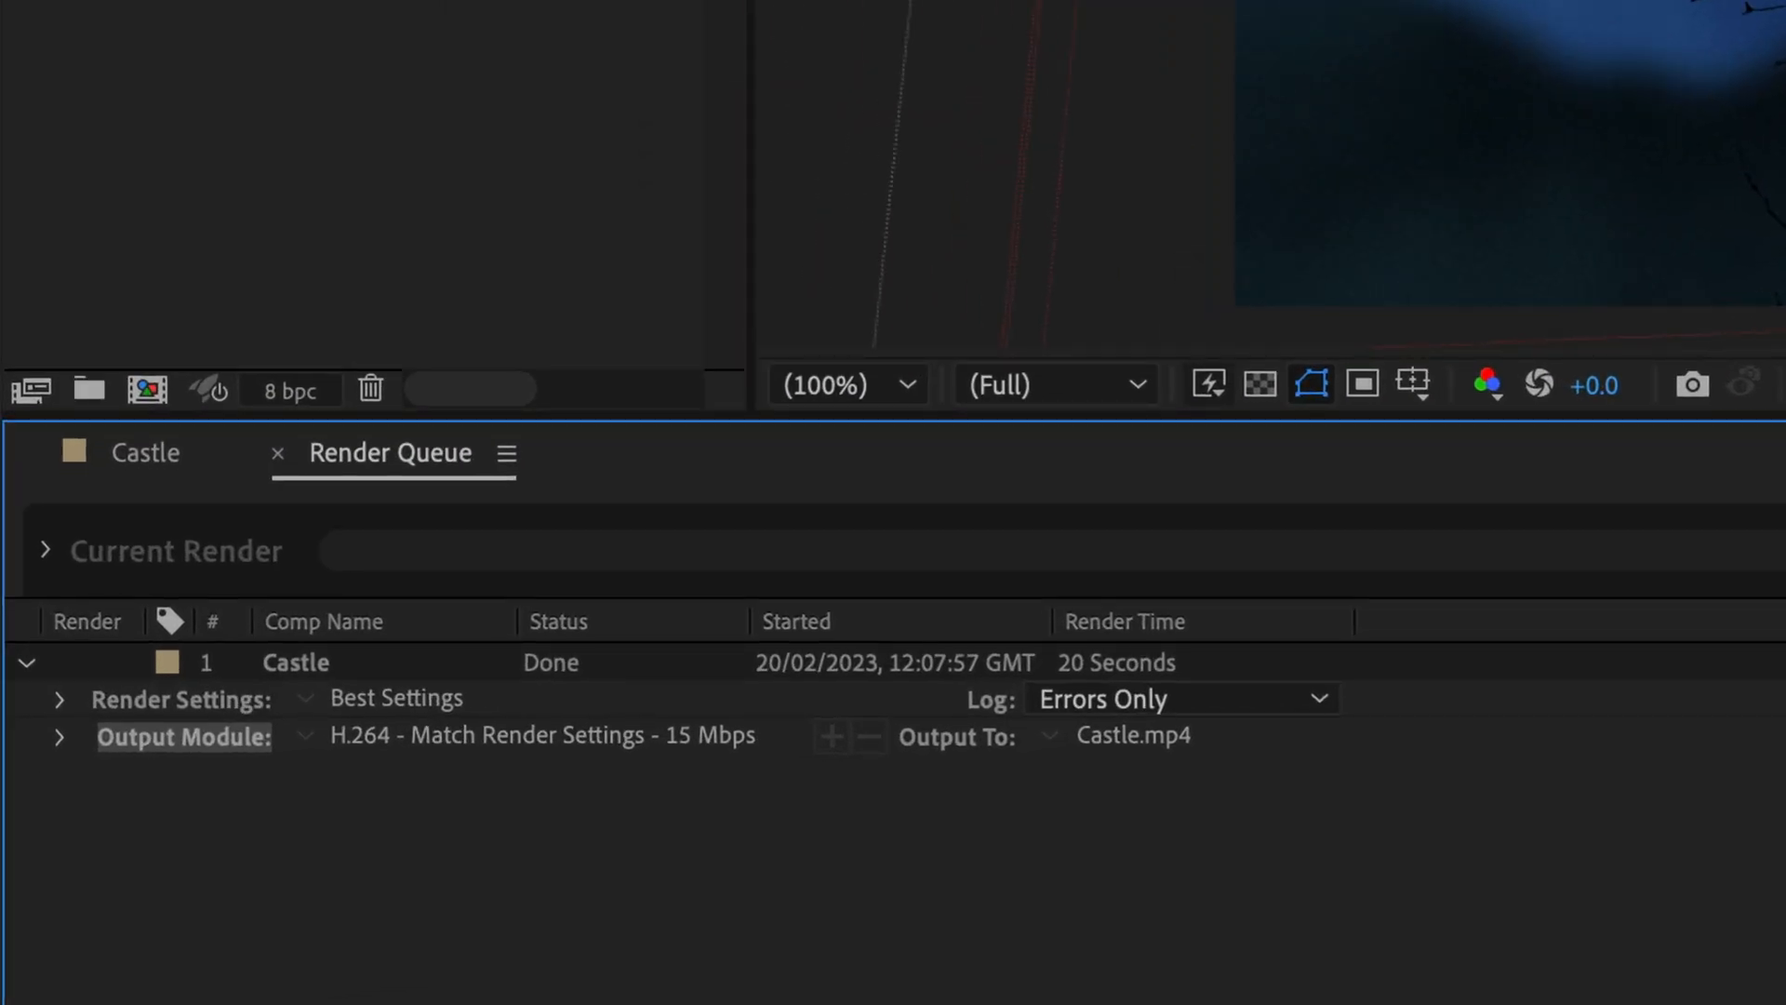
{"action": "mouse_move", "coordinate": [1163, 685]}
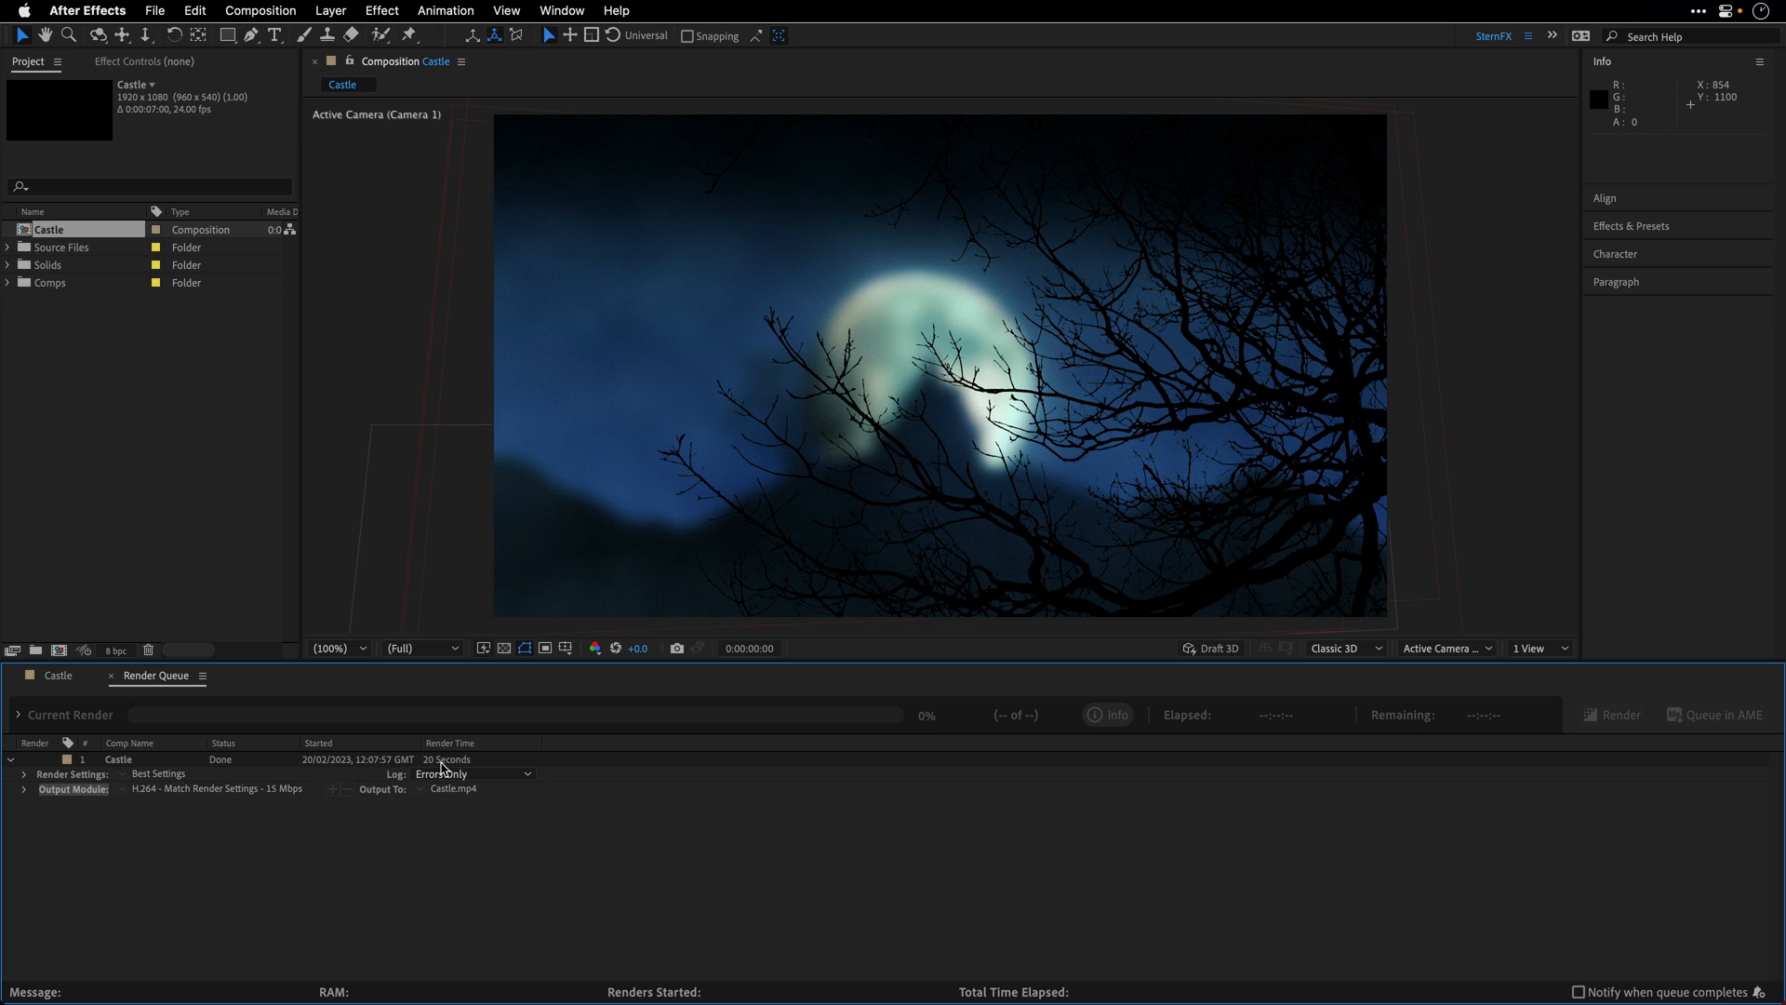
{"action": "mouse_move", "coordinate": [410, 734]}
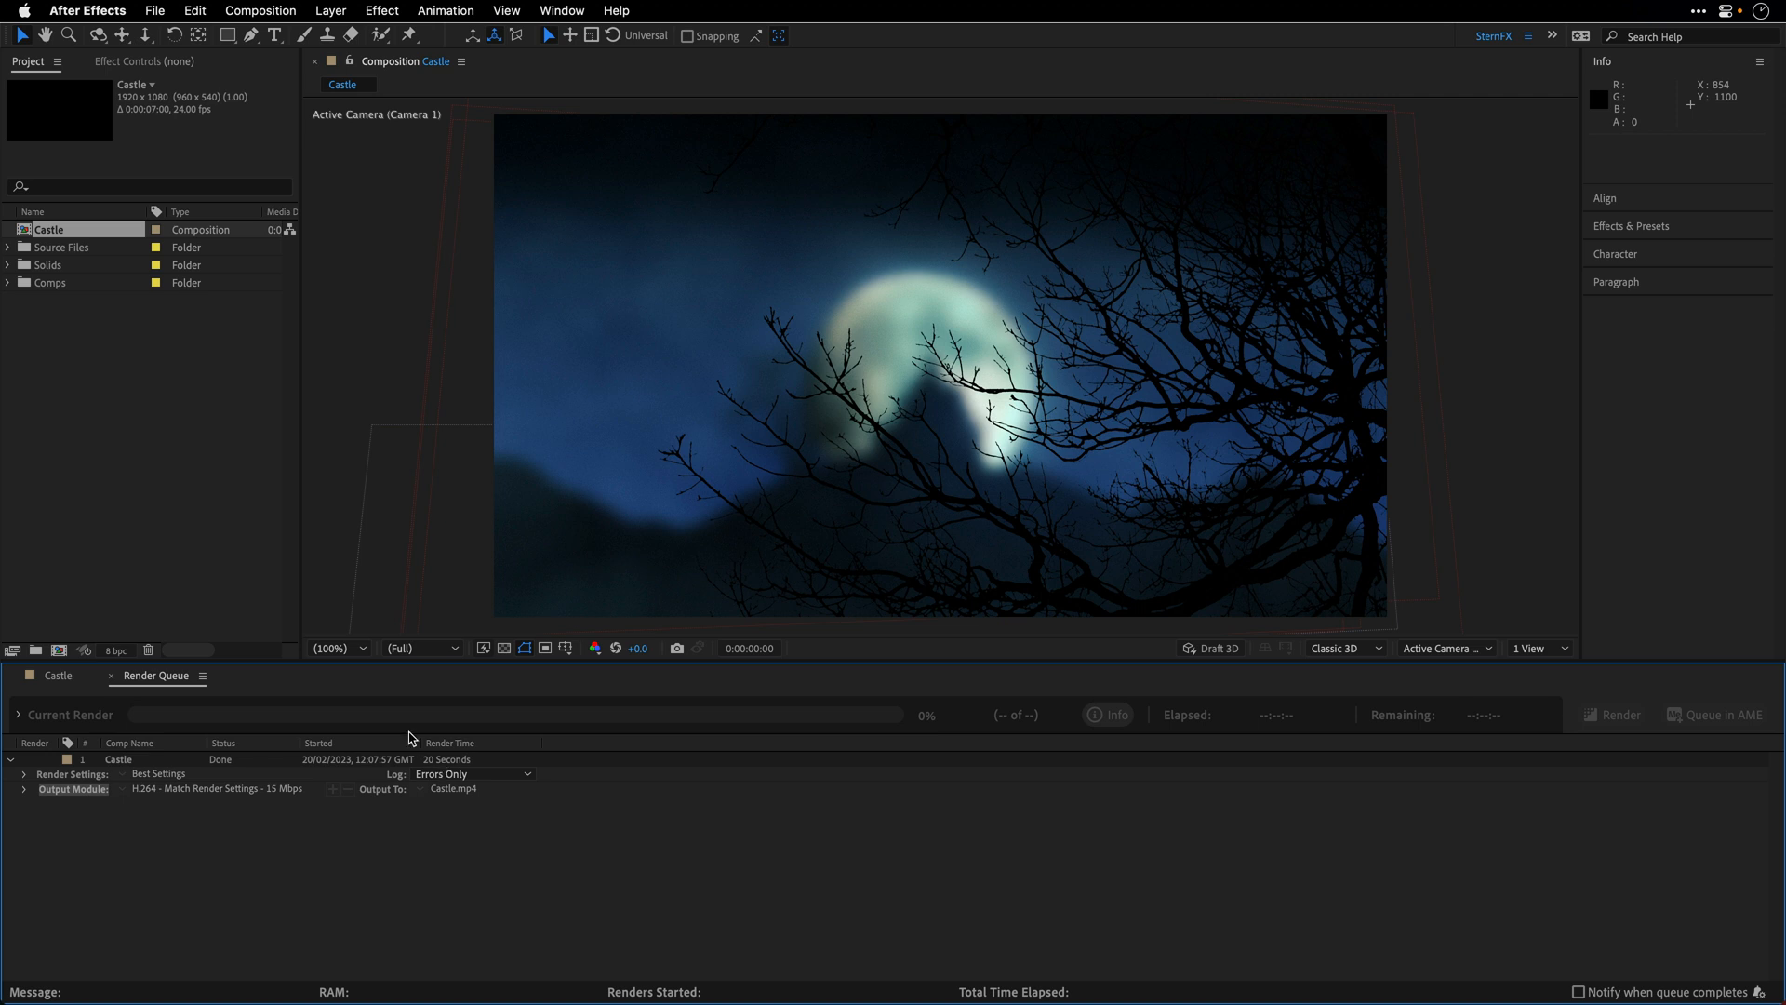
Change the project renderer from Mercury Software Only to Mercury GPU Acceleration (Metal)
{"action": "left_click", "coordinate": [167, 10]}
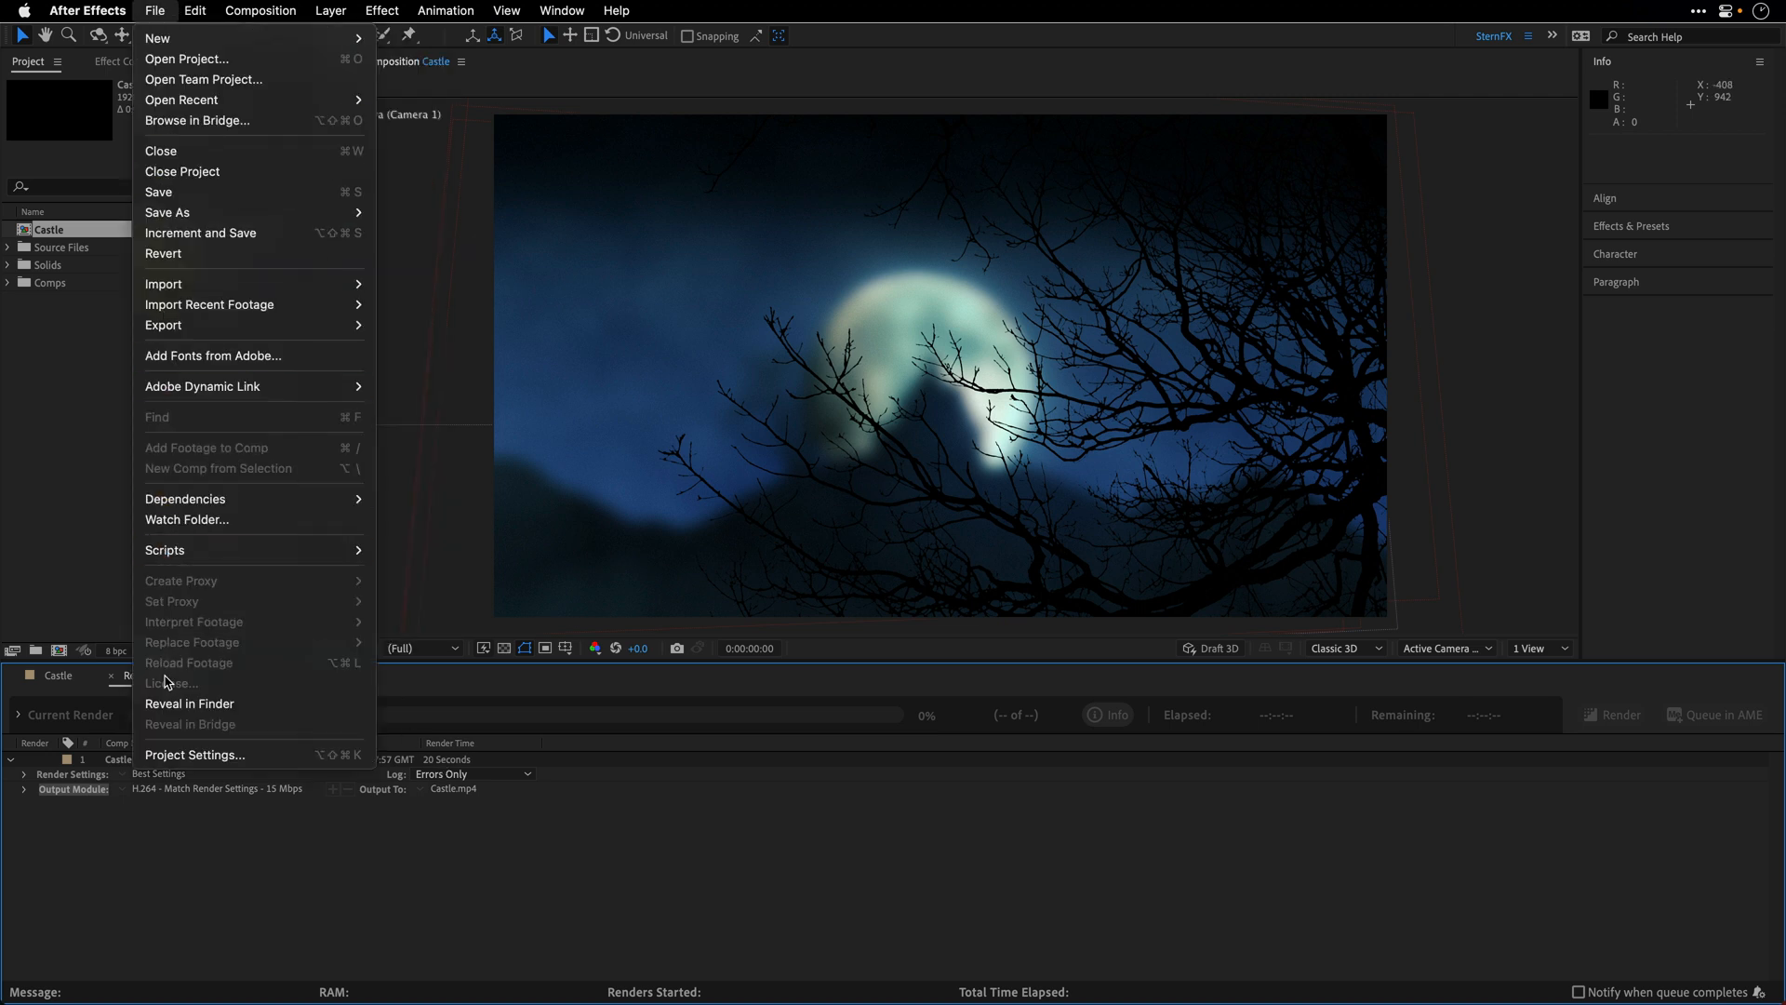
{"action": "mouse_move", "coordinate": [188, 755]}
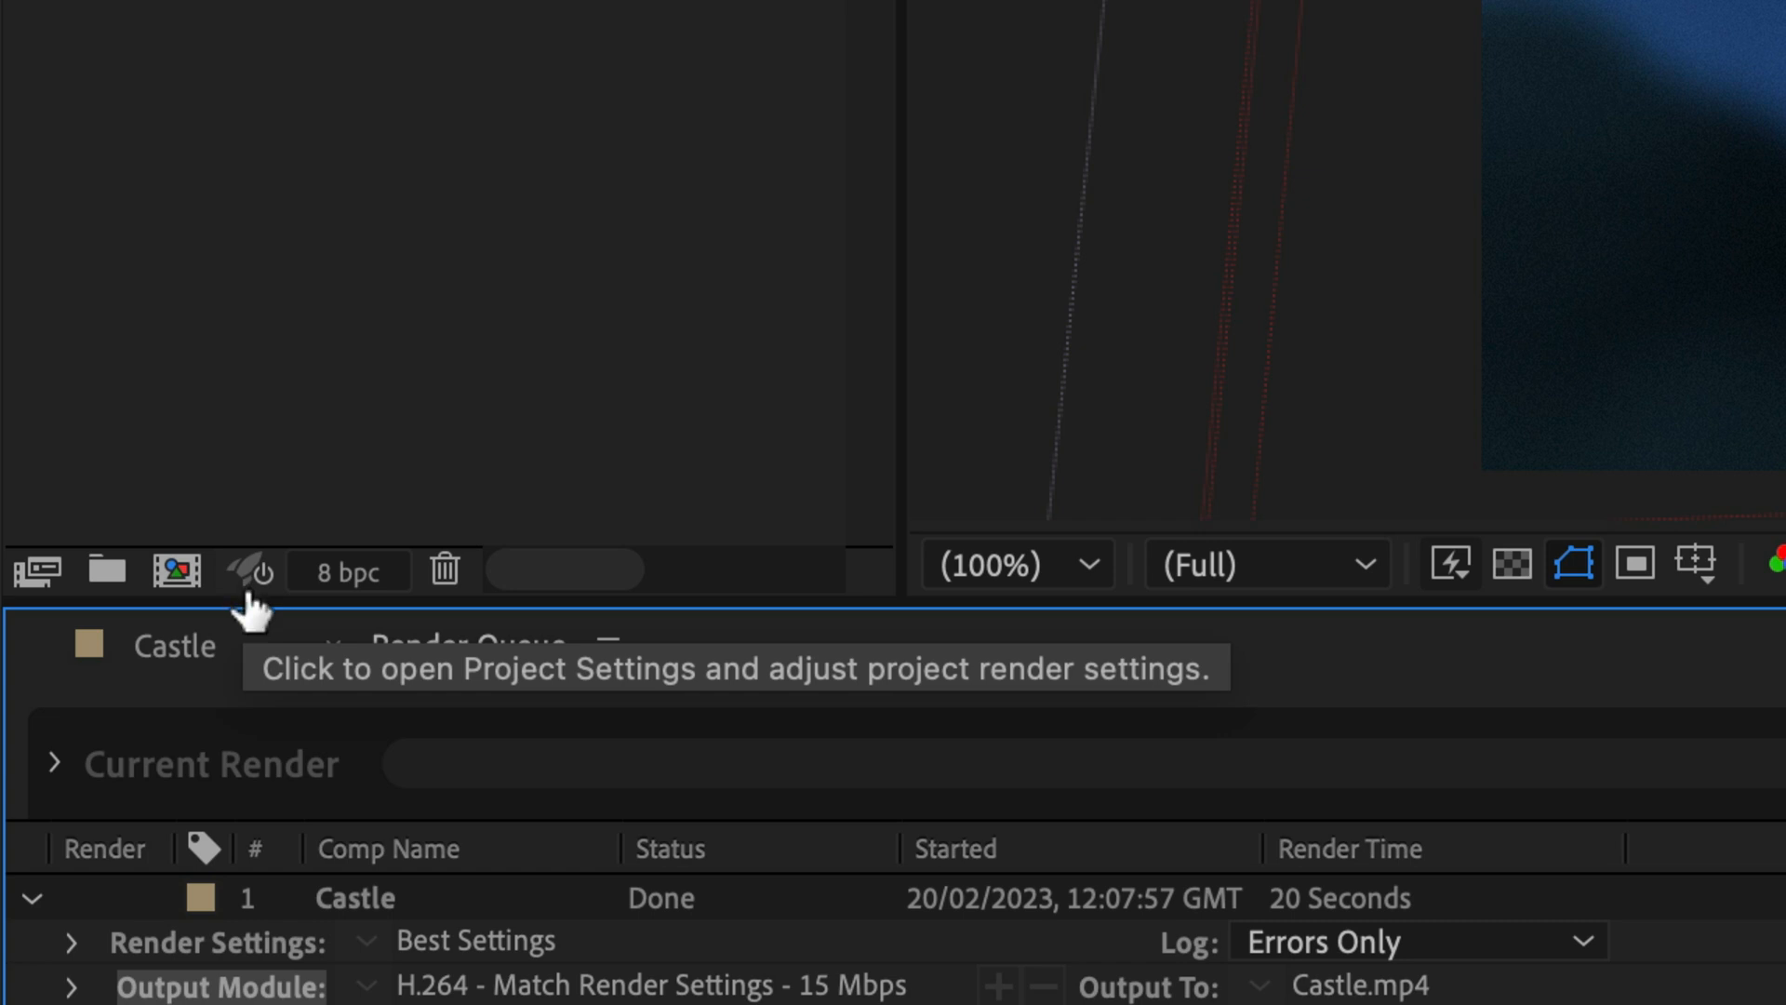
{"action": "left_click", "coordinate": [245, 571]}
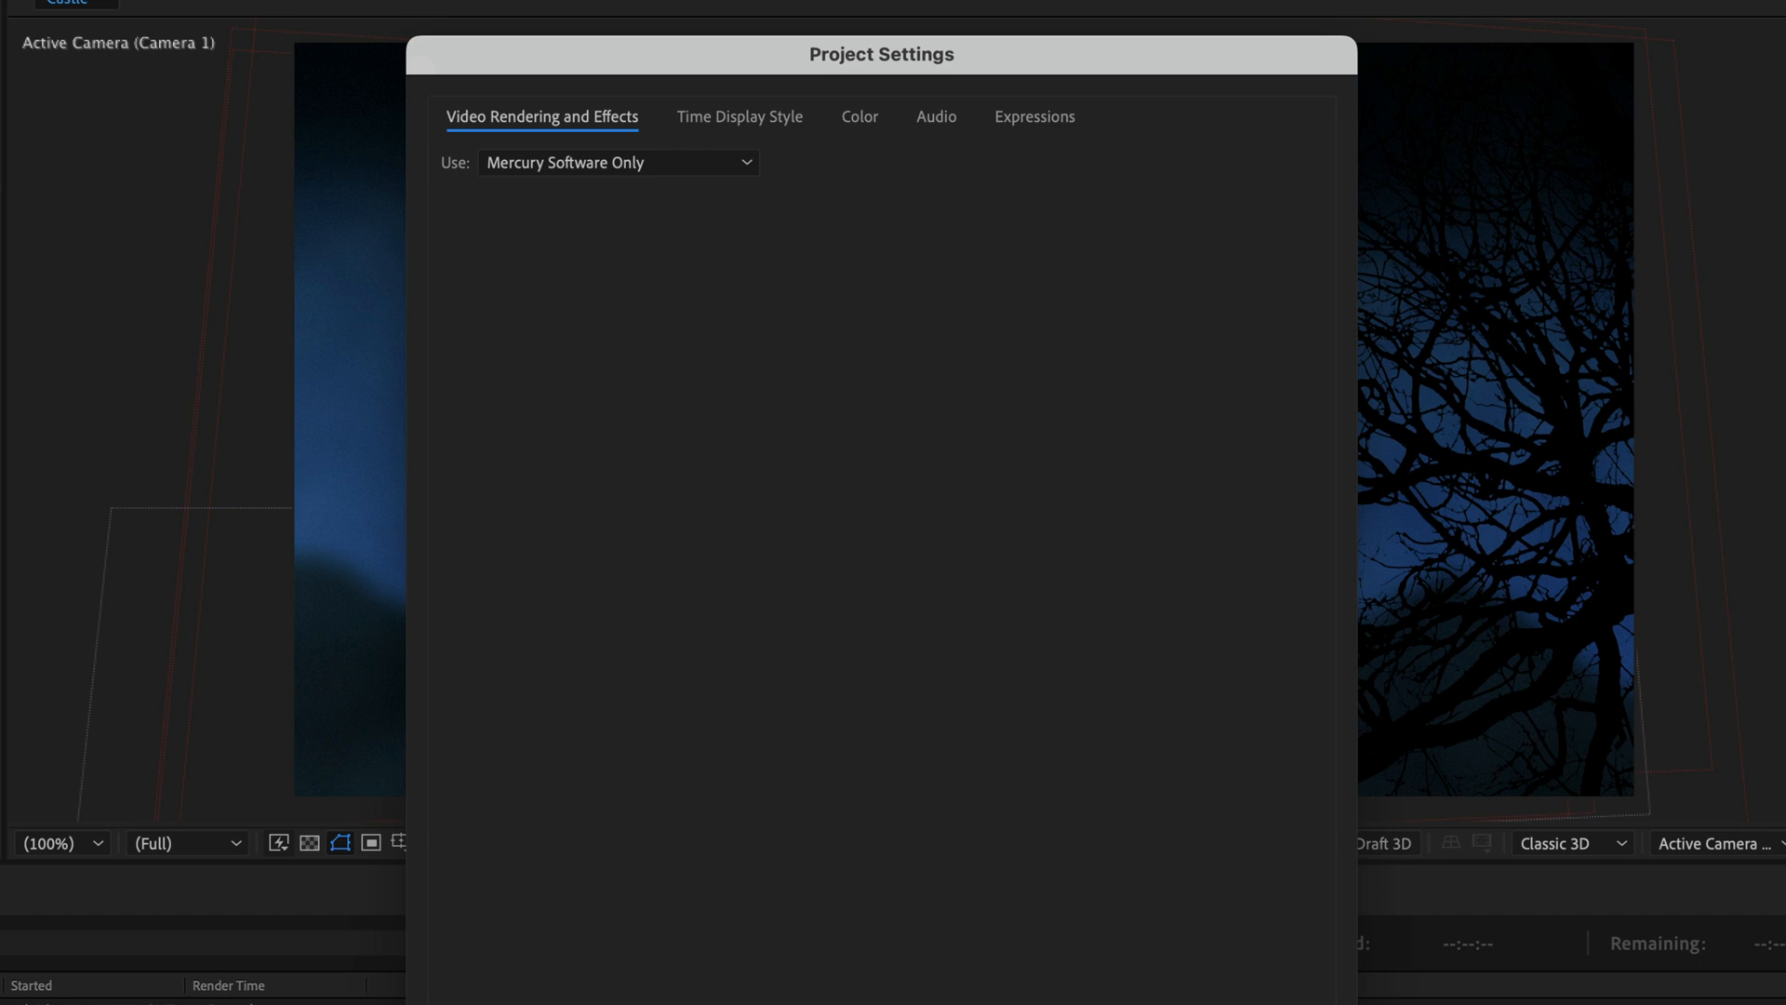
{"action": "mouse_move", "coordinate": [488, 182]}
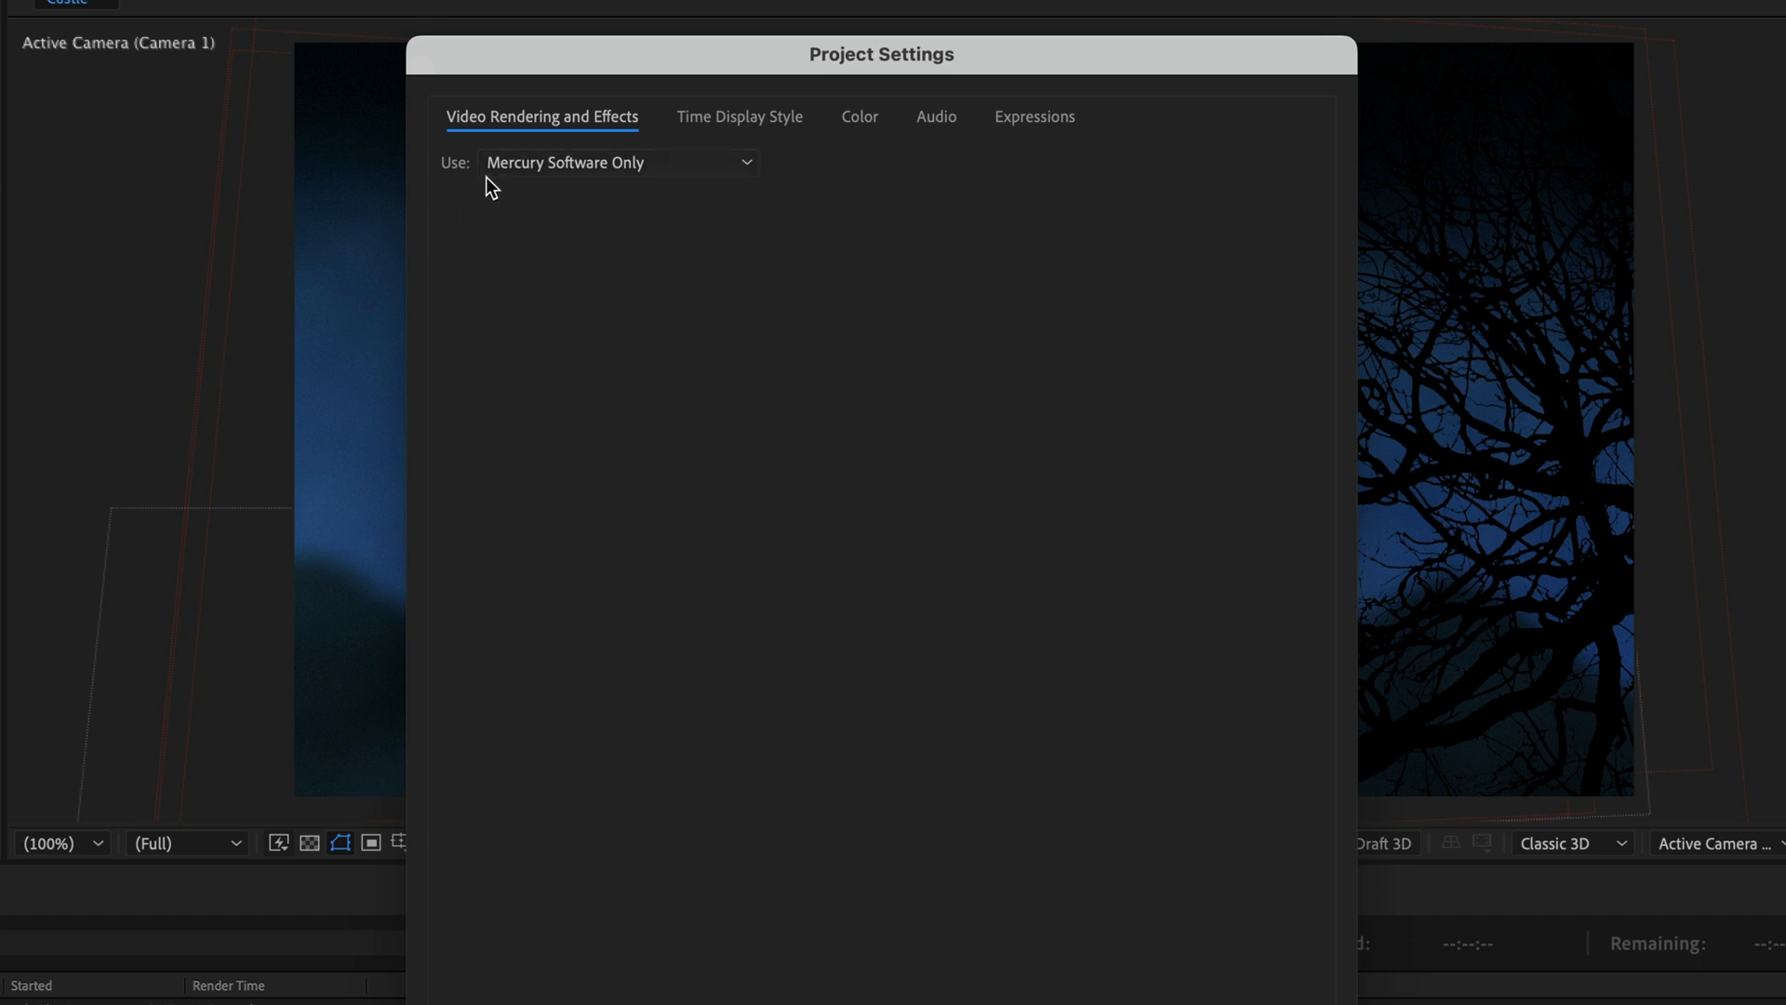
{"action": "left_click", "coordinate": [618, 162]}
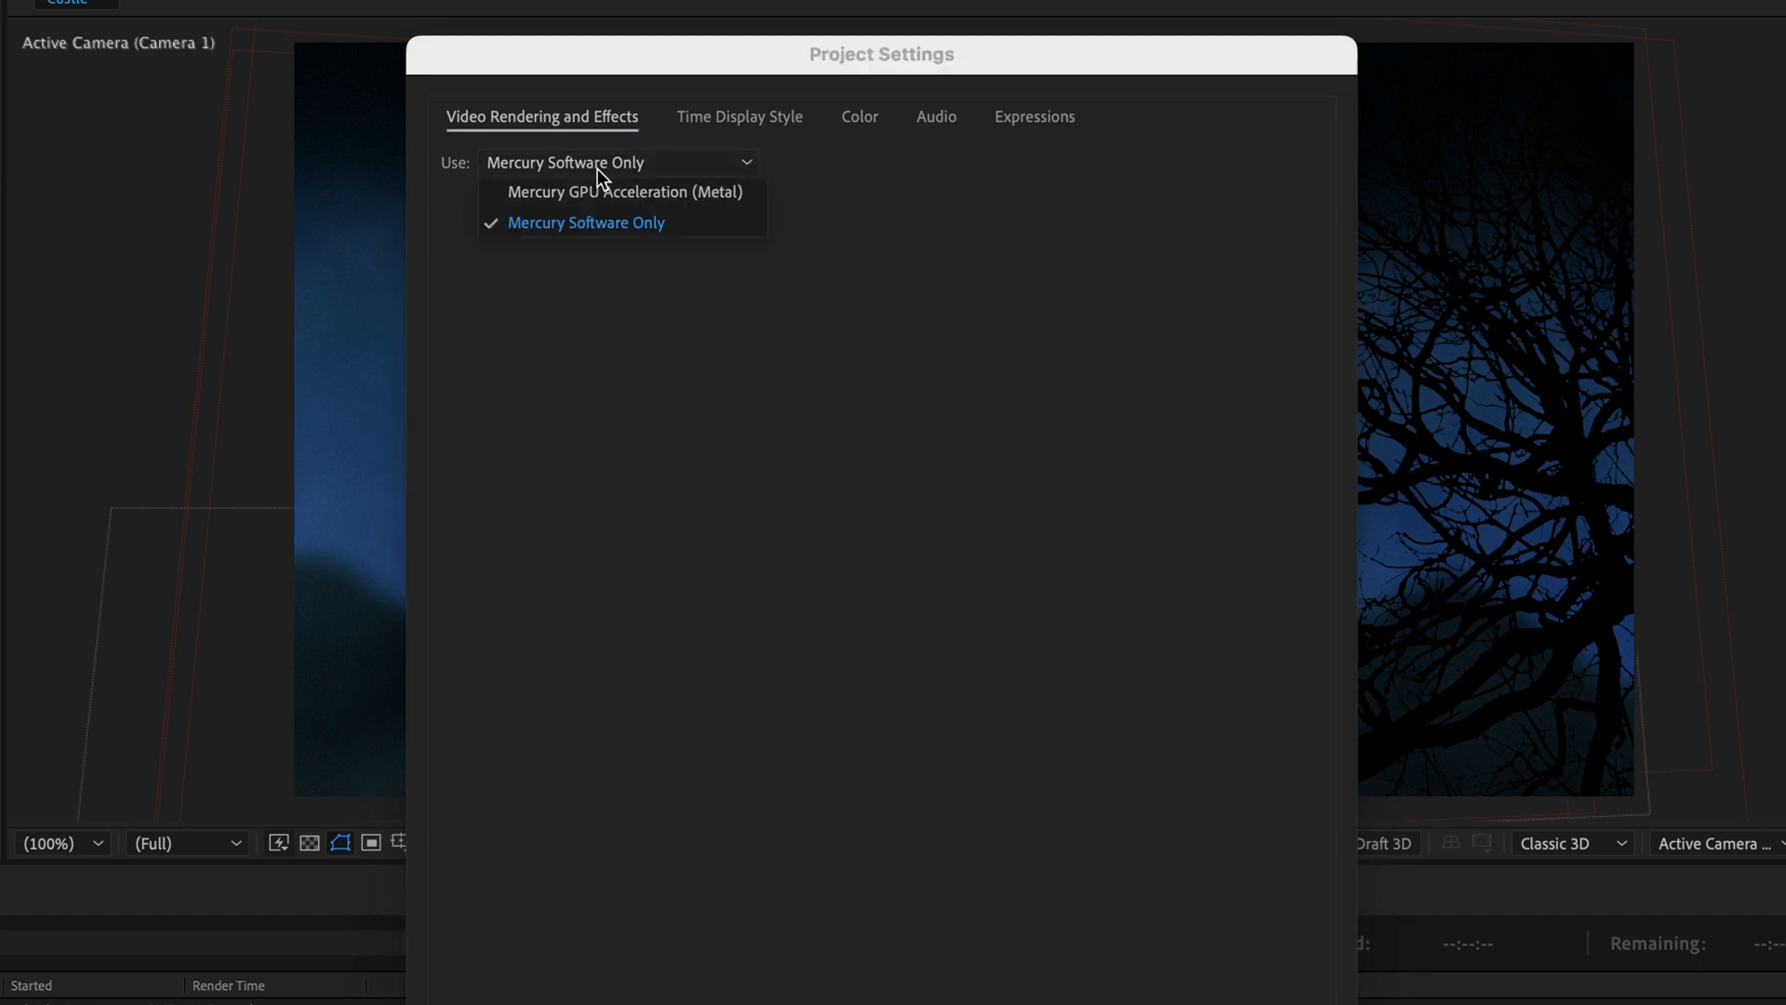
{"action": "mouse_move", "coordinate": [594, 196]}
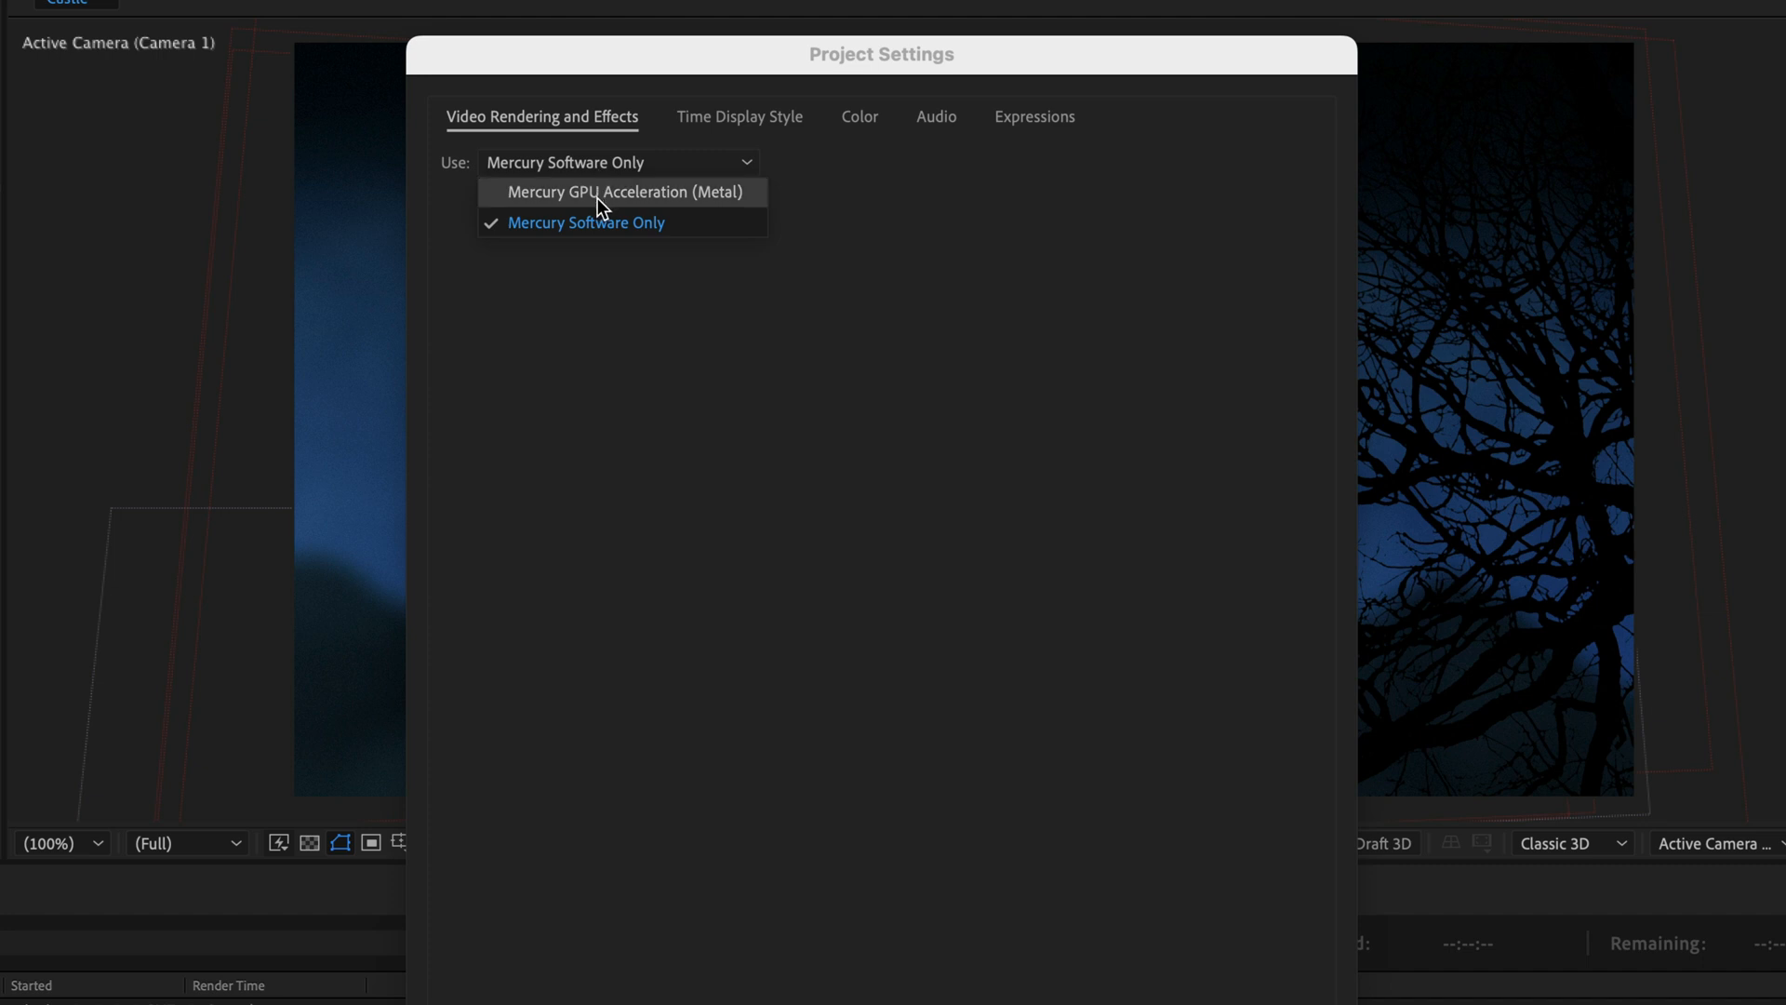
{"action": "left_click", "coordinate": [624, 193]}
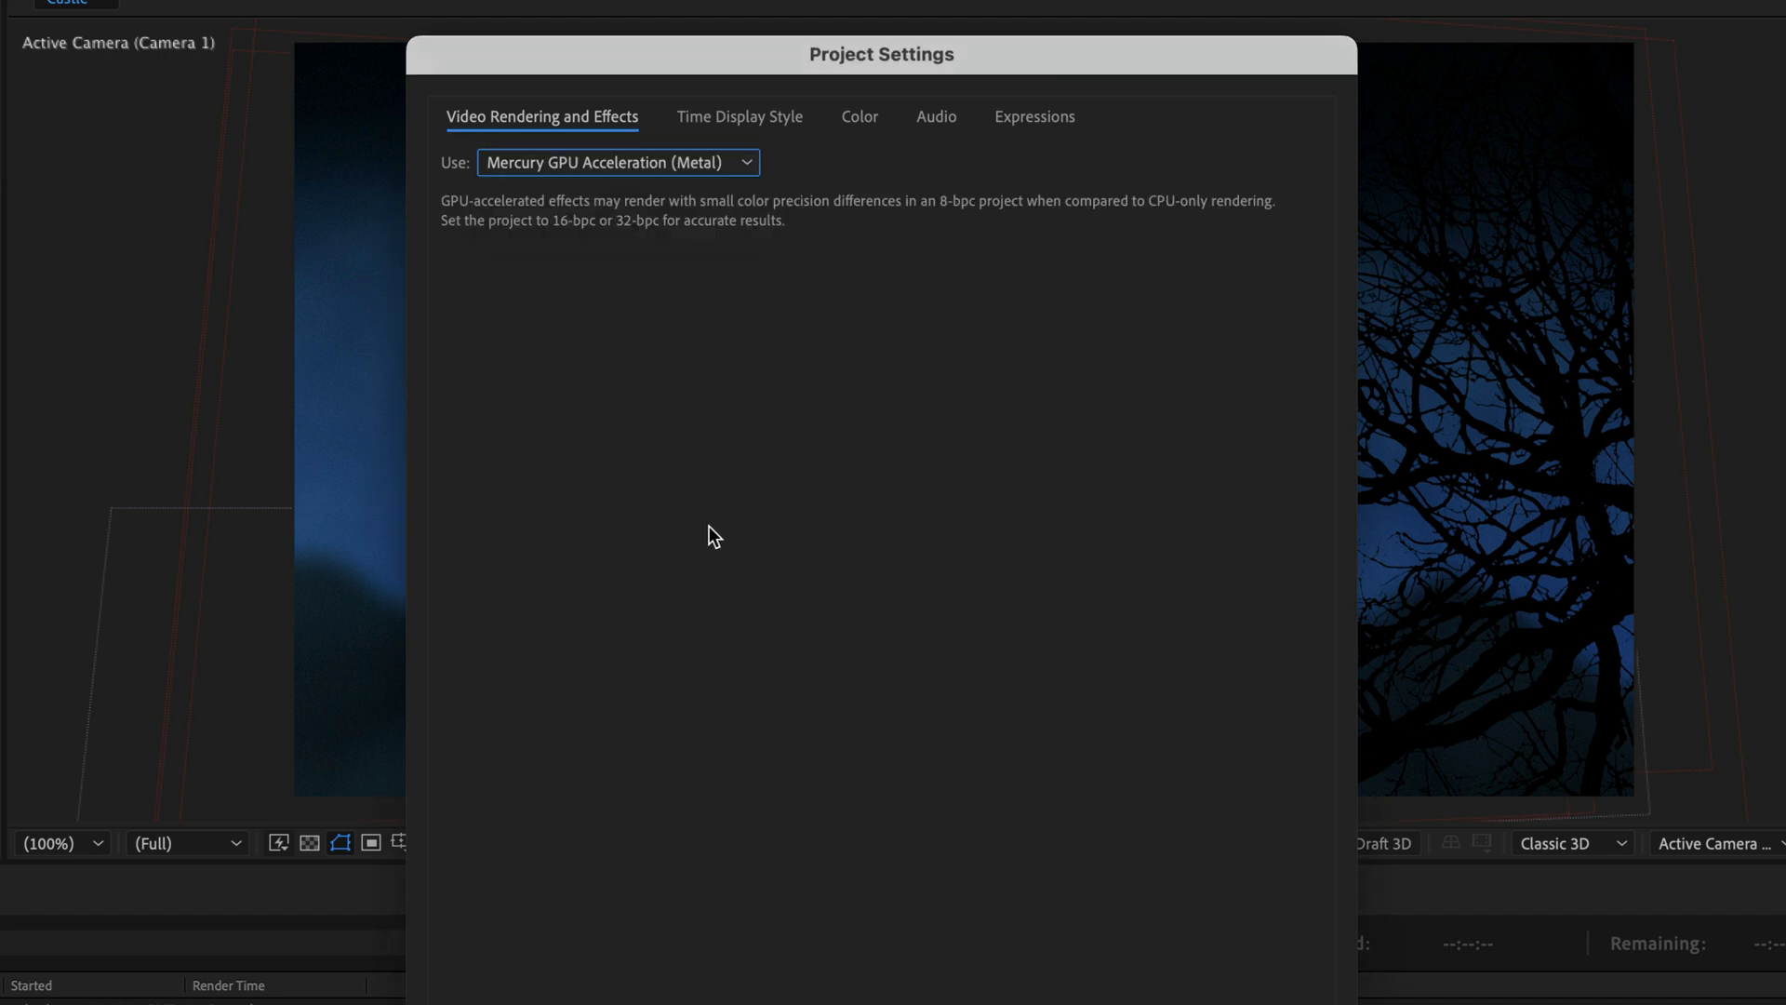
{"action": "mouse_move", "coordinate": [712, 546]}
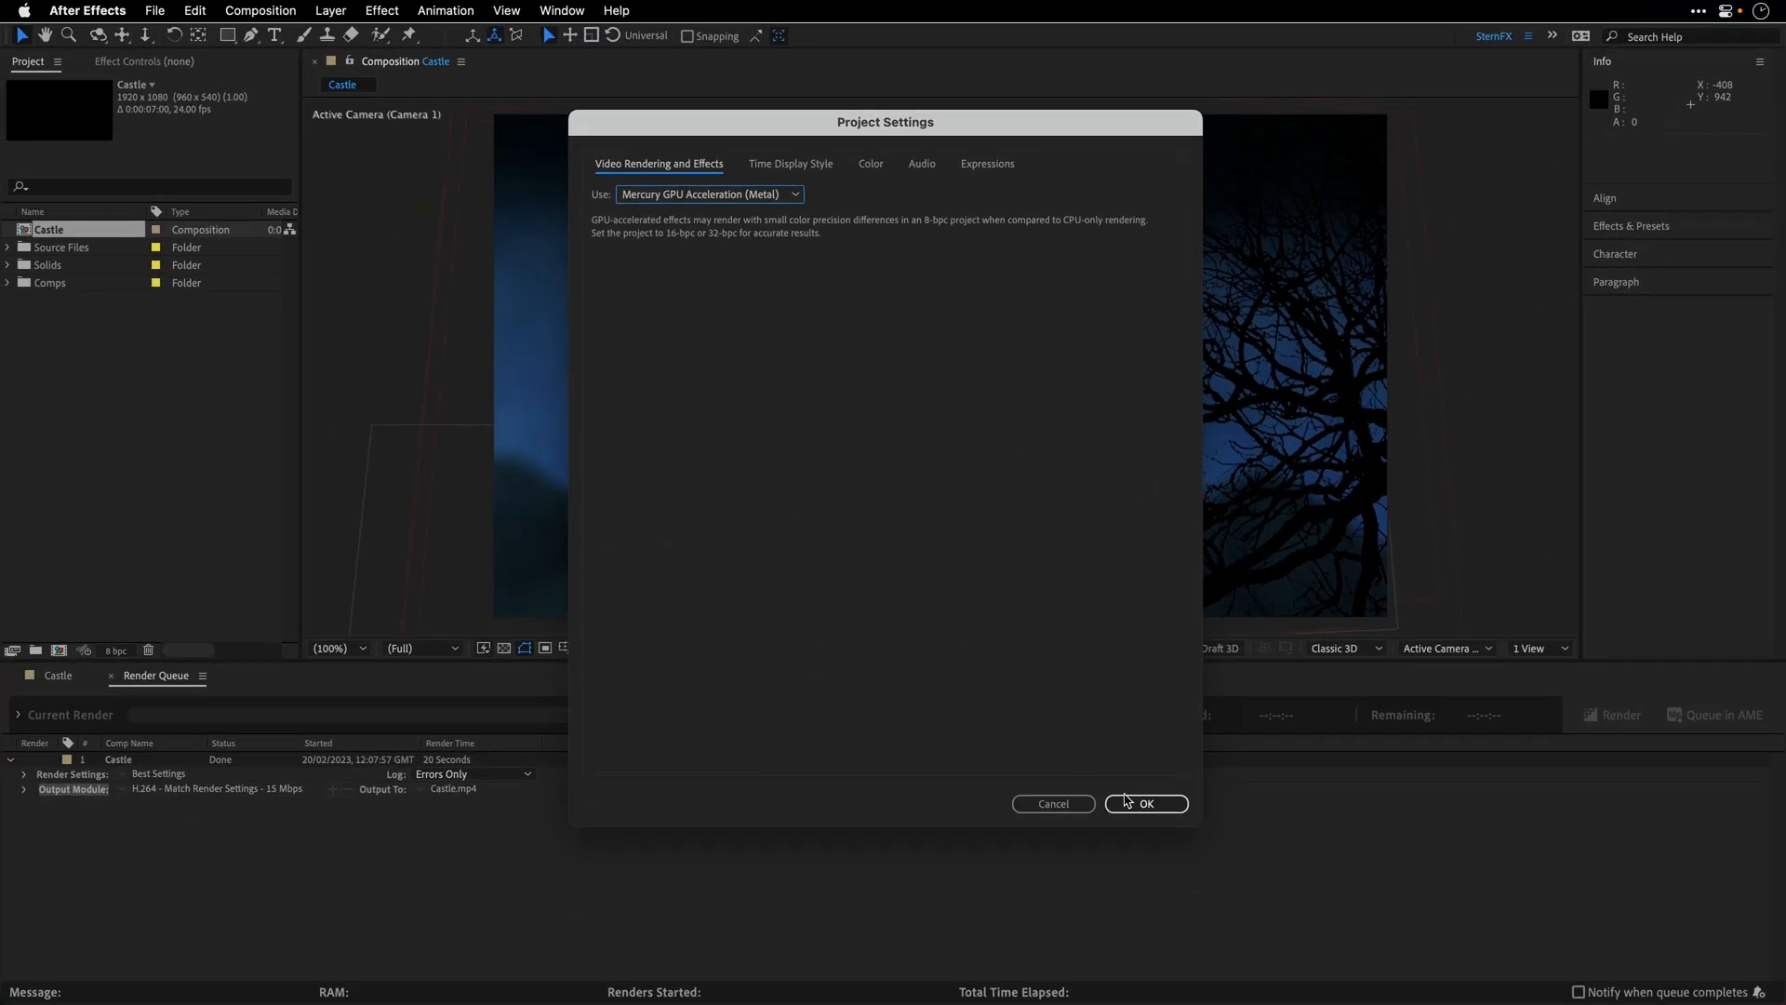
{"action": "left_click", "coordinate": [1147, 804]}
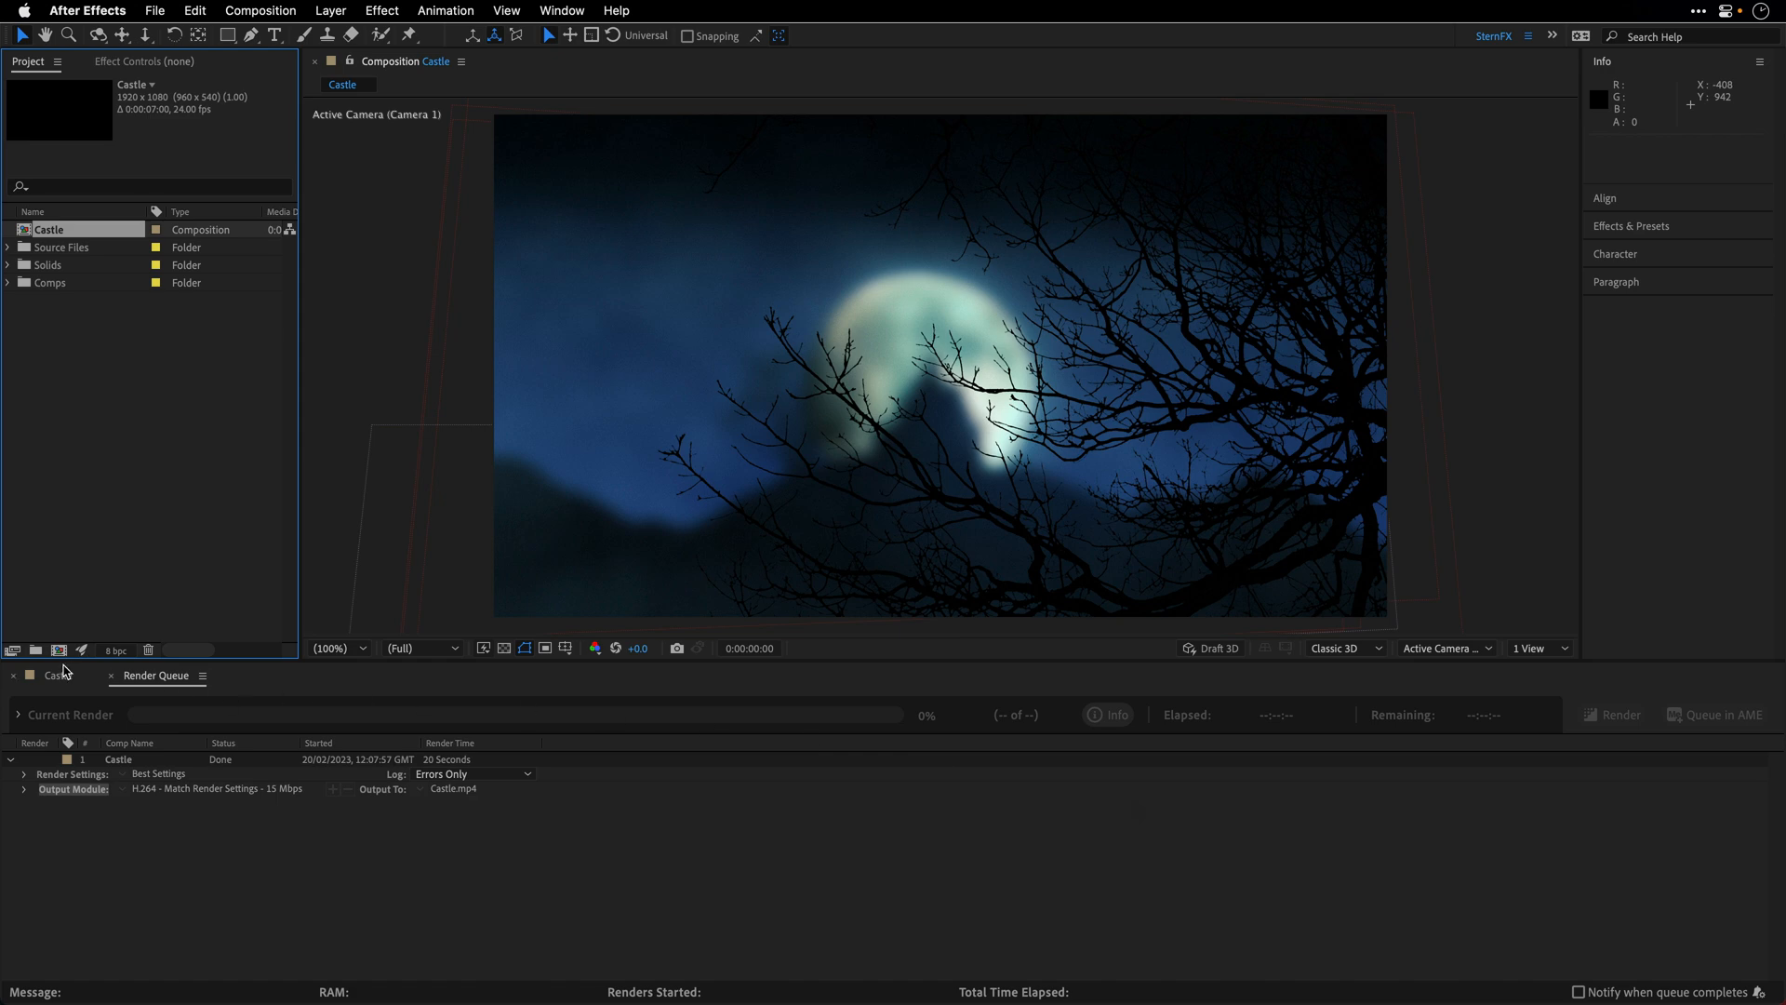
Filter Effects & Presets to GPU-capable effects only and expand the RG VFX category
{"action": "left_click", "coordinate": [51, 675]}
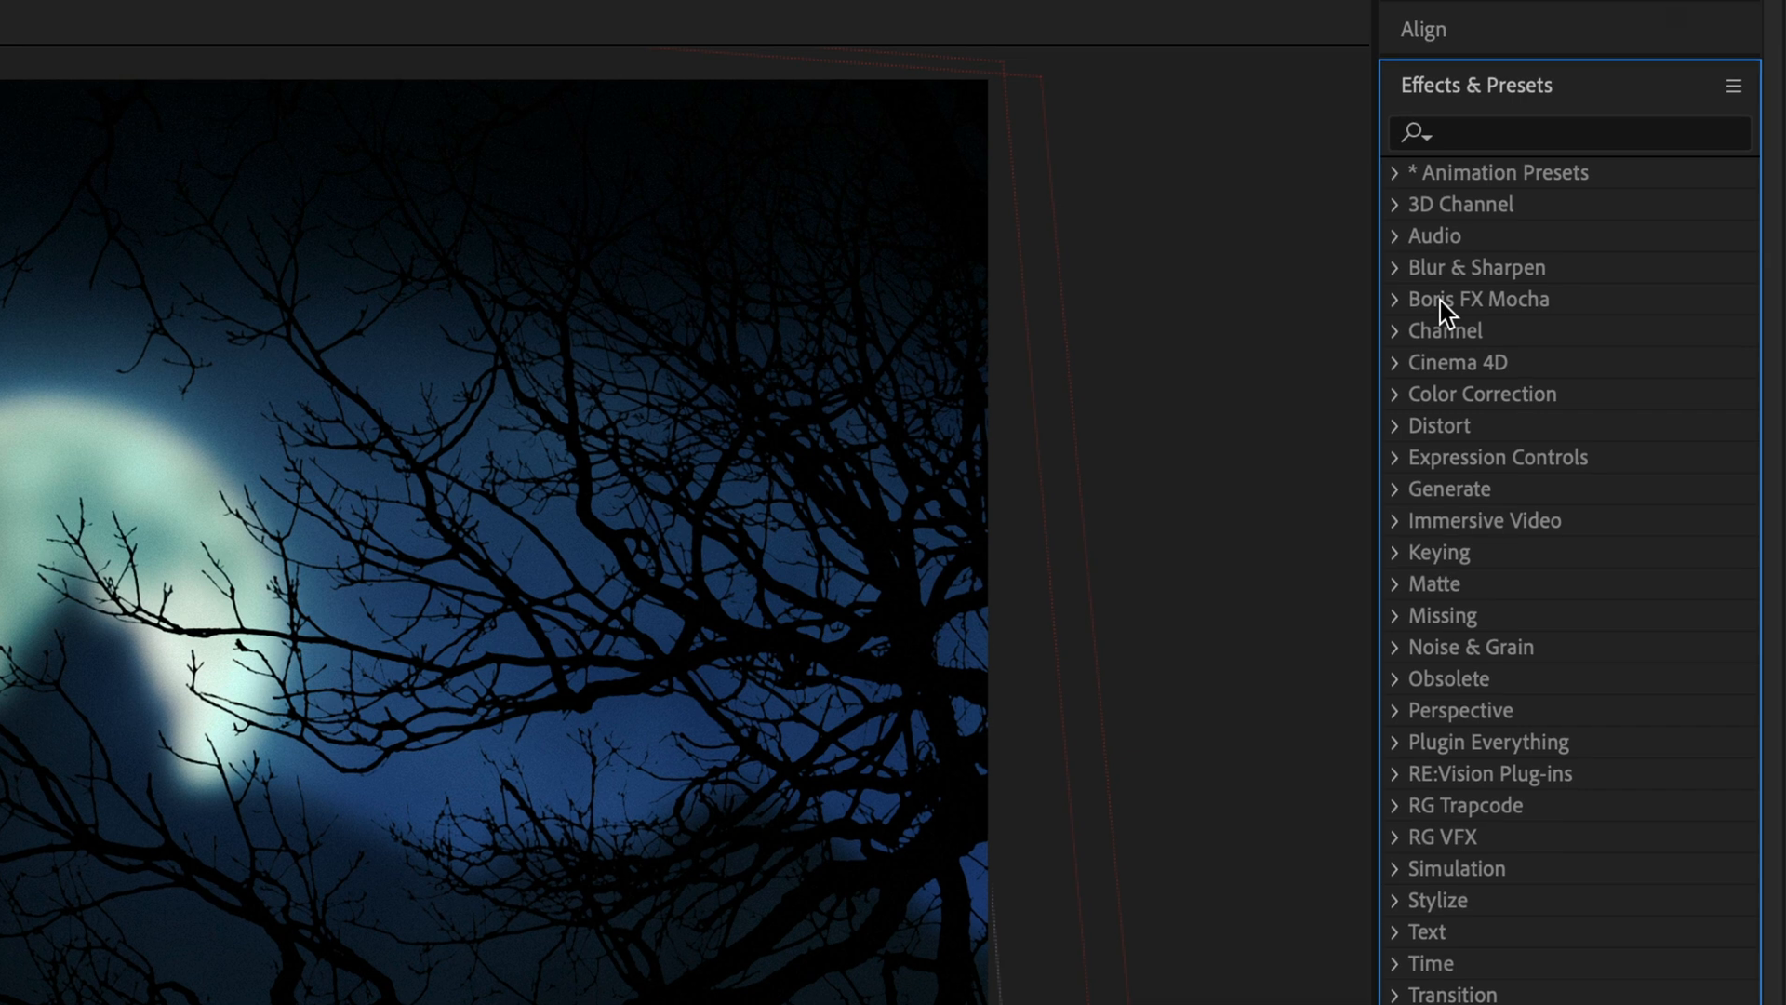
{"action": "left_click", "coordinate": [1728, 86]}
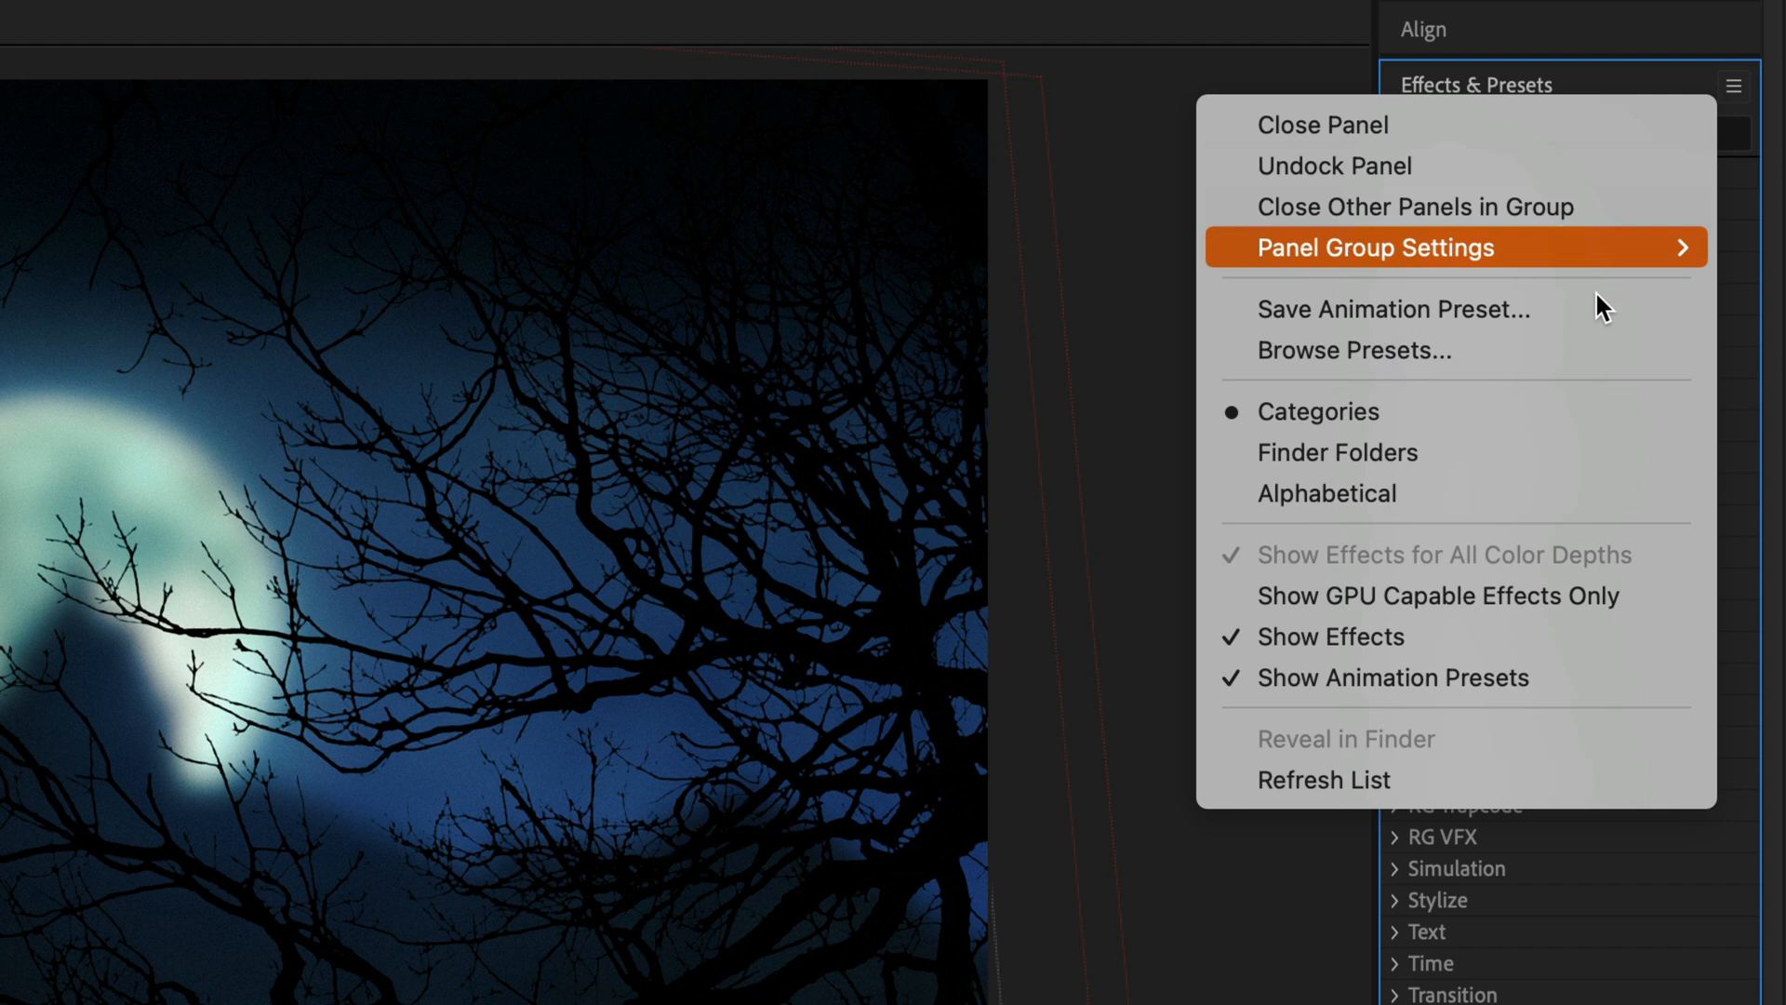
{"action": "mouse_move", "coordinate": [1276, 615]}
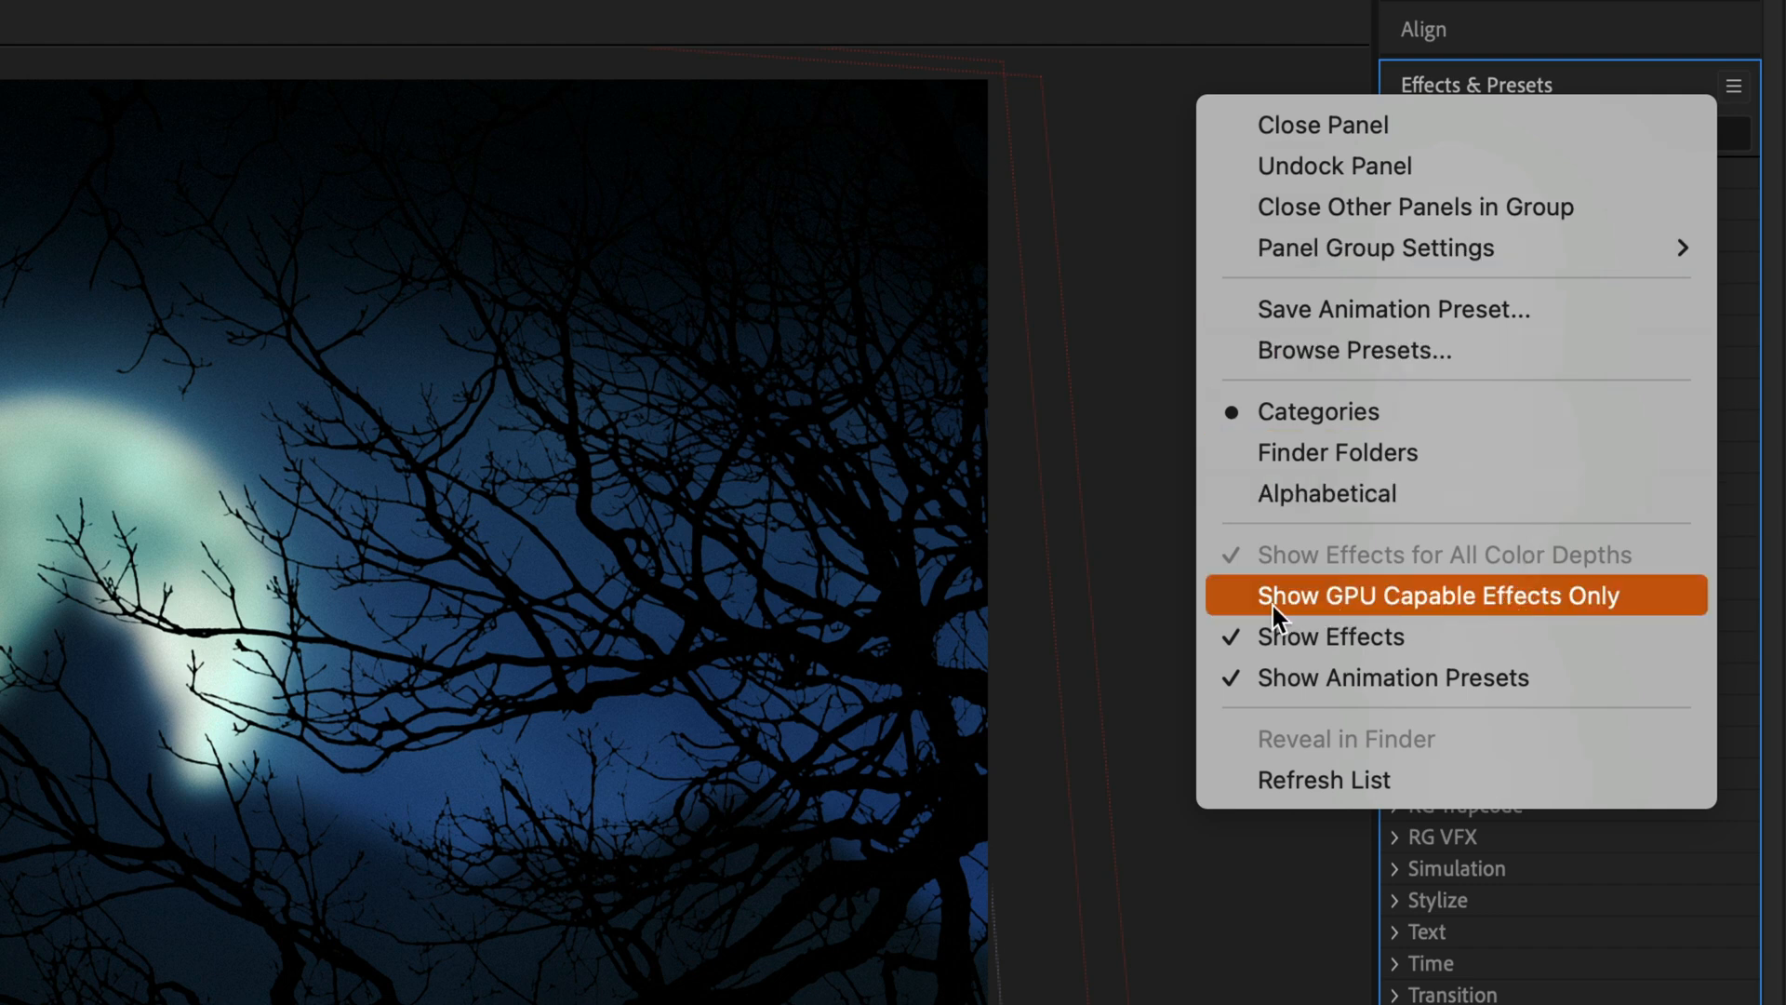
{"action": "left_click", "coordinate": [1437, 595]}
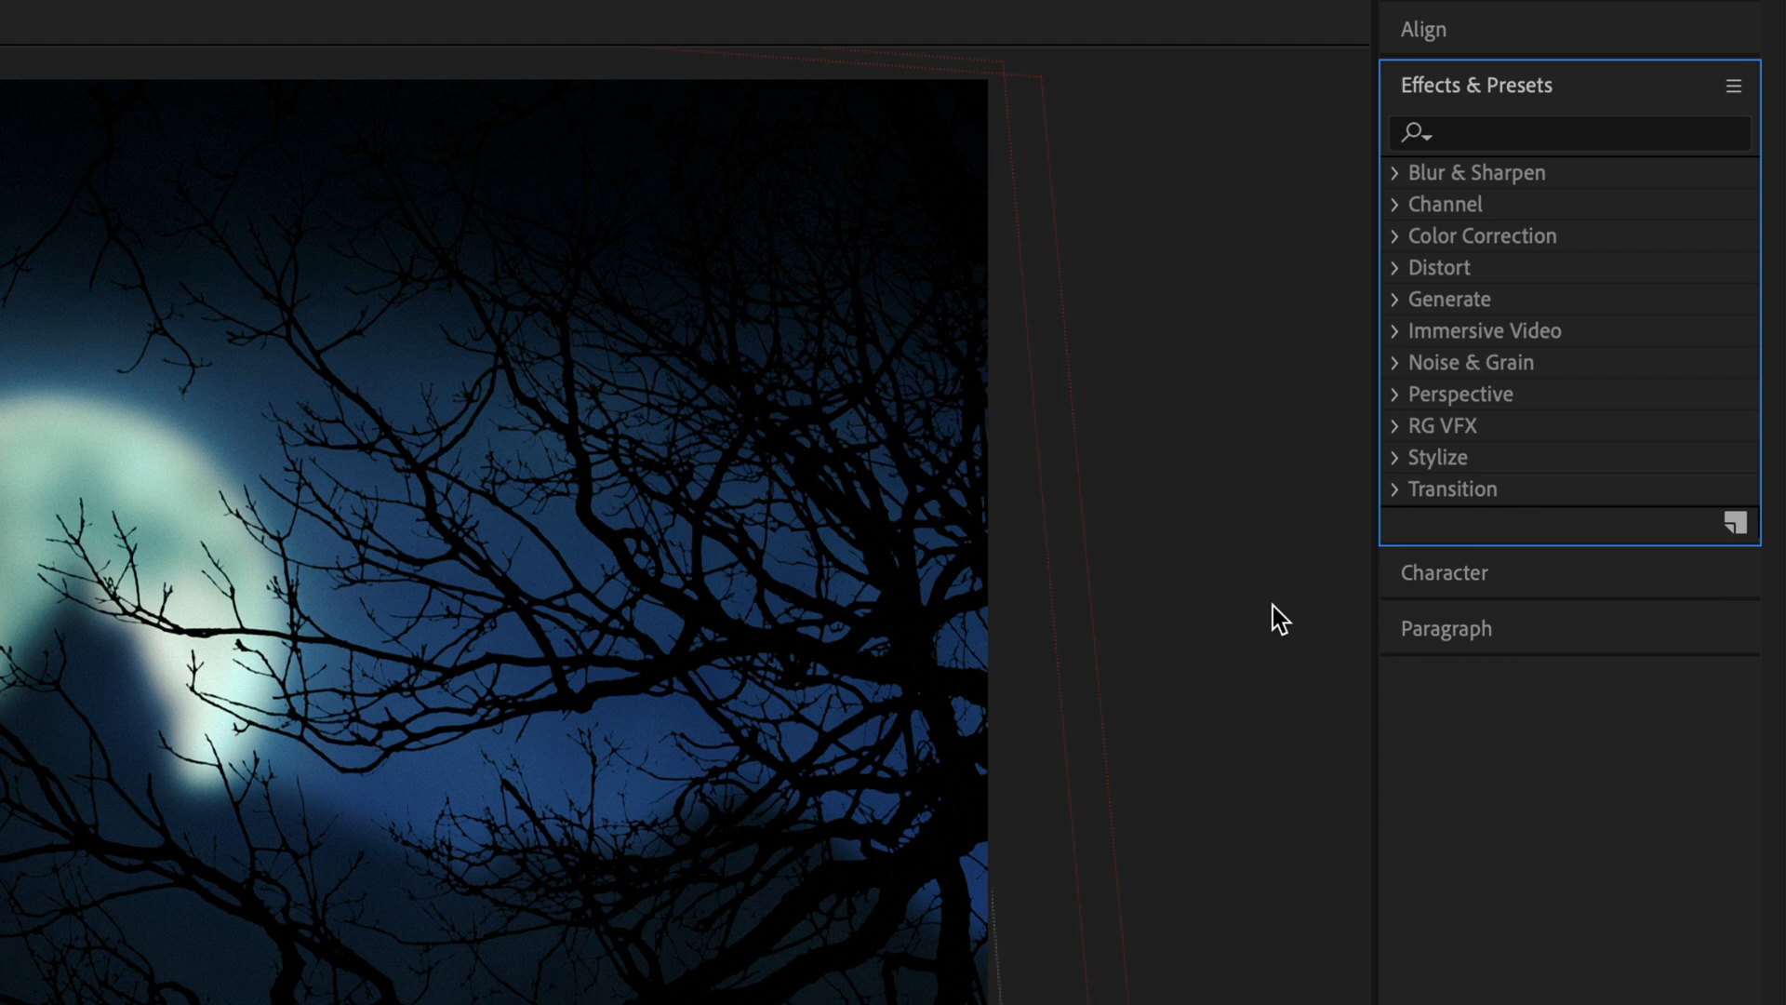
{"action": "mouse_move", "coordinate": [1398, 449]}
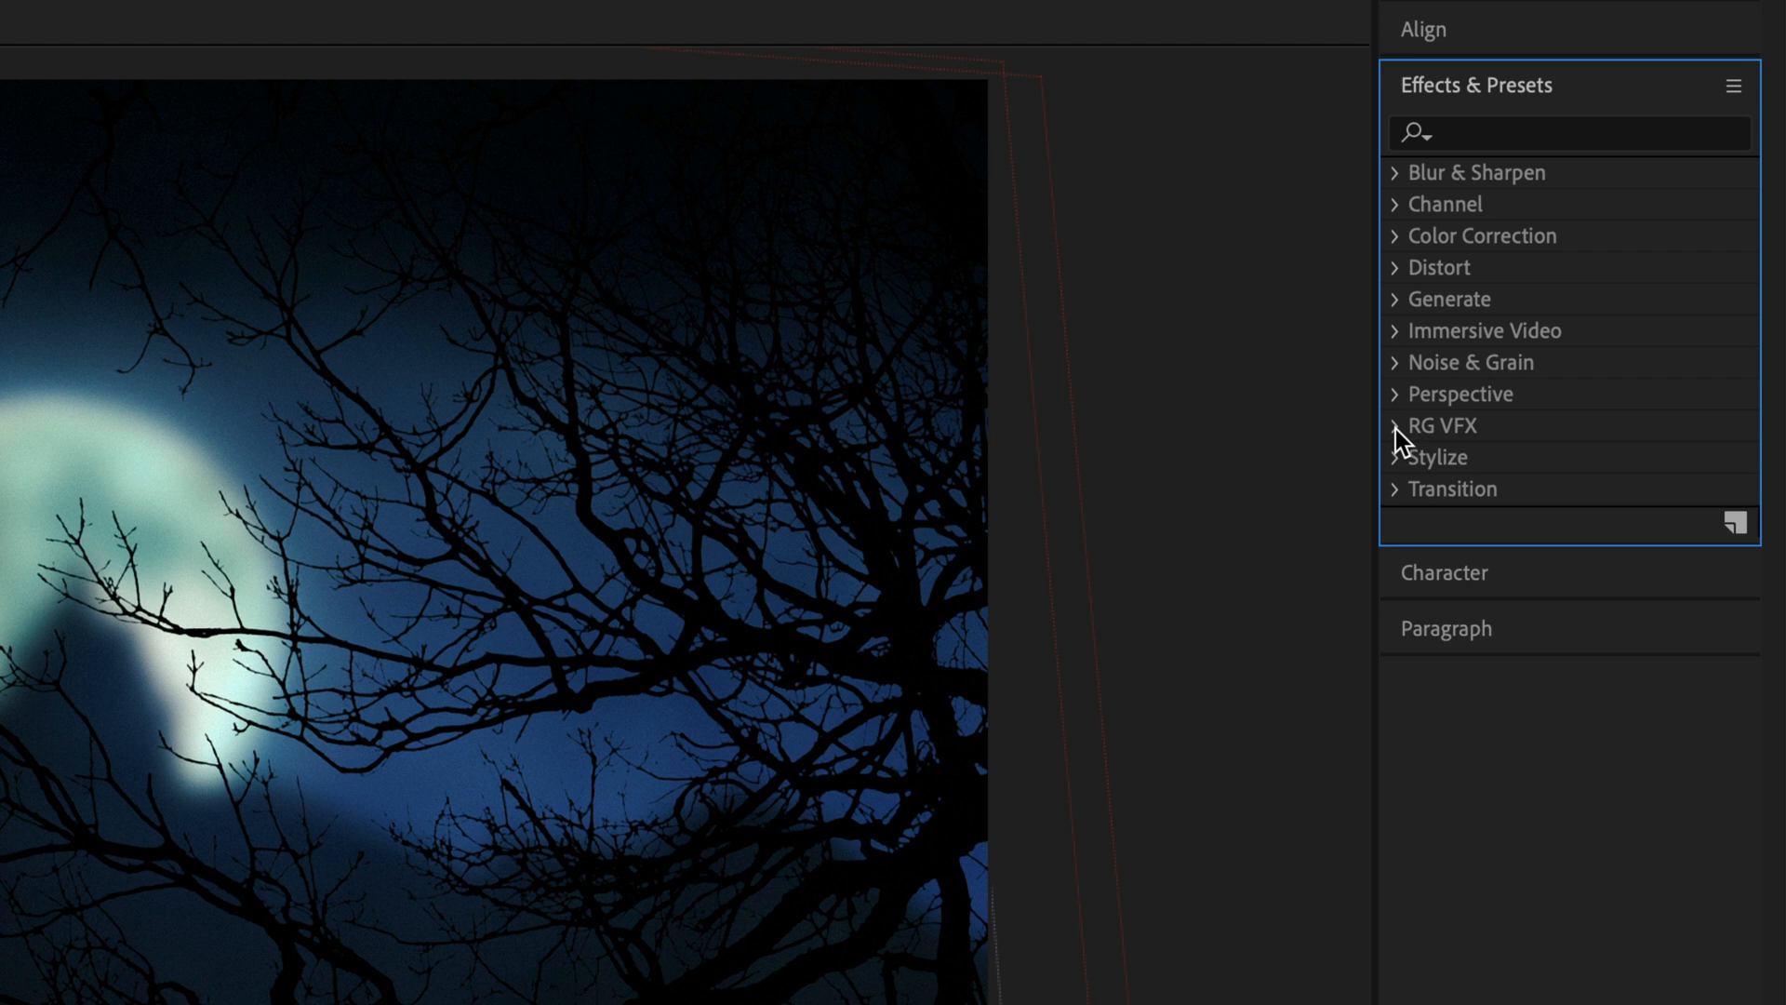
{"action": "left_click", "coordinate": [1397, 425]}
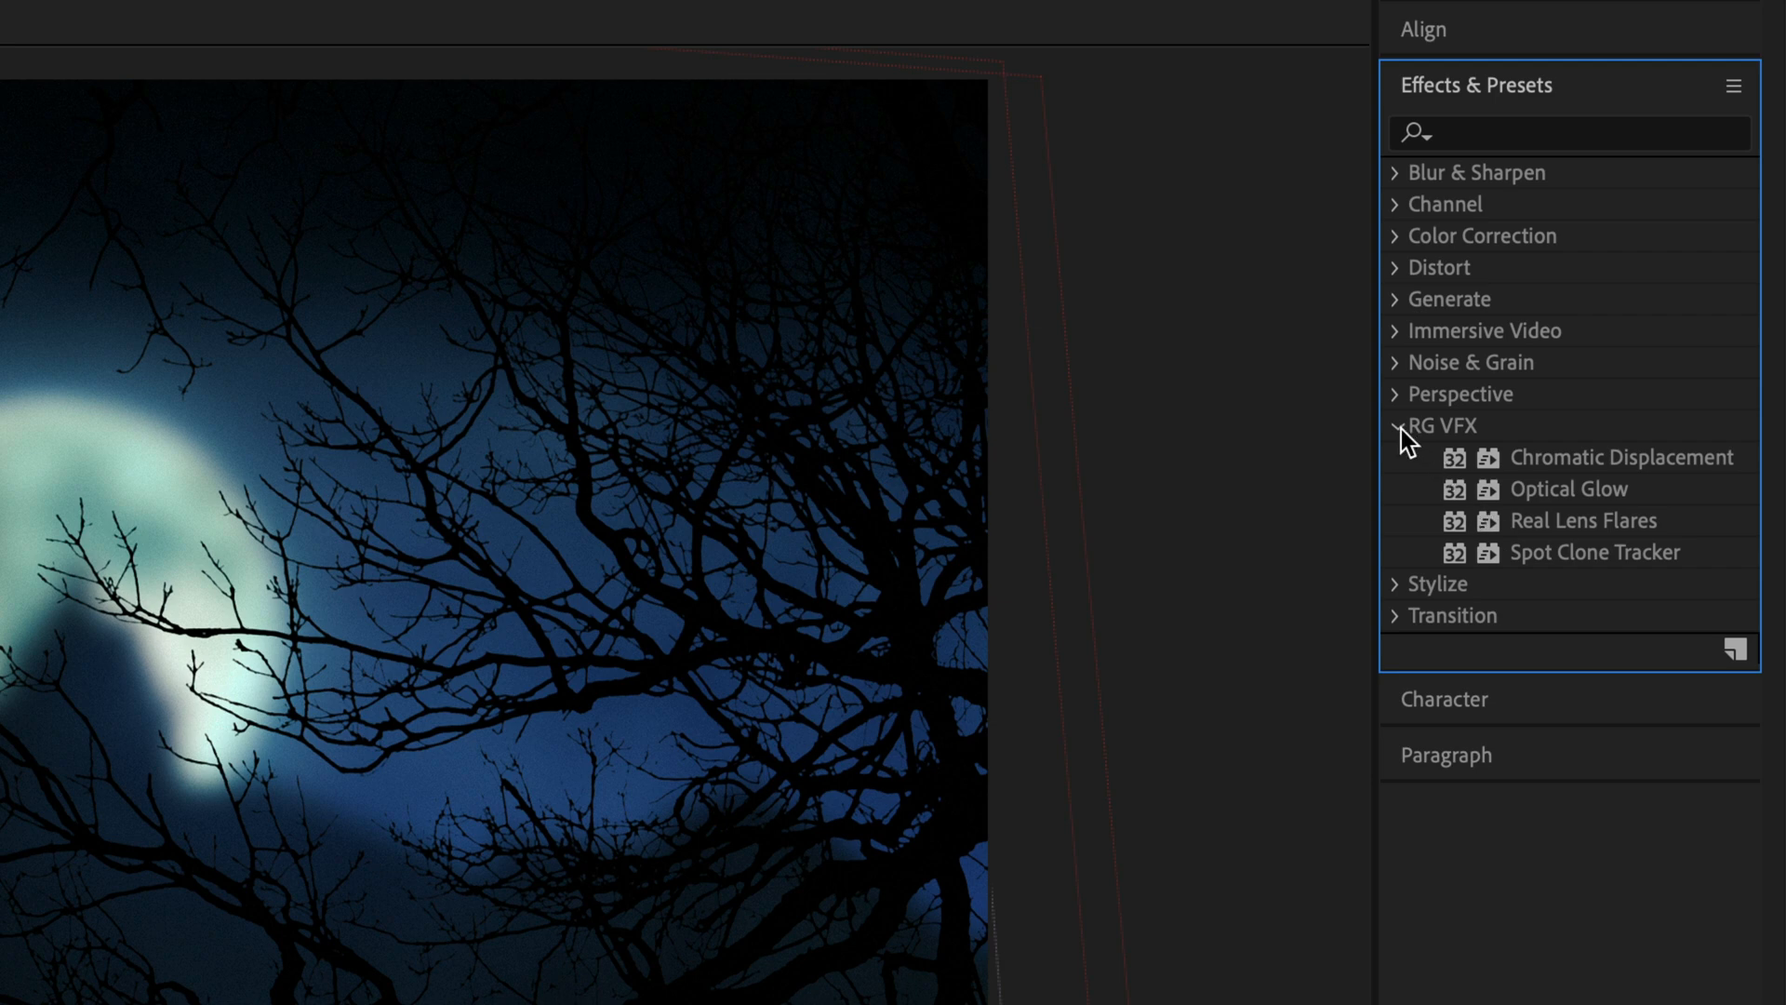
Collapse RG VFX, preview the Castle composition, and expand the Immersive Video group
{"action": "left_click", "coordinate": [1395, 425]}
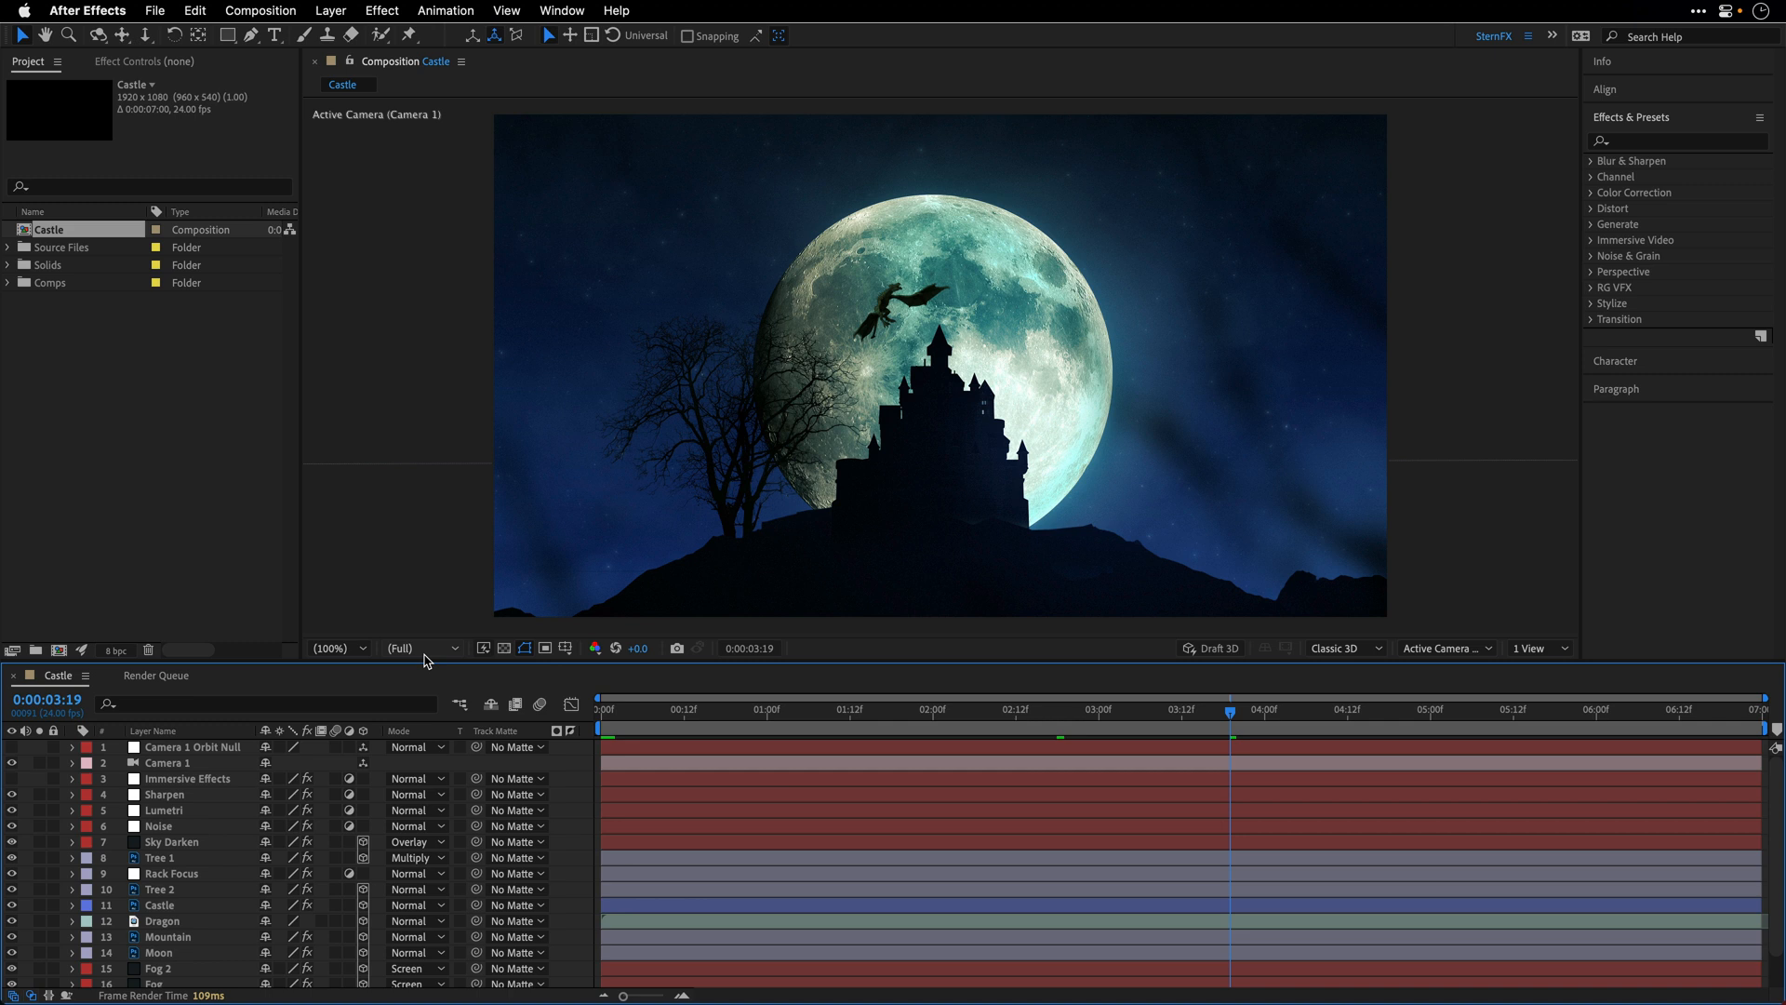
{"action": "mouse_move", "coordinate": [425, 660]}
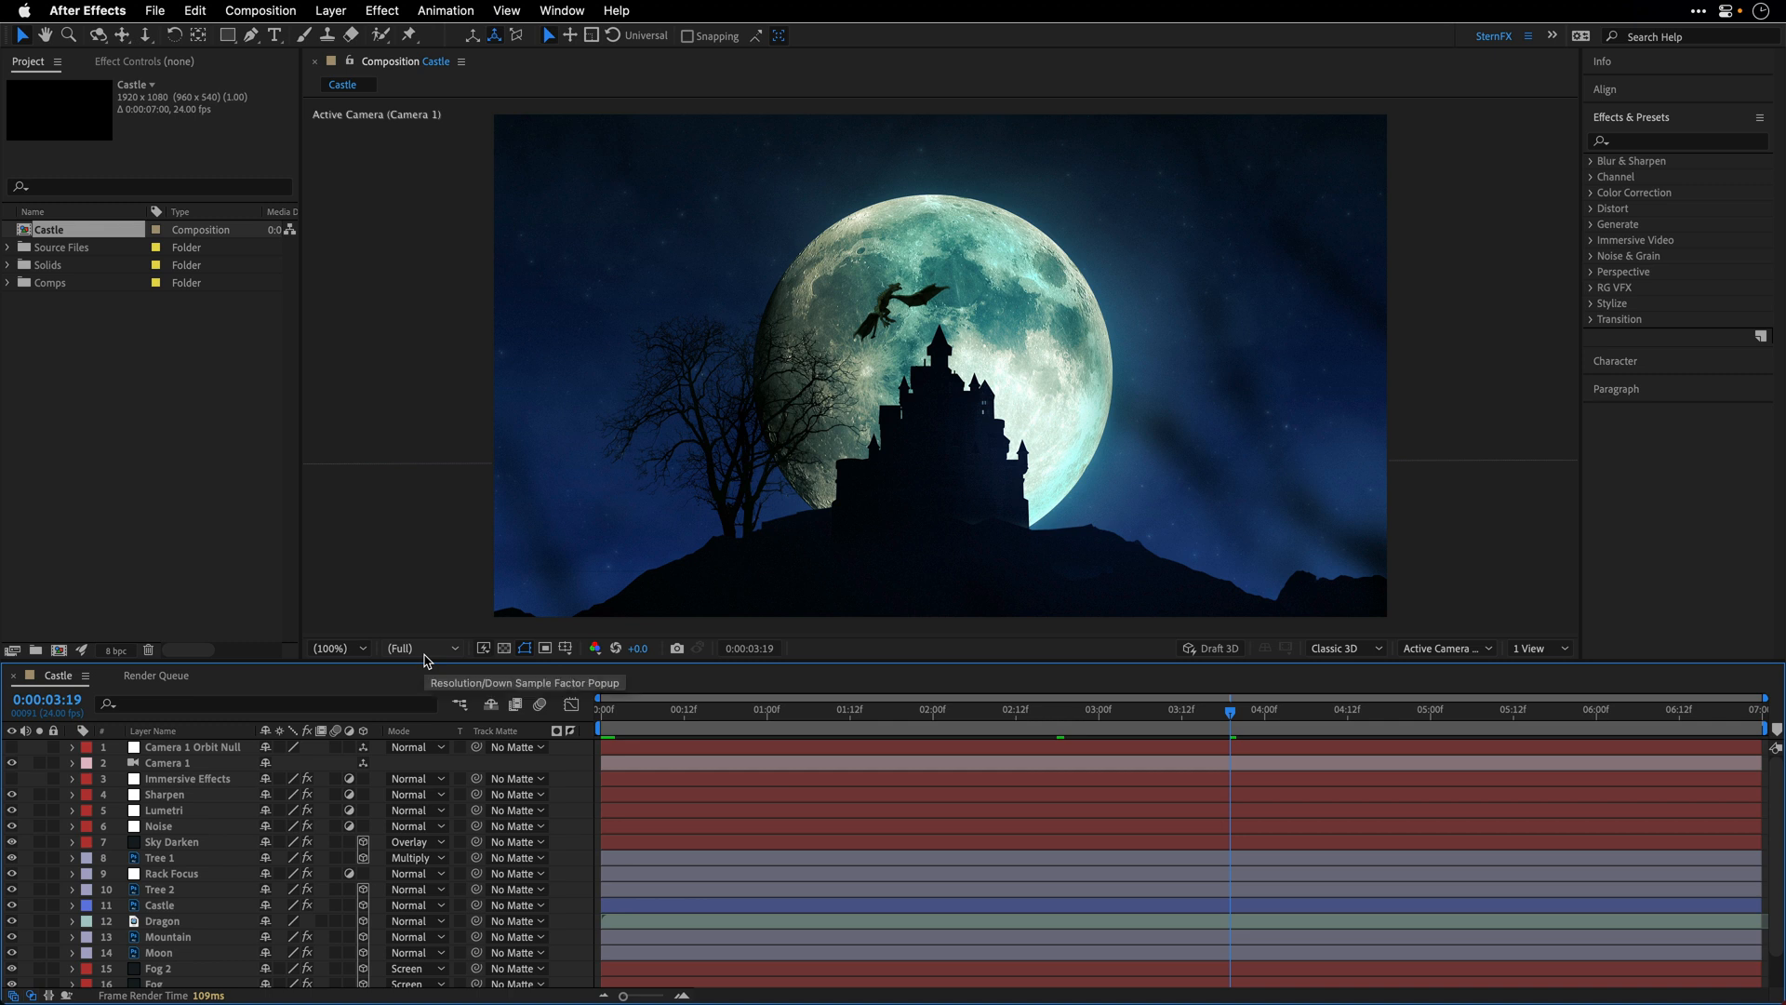
{"action": "left_click", "coordinate": [598, 732]}
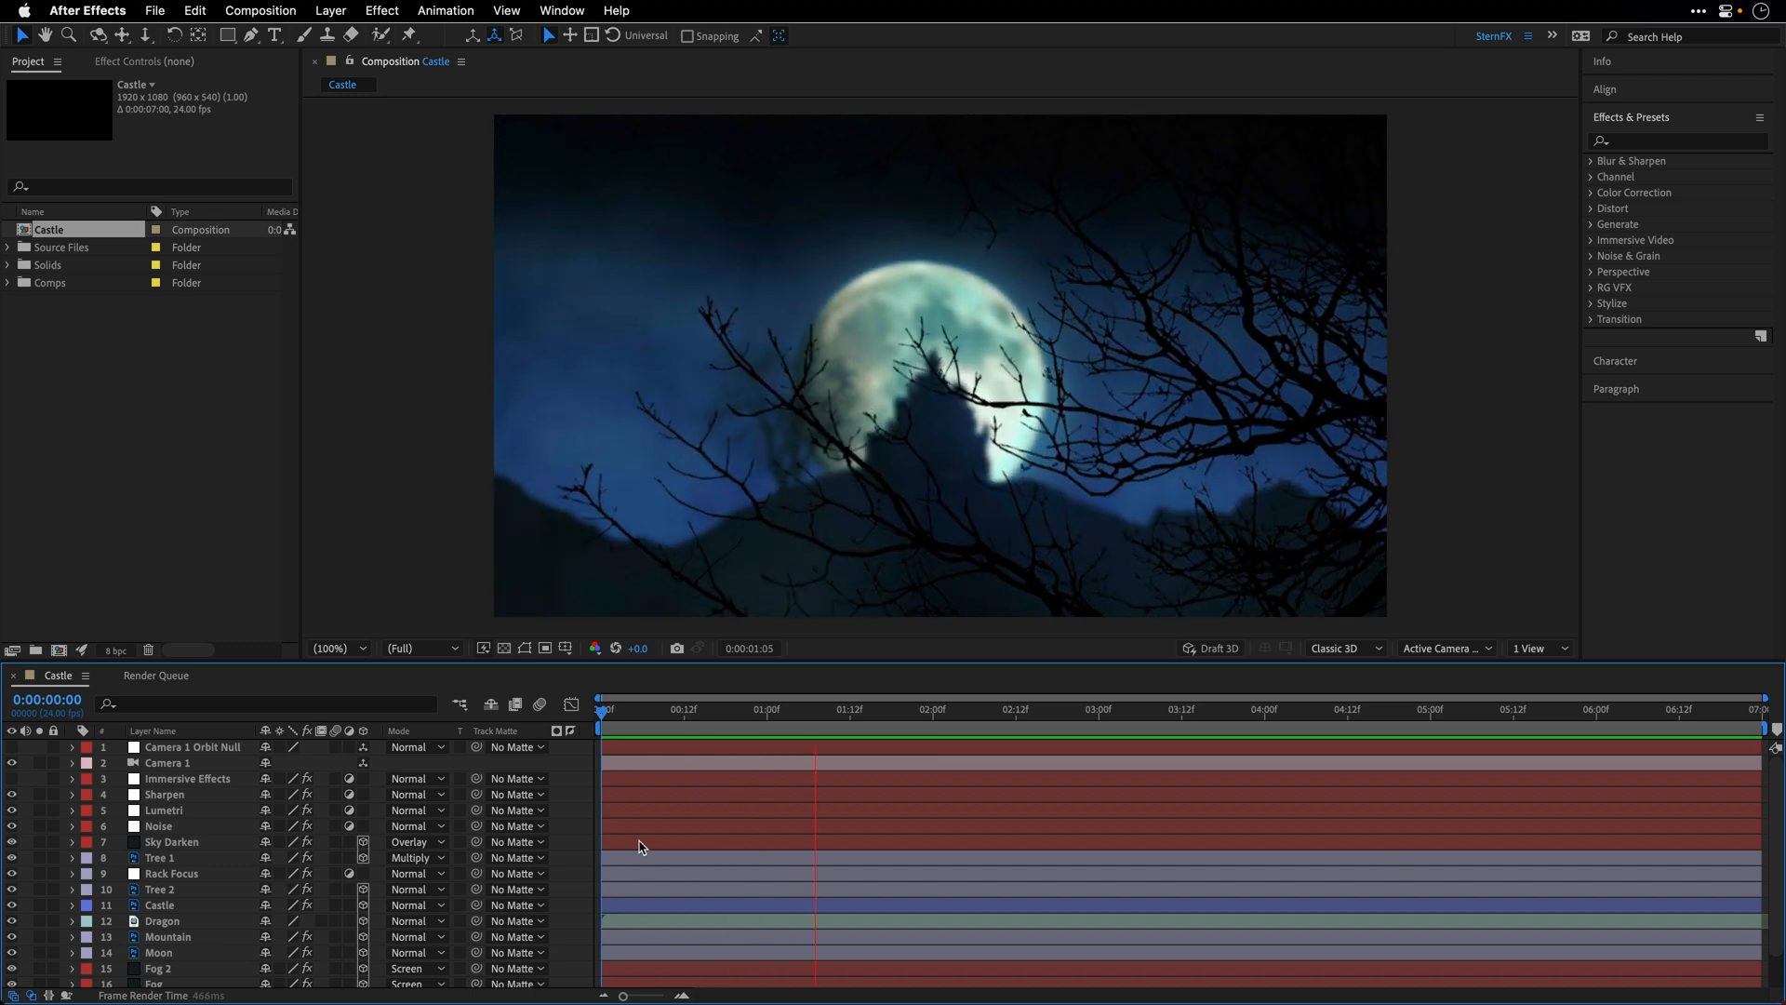
{"action": "left_click", "coordinate": [1156, 709]}
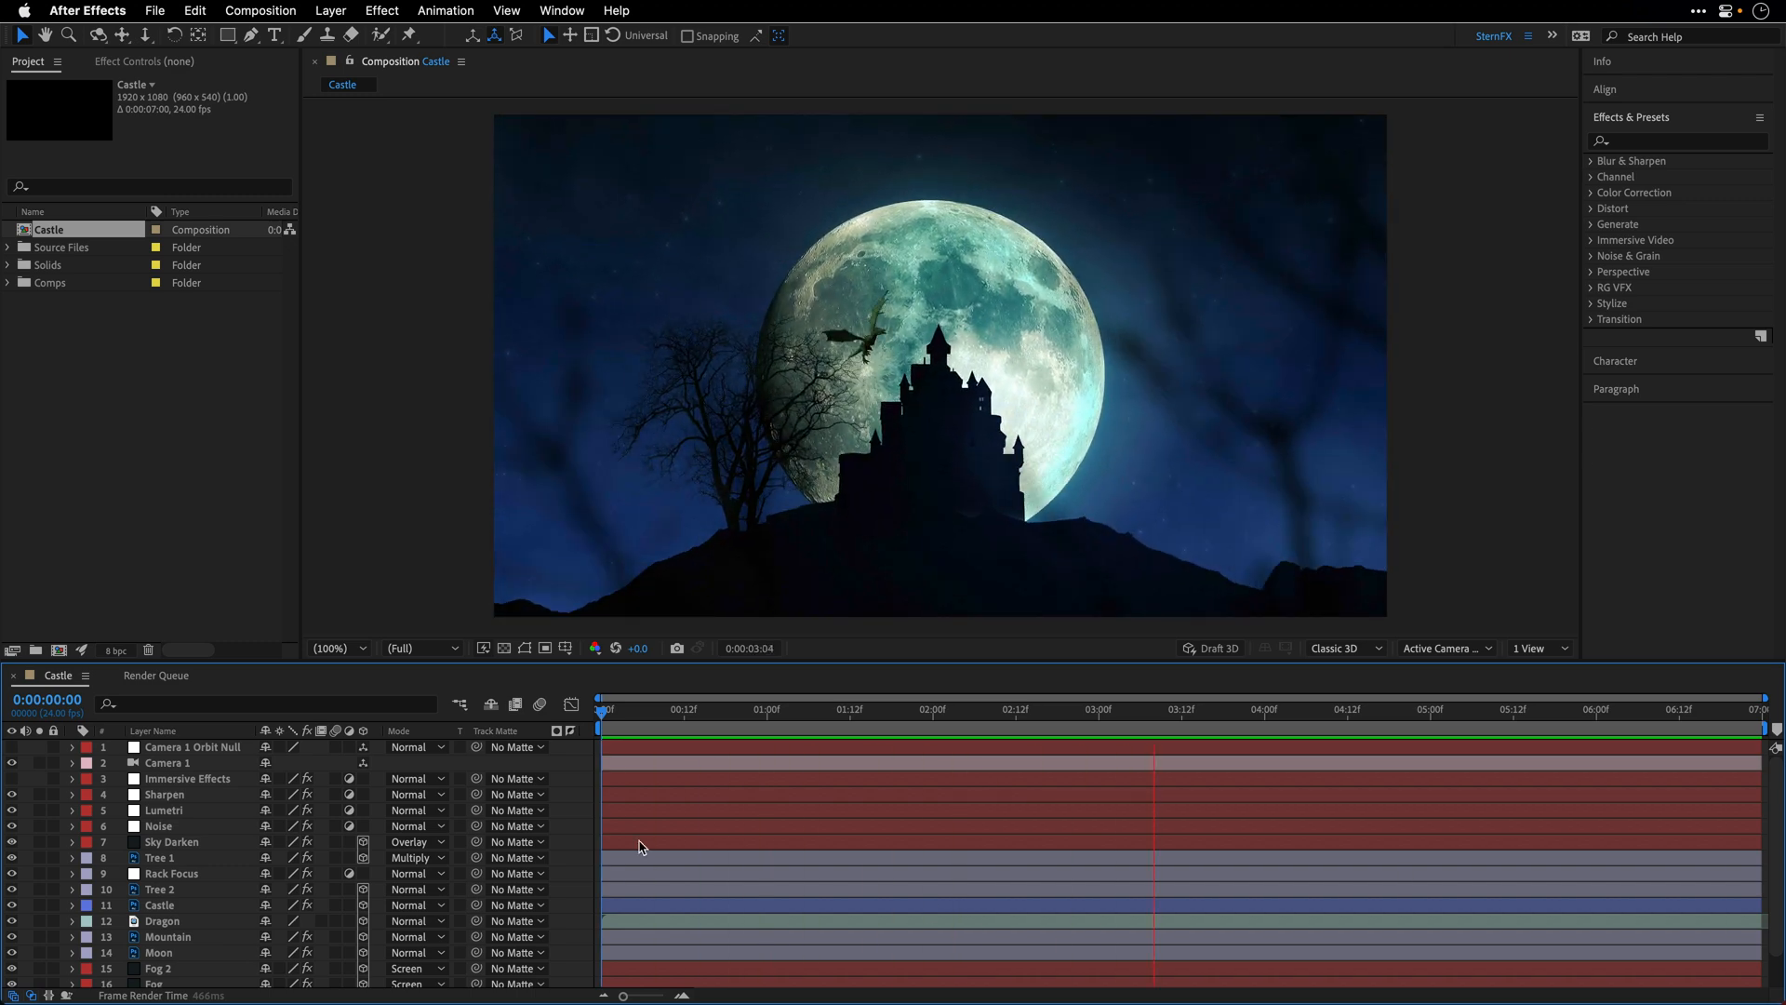
{"action": "left_click", "coordinate": [1486, 709]}
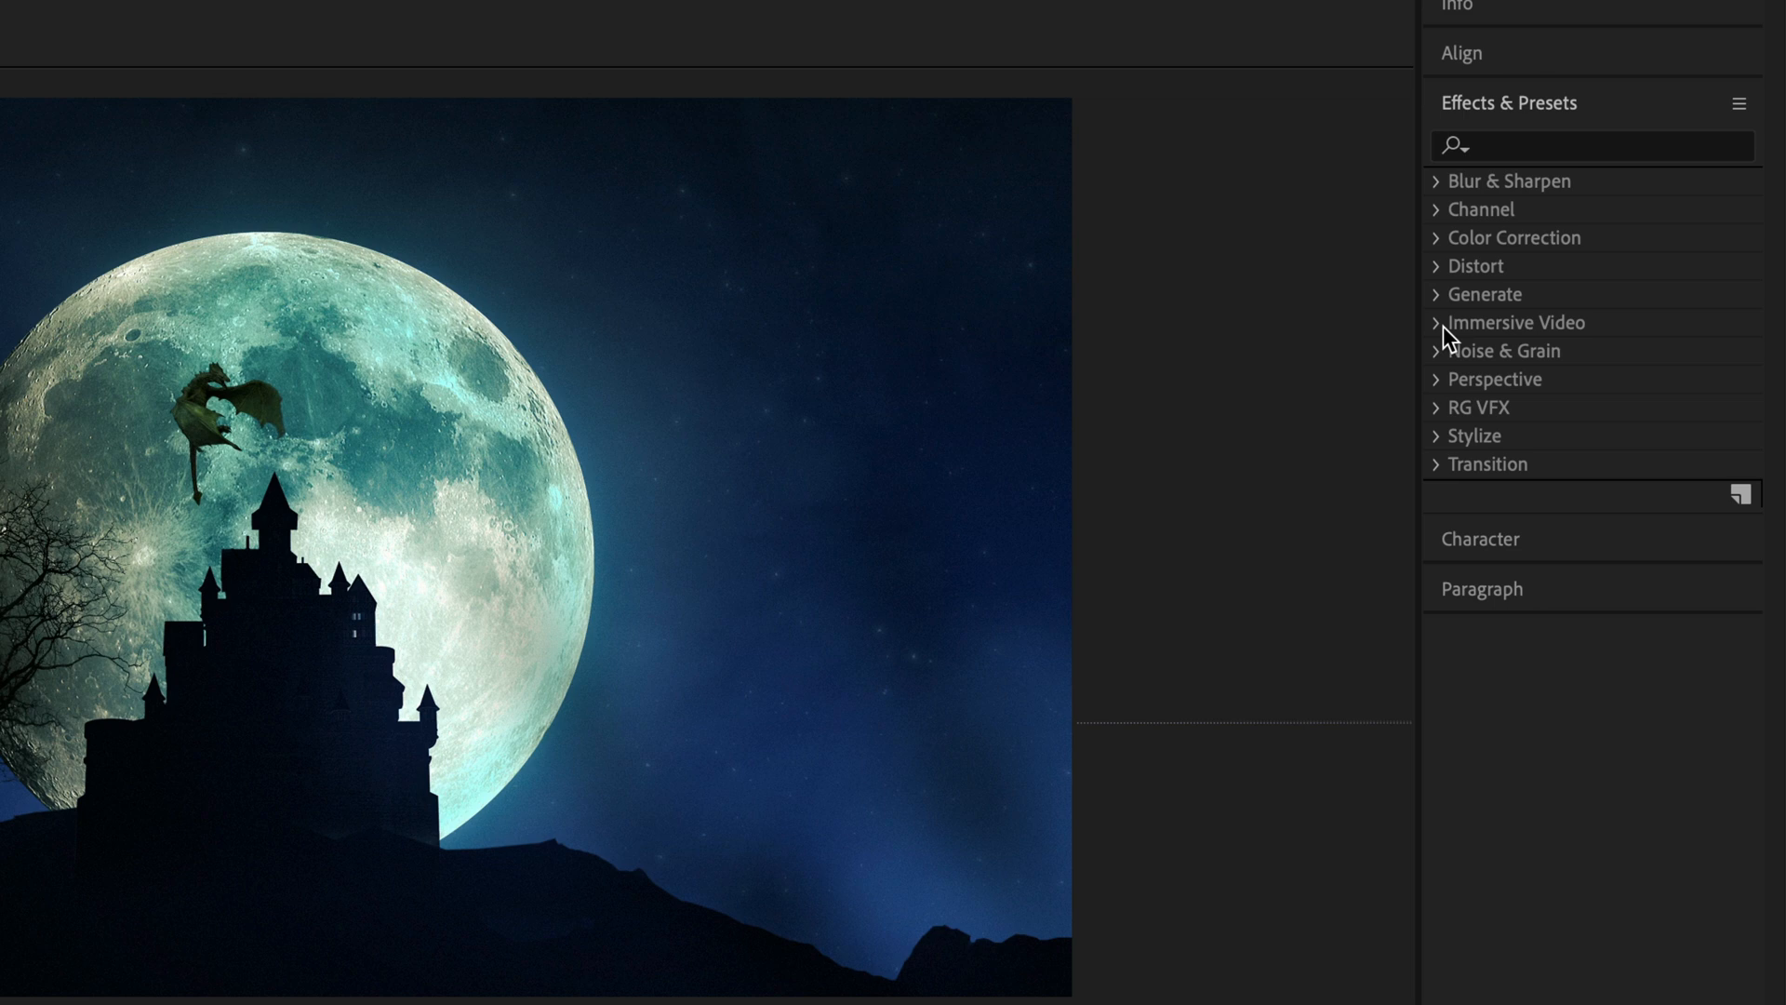
{"action": "left_click", "coordinate": [1439, 323]}
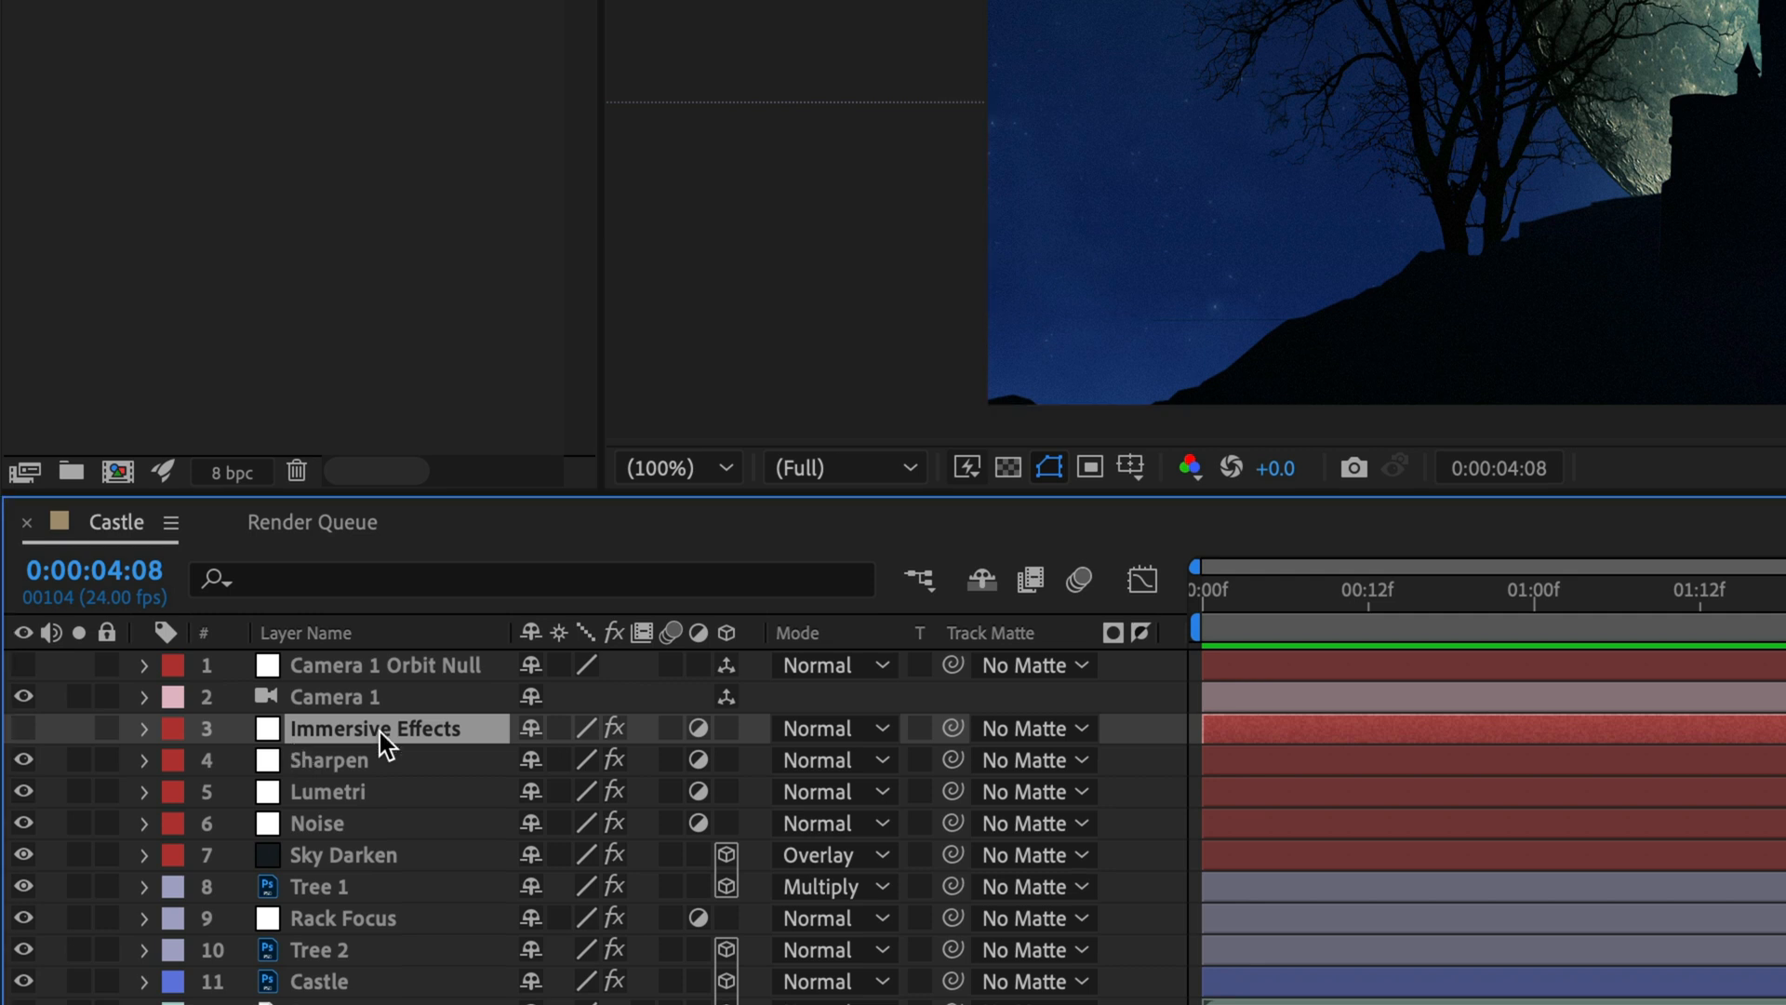
Show the Immersive Effects layer's VR Glow and VR Chromatic Aberrations settings
{"action": "key", "text": "ctrl+alt+shift+v"}
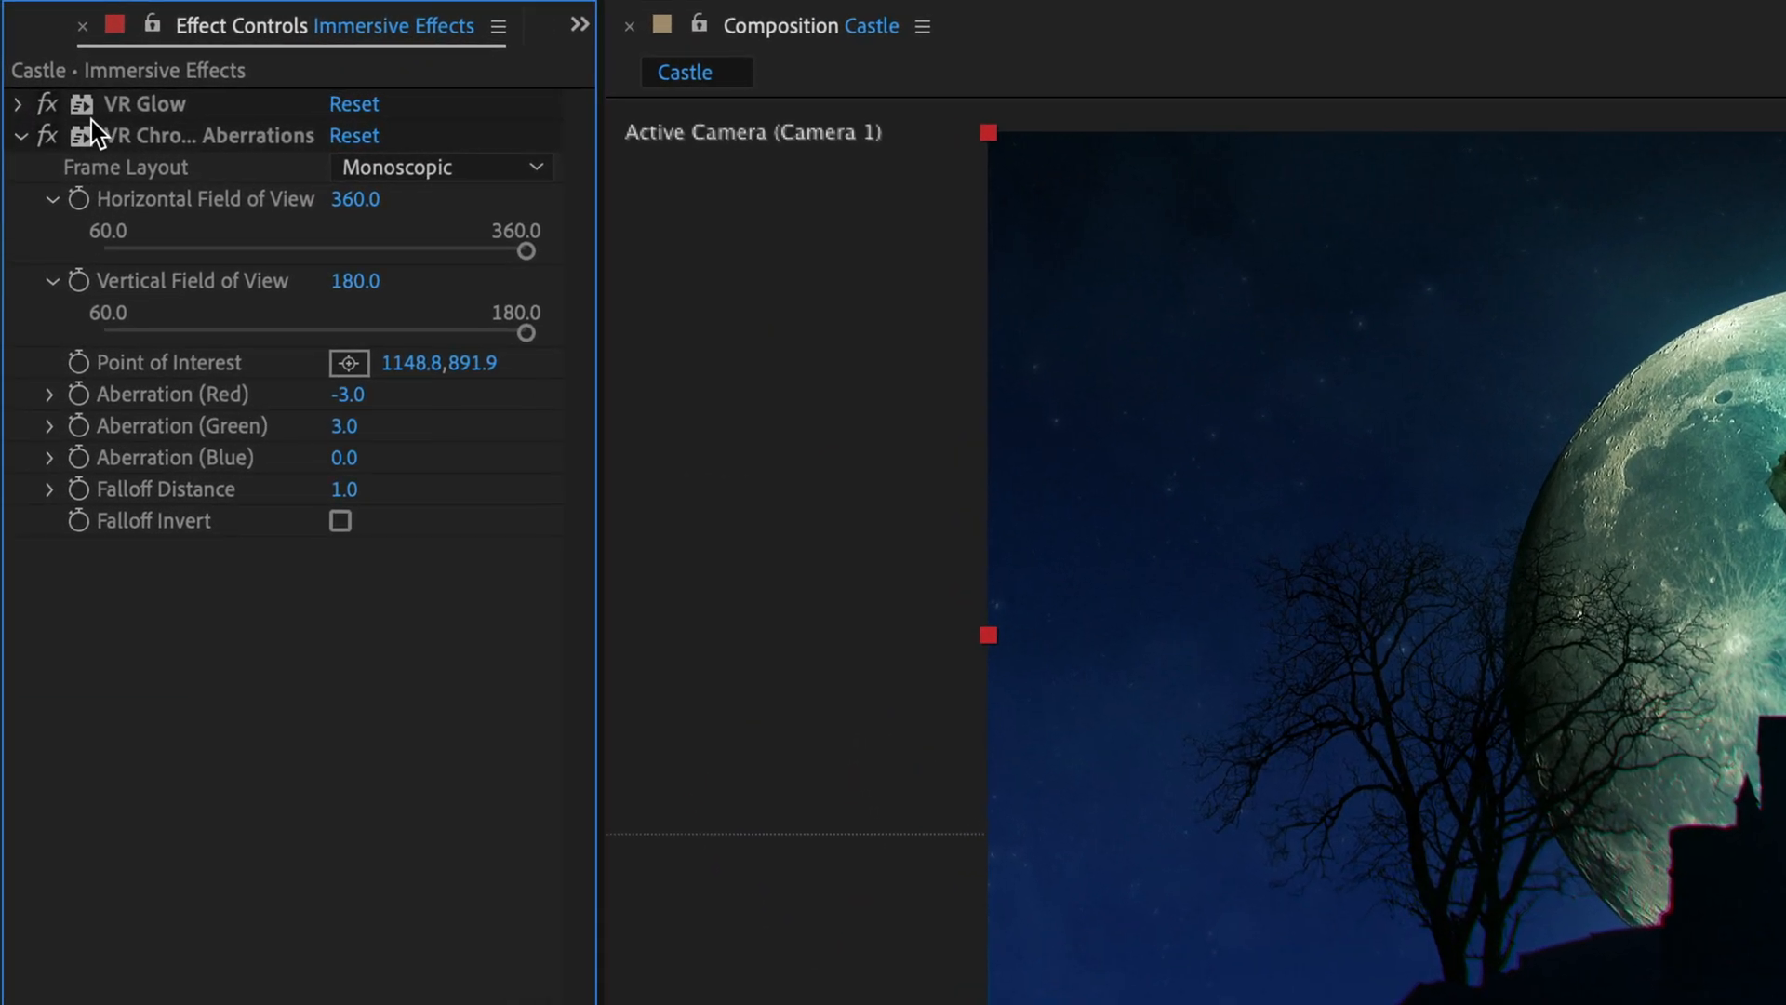
{"action": "mouse_move", "coordinate": [141, 166]}
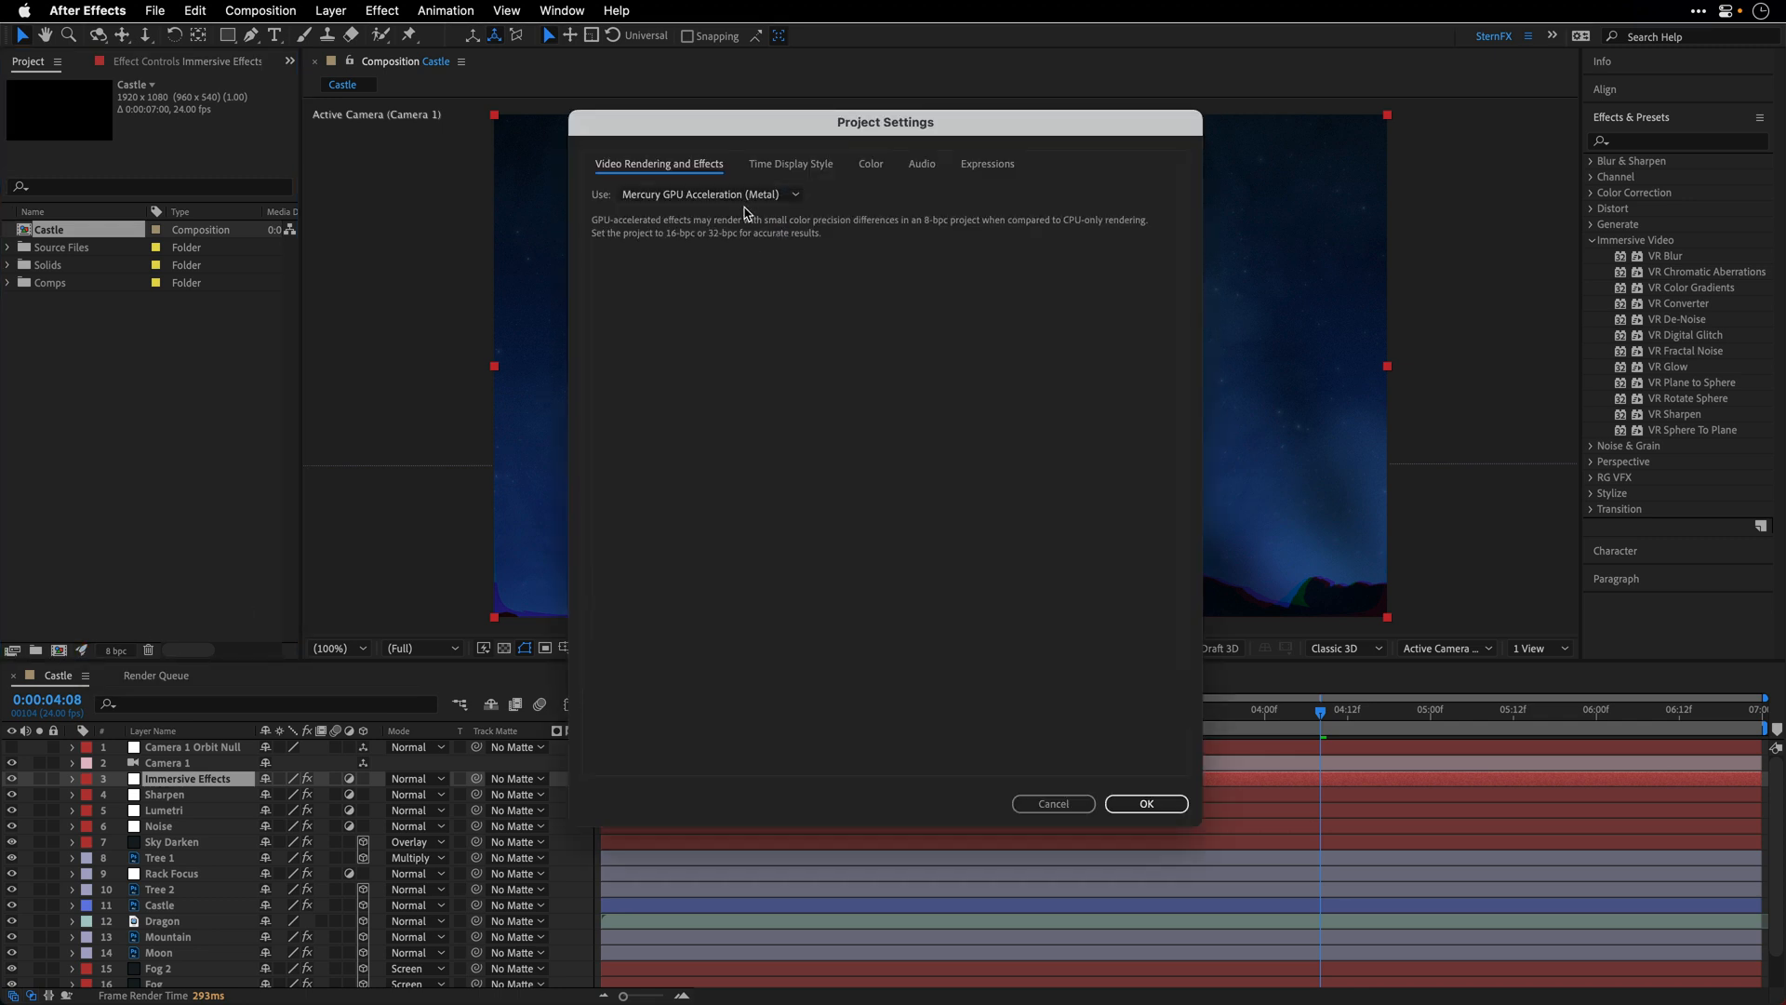
Set the renderer to Mercury Software Only, triggering the GPU-required warning, then reopen settings
{"action": "left_click", "coordinate": [709, 193]}
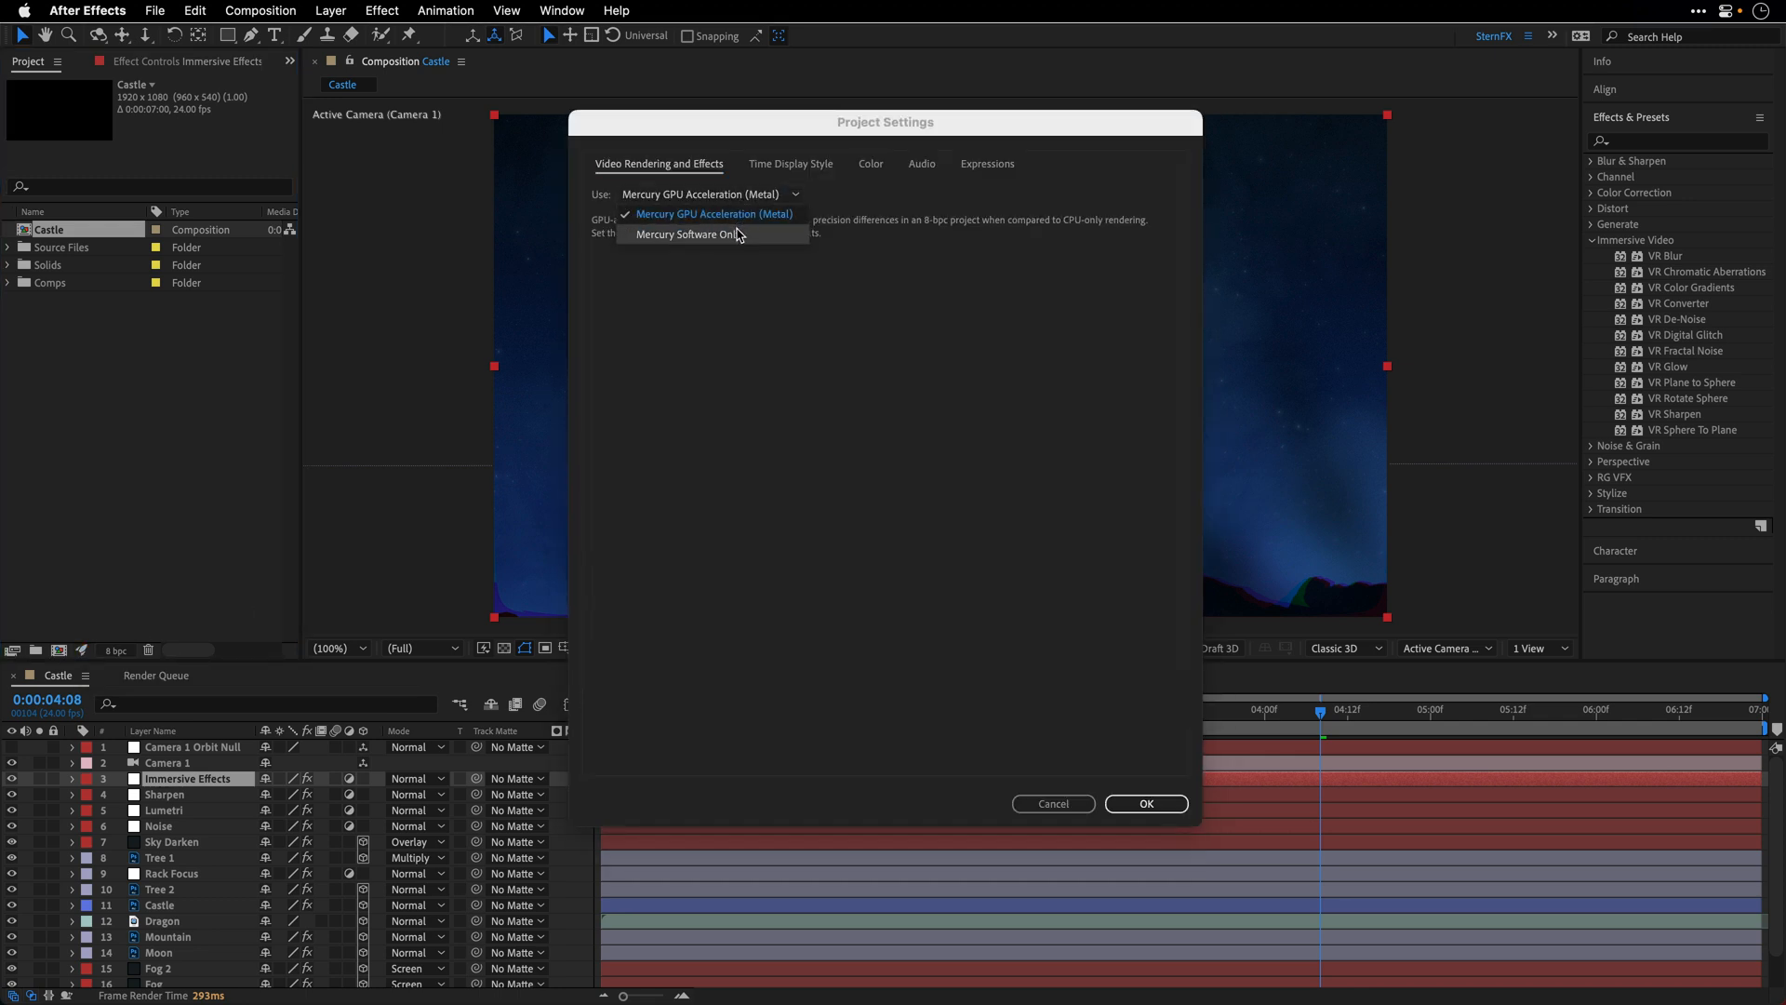
{"action": "left_click", "coordinate": [686, 234]}
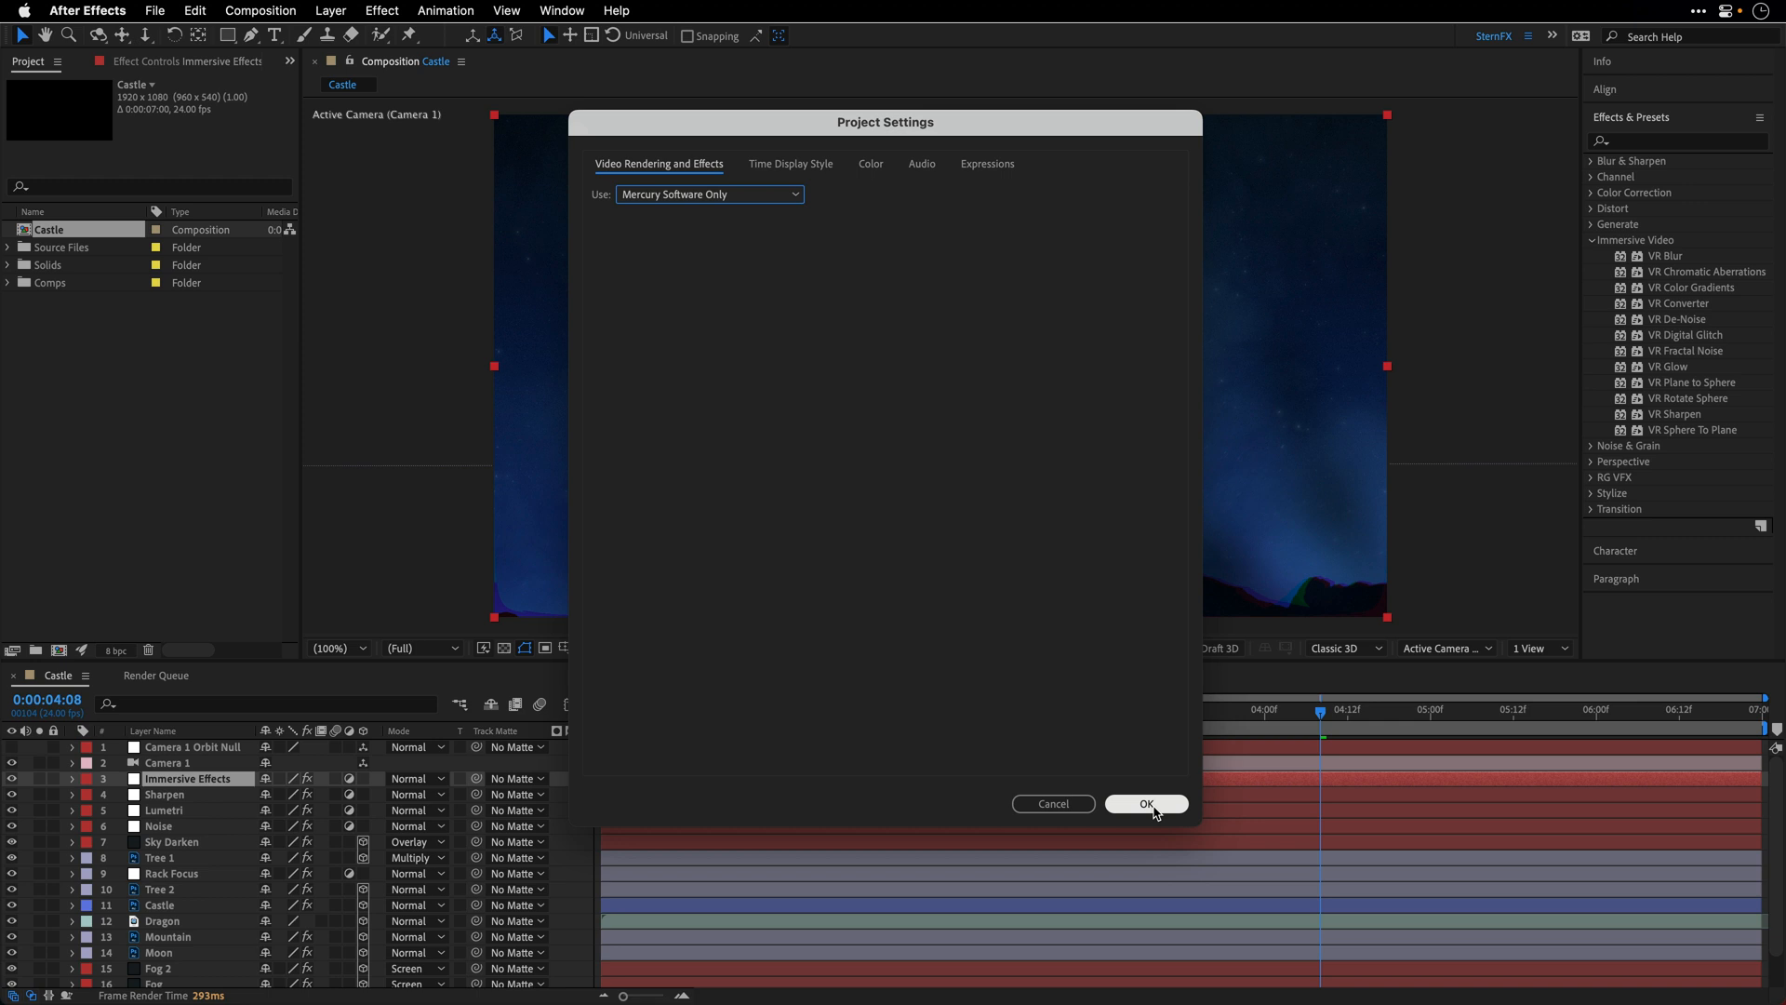
{"action": "left_click", "coordinate": [1148, 803]}
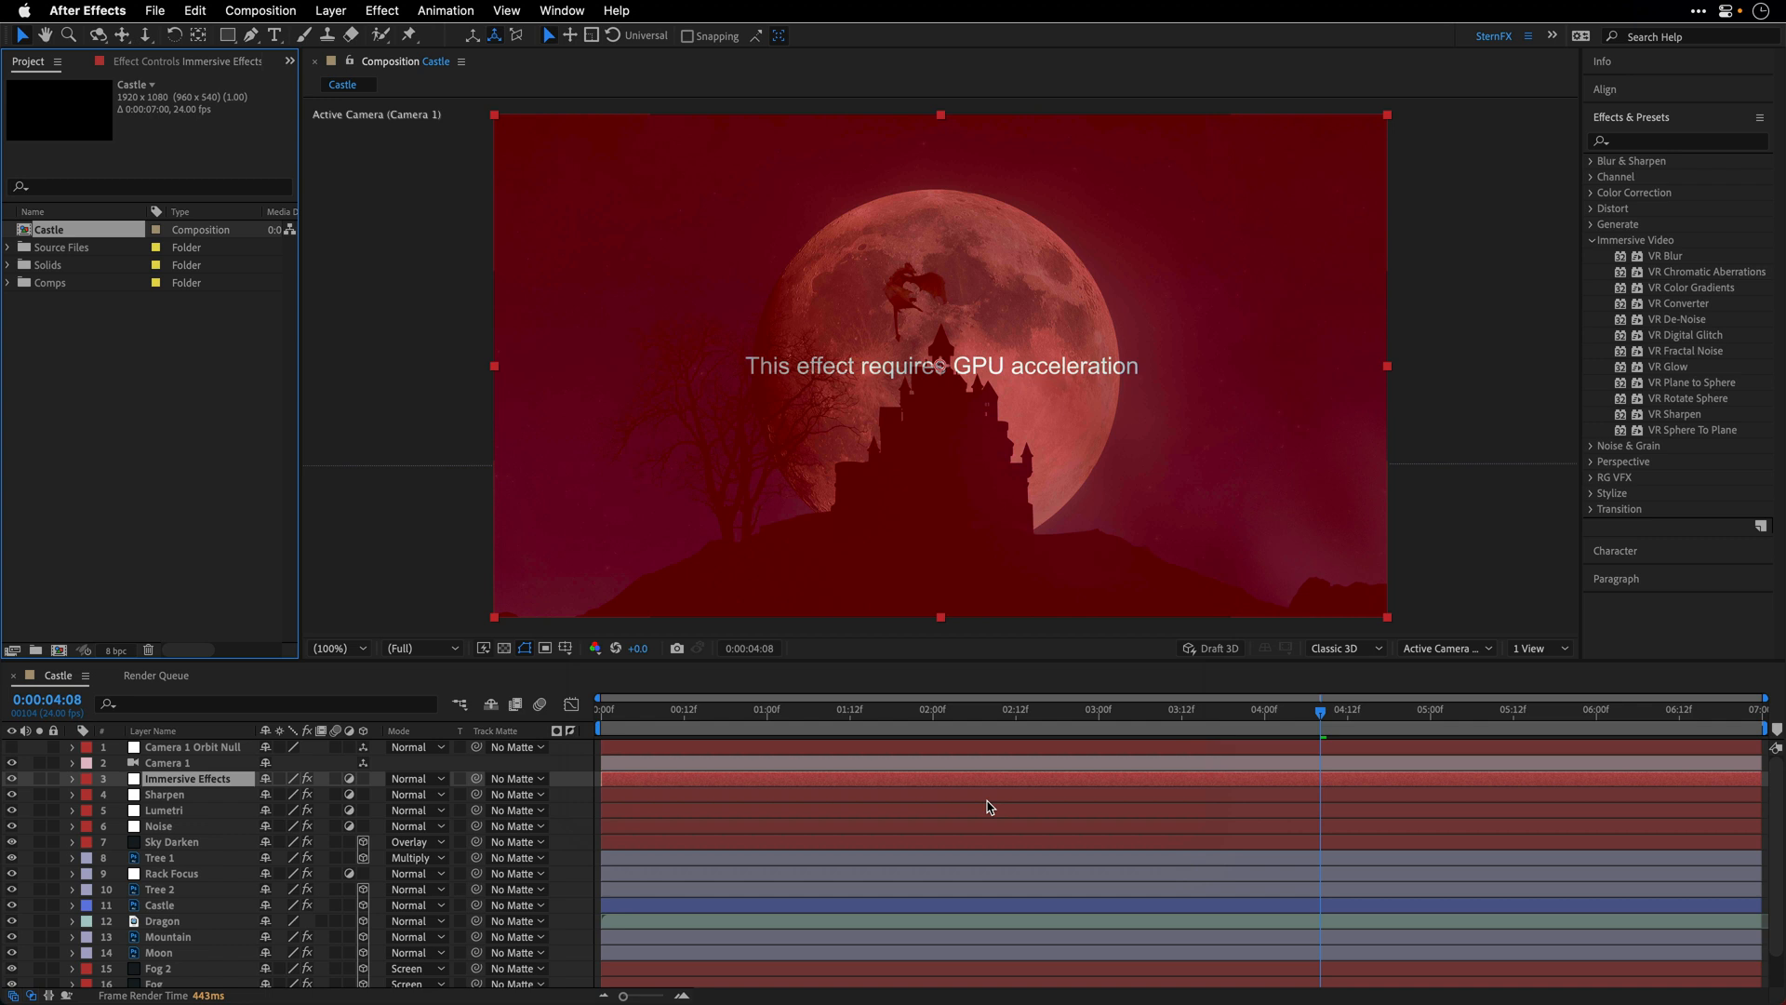
{"action": "mouse_move", "coordinate": [914, 780]}
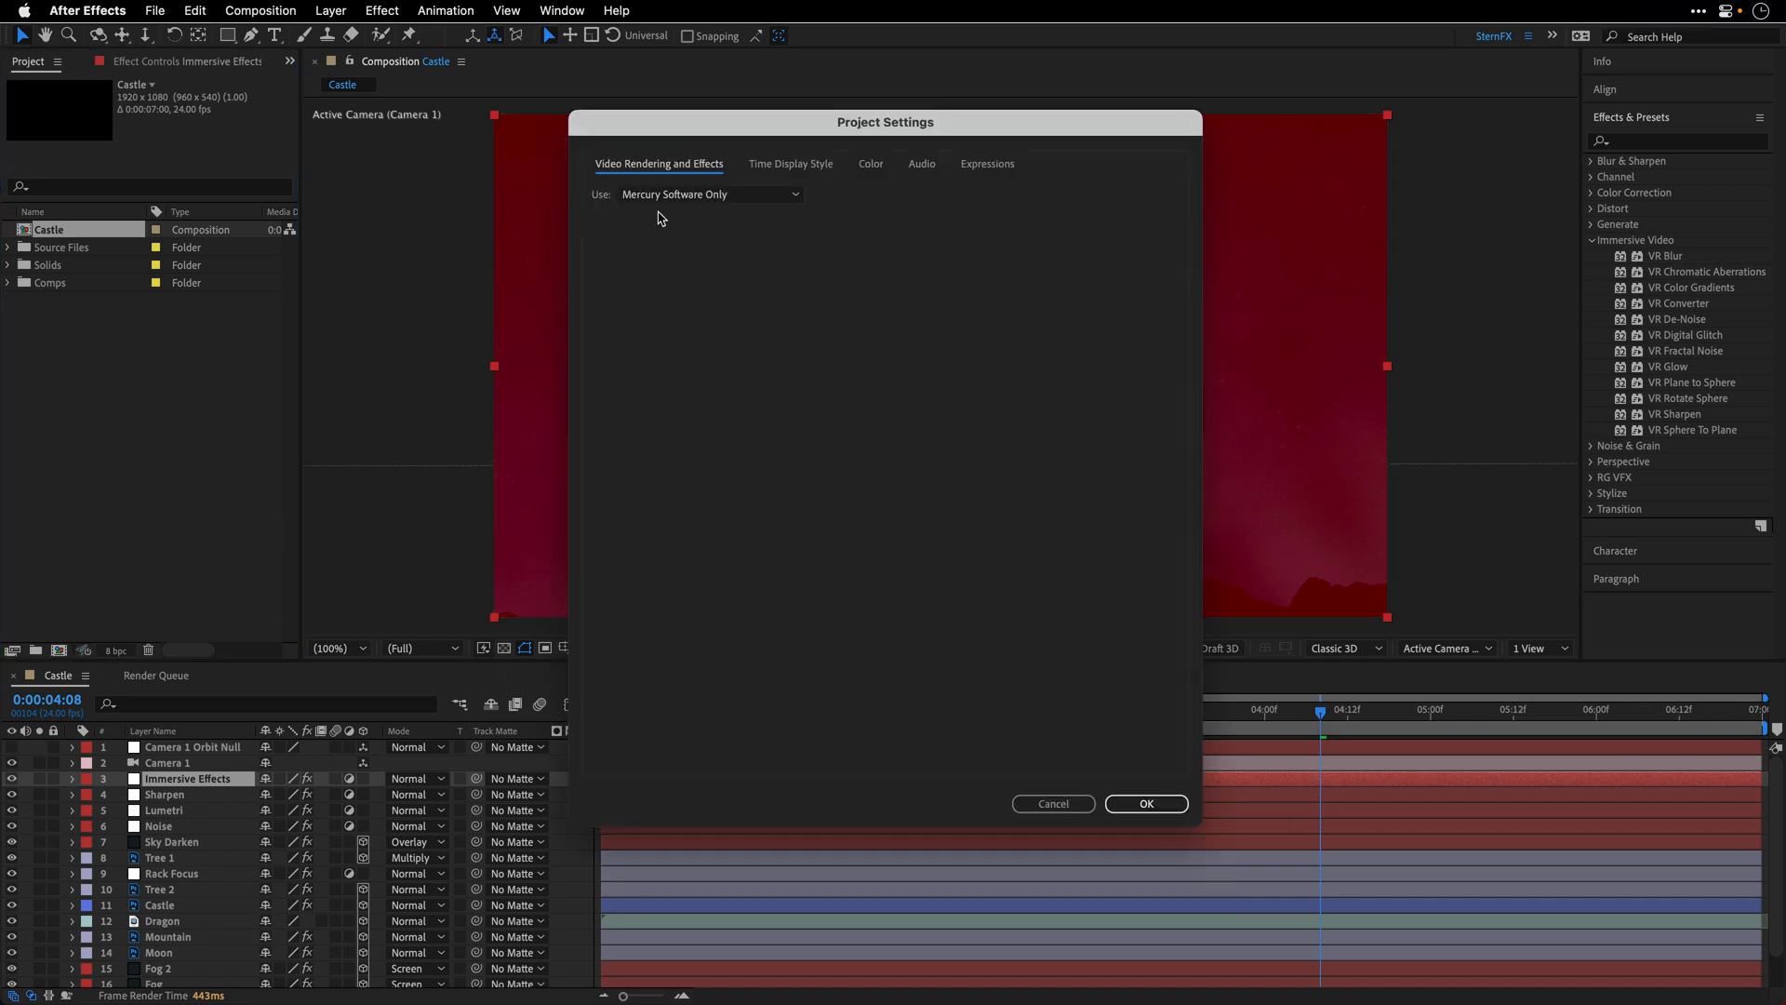
{"action": "left_click", "coordinate": [1147, 804]}
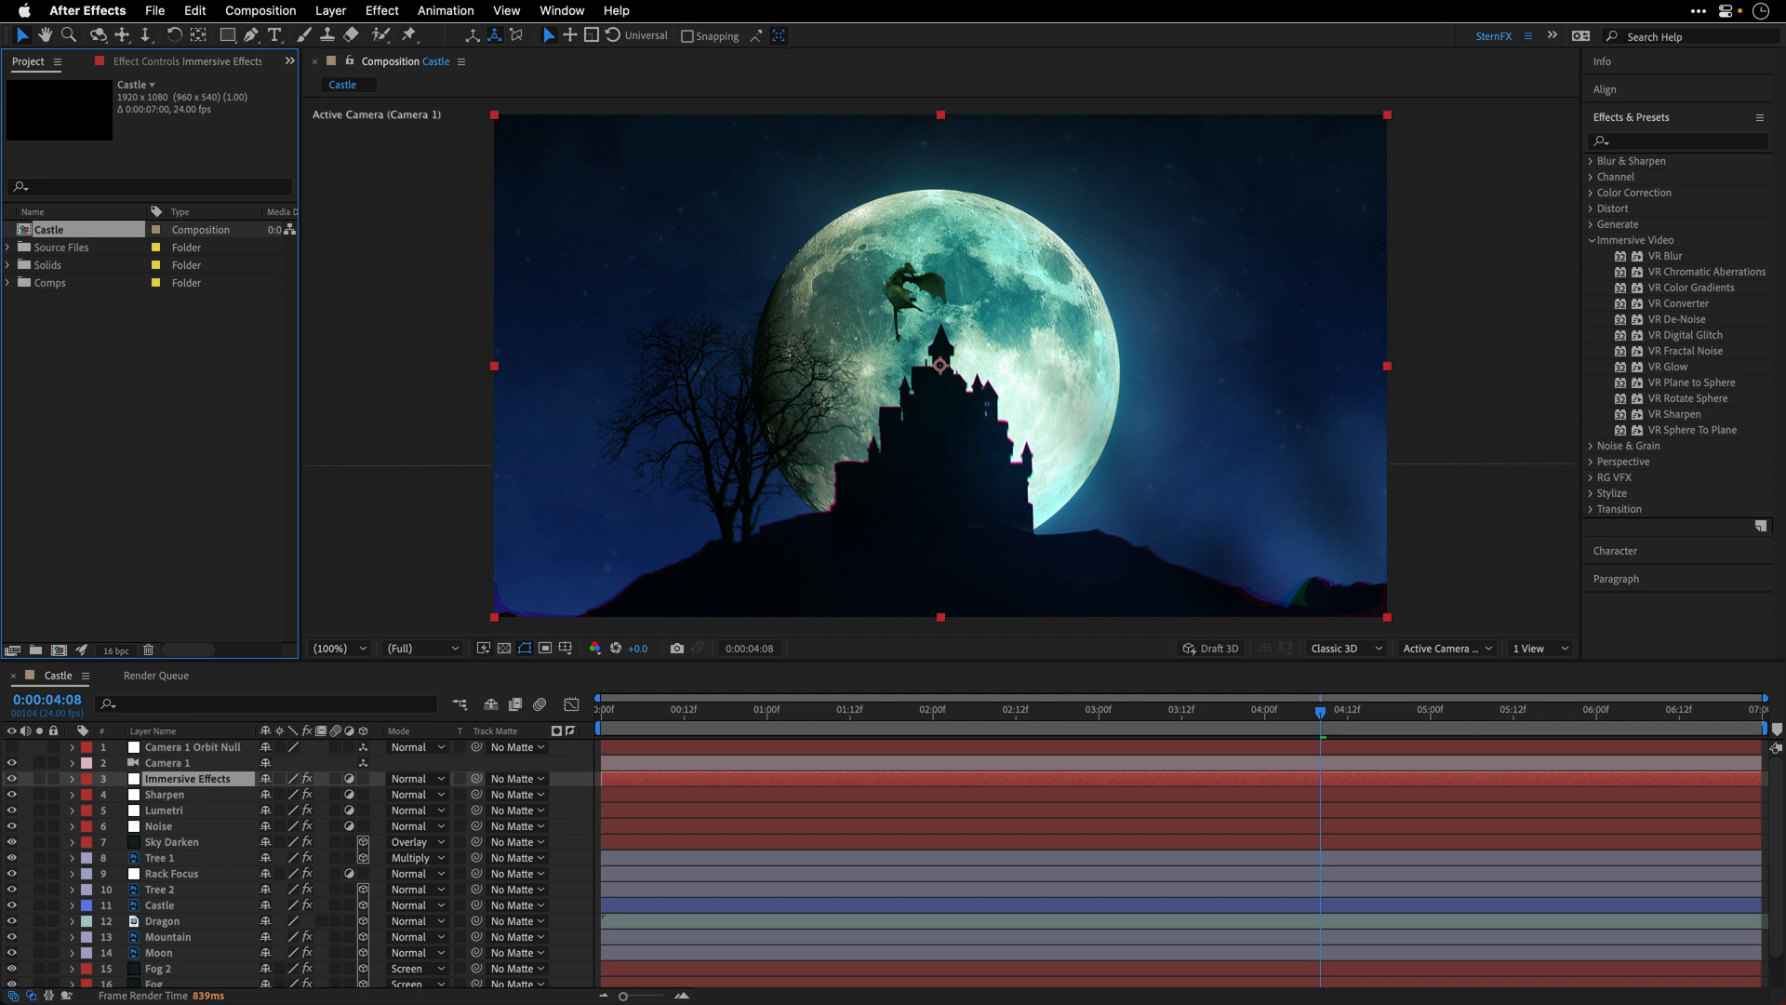
{"action": "mouse_move", "coordinate": [1094, 691]}
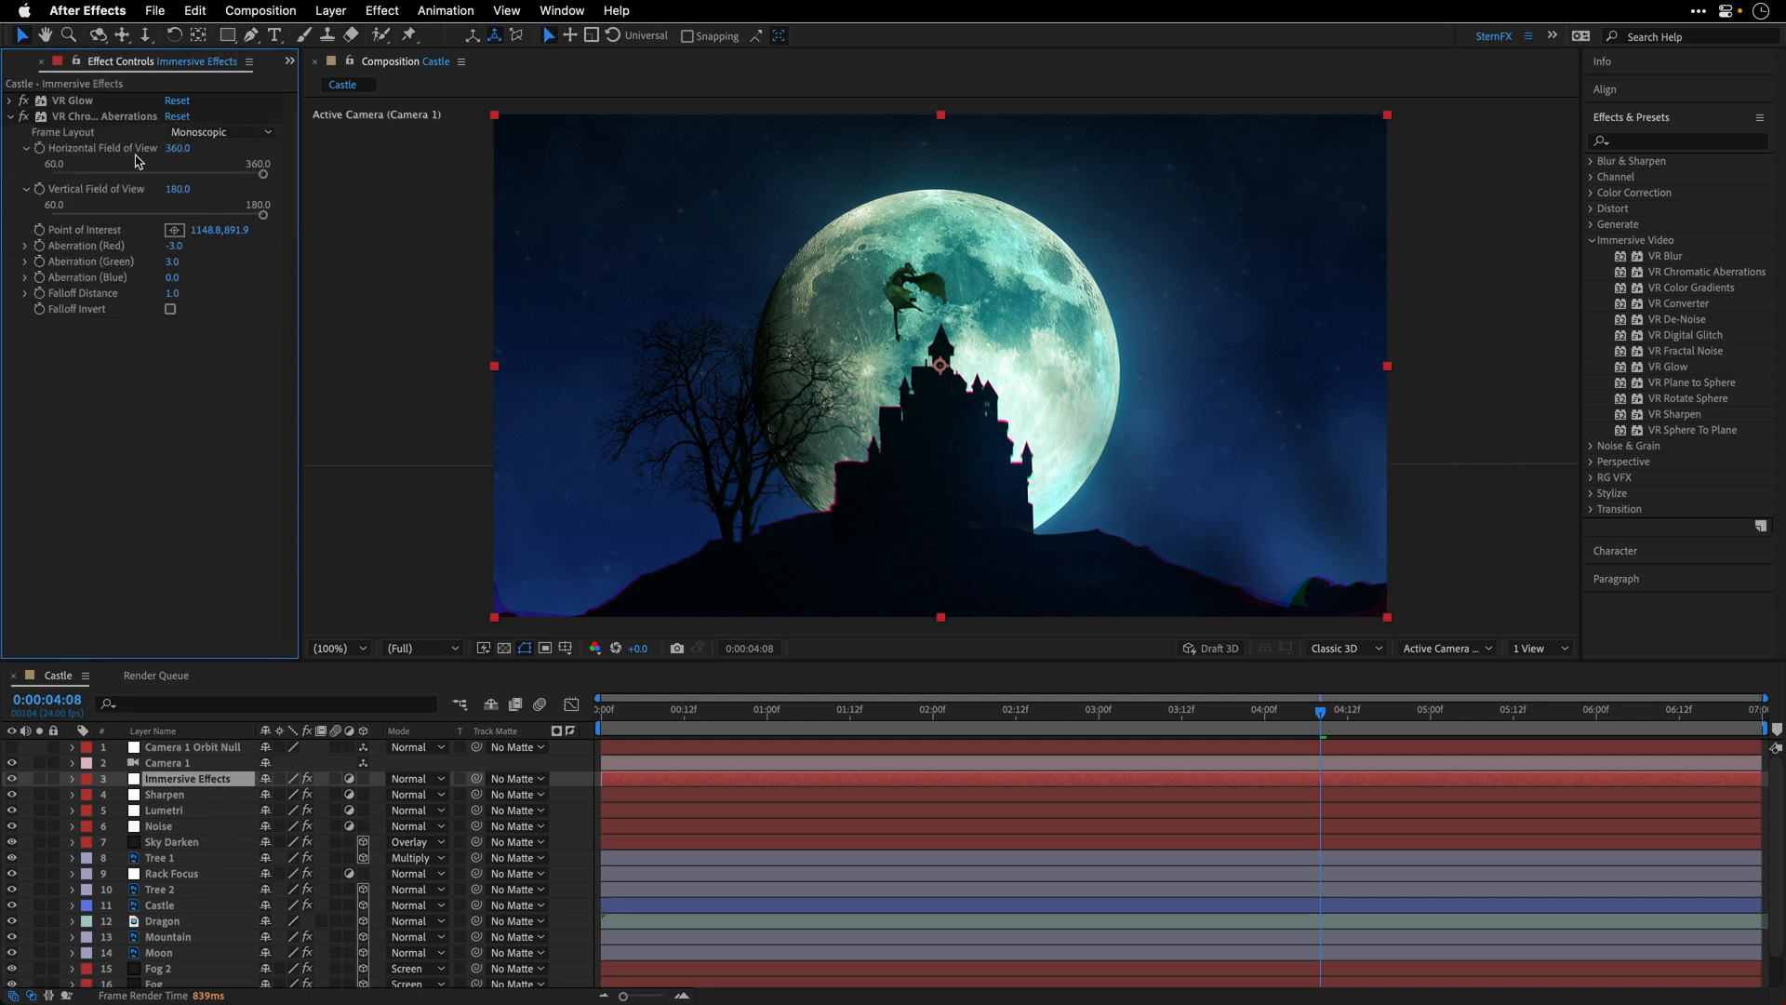
{"action": "mouse_move", "coordinate": [111, 129]}
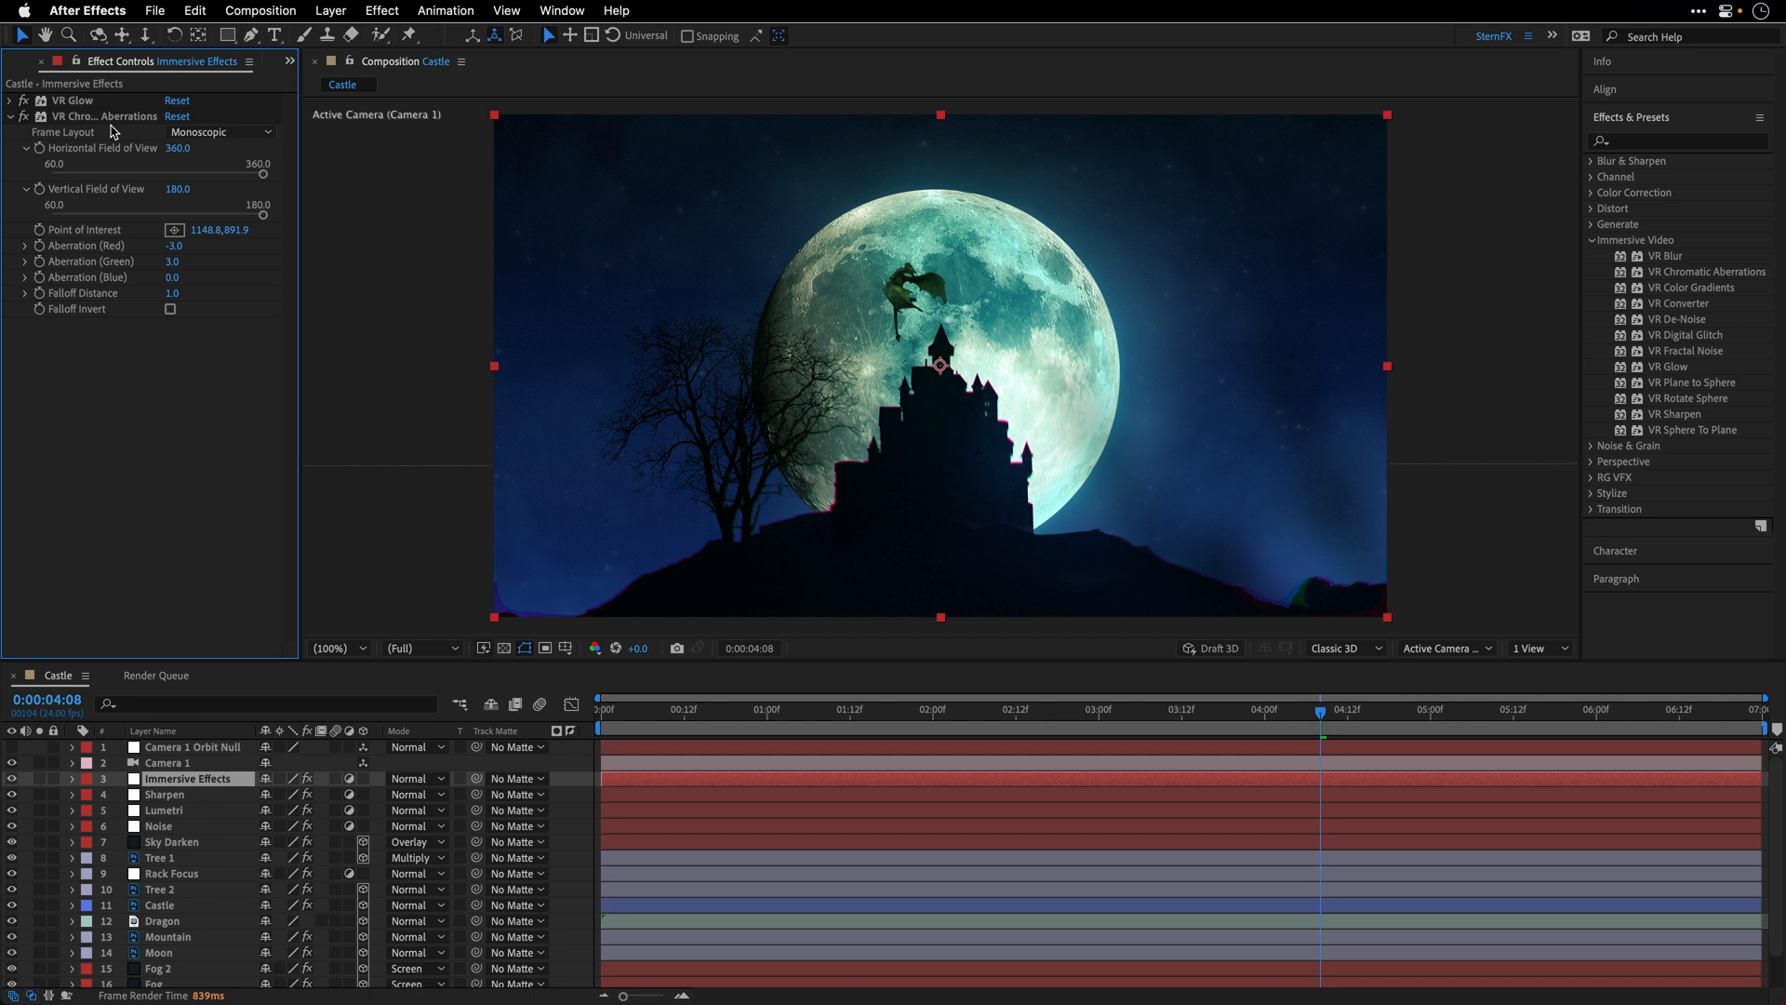
{"action": "mouse_move", "coordinate": [489, 162]}
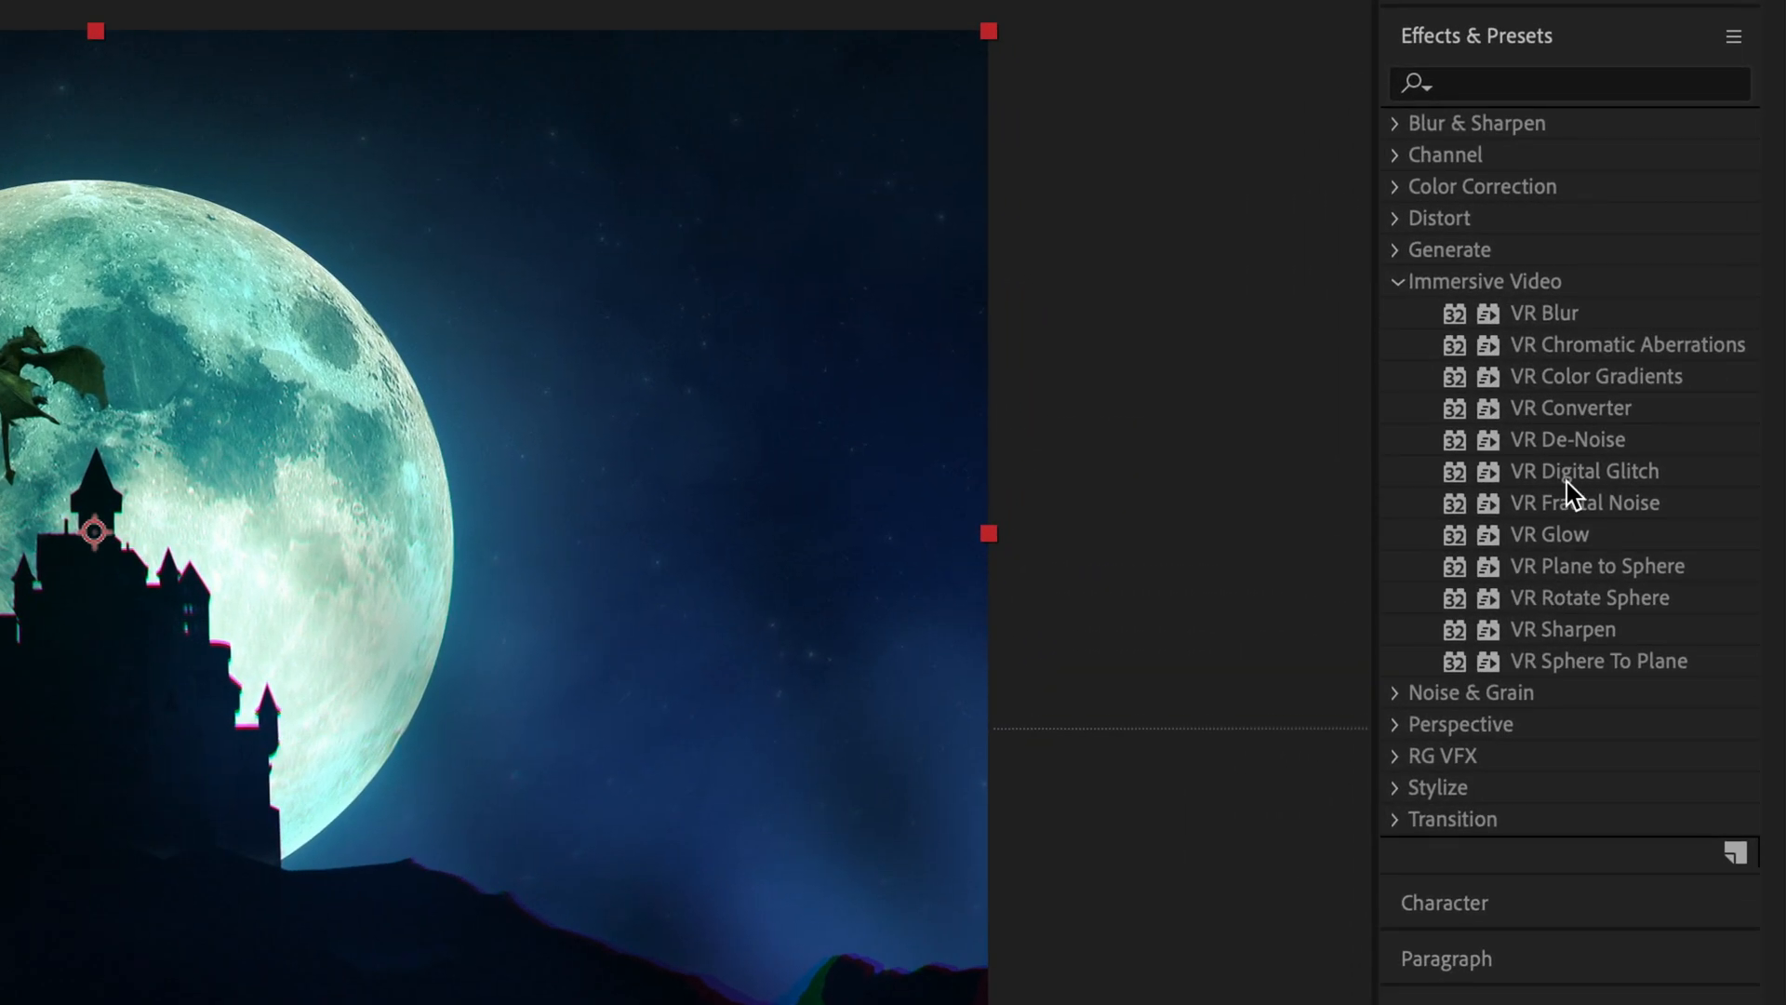
{"action": "mouse_move", "coordinate": [1646, 397]}
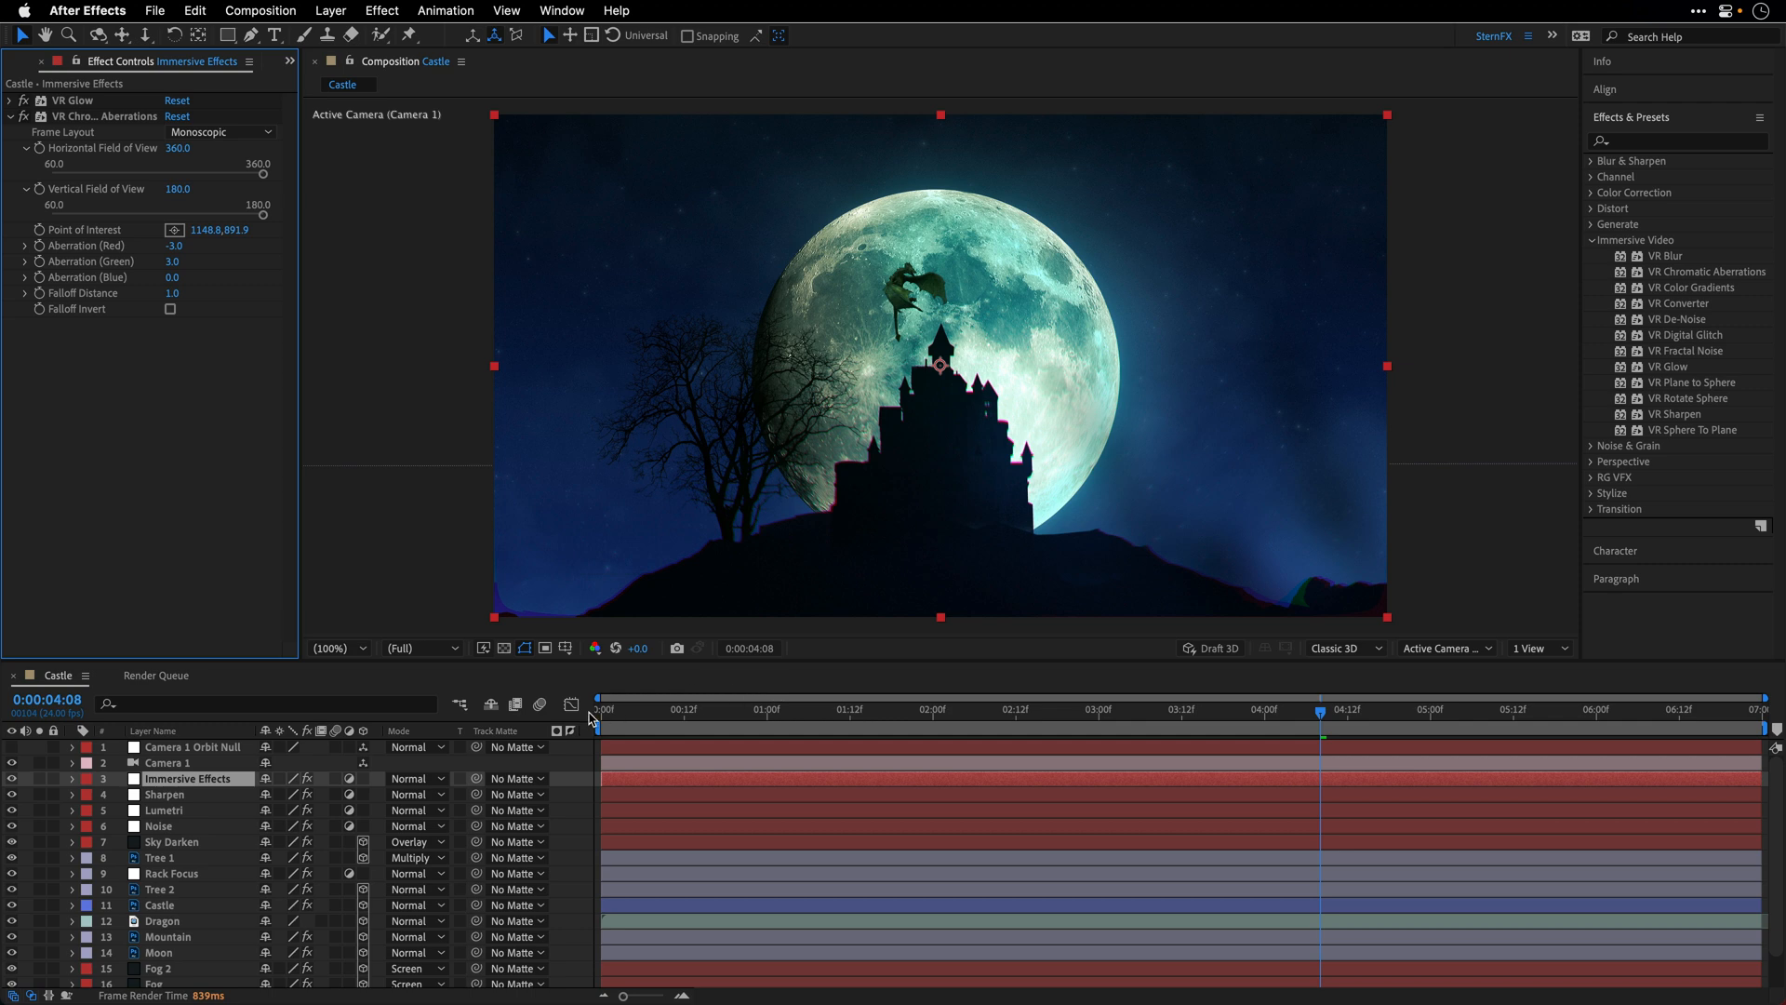
Move the playhead to the first frame of the Castle composition
{"action": "left_click", "coordinate": [595, 721]}
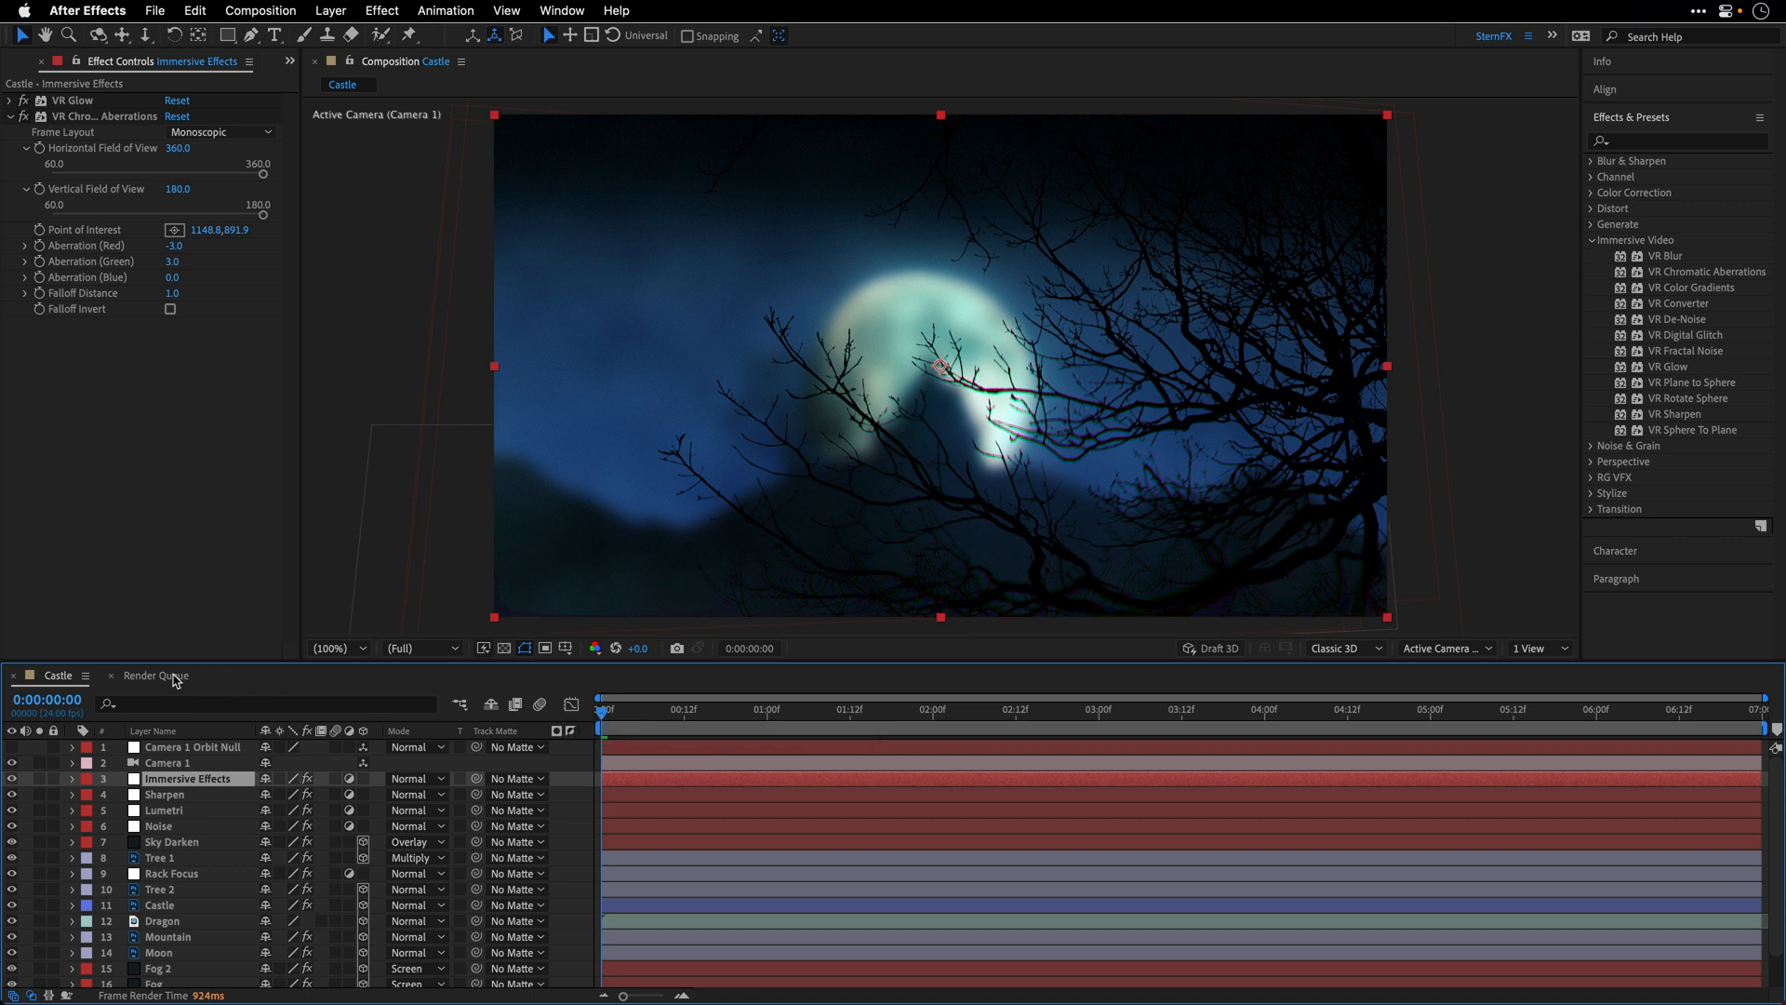
Re-render Castle from the Render Queue, finishing in 7 seconds as Castle_1.mp4
{"action": "left_click", "coordinate": [260, 12]}
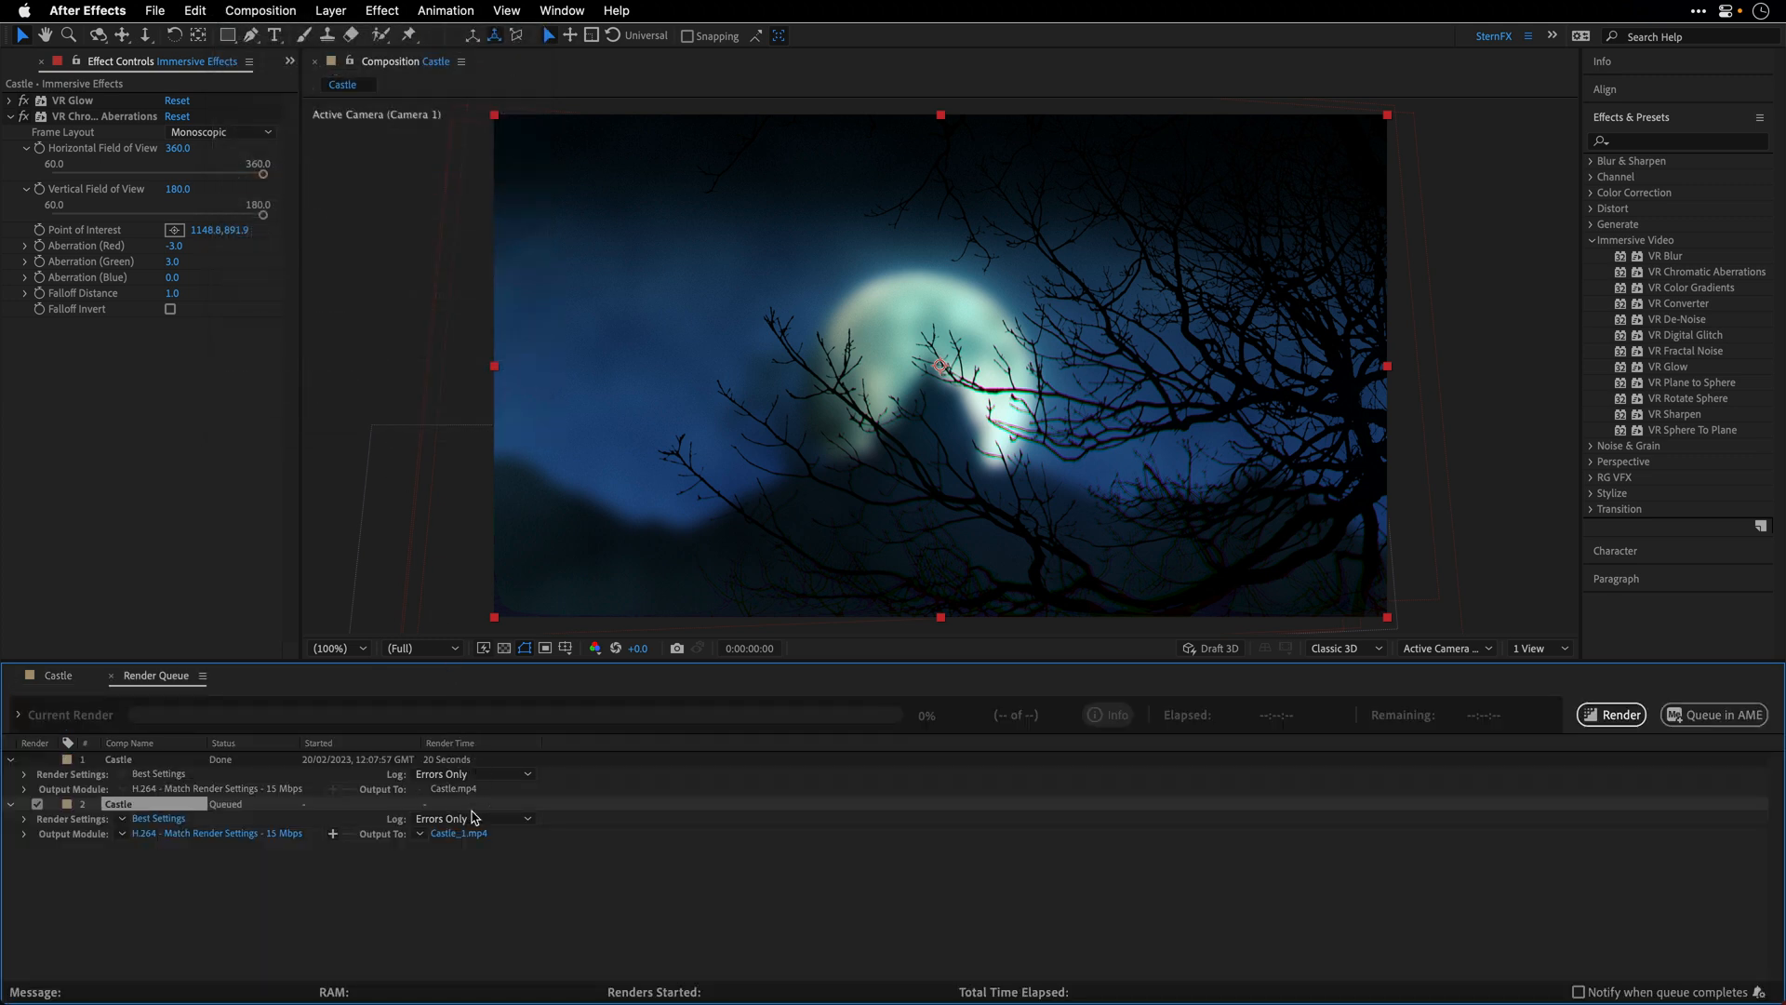
{"action": "left_click", "coordinate": [1611, 714]}
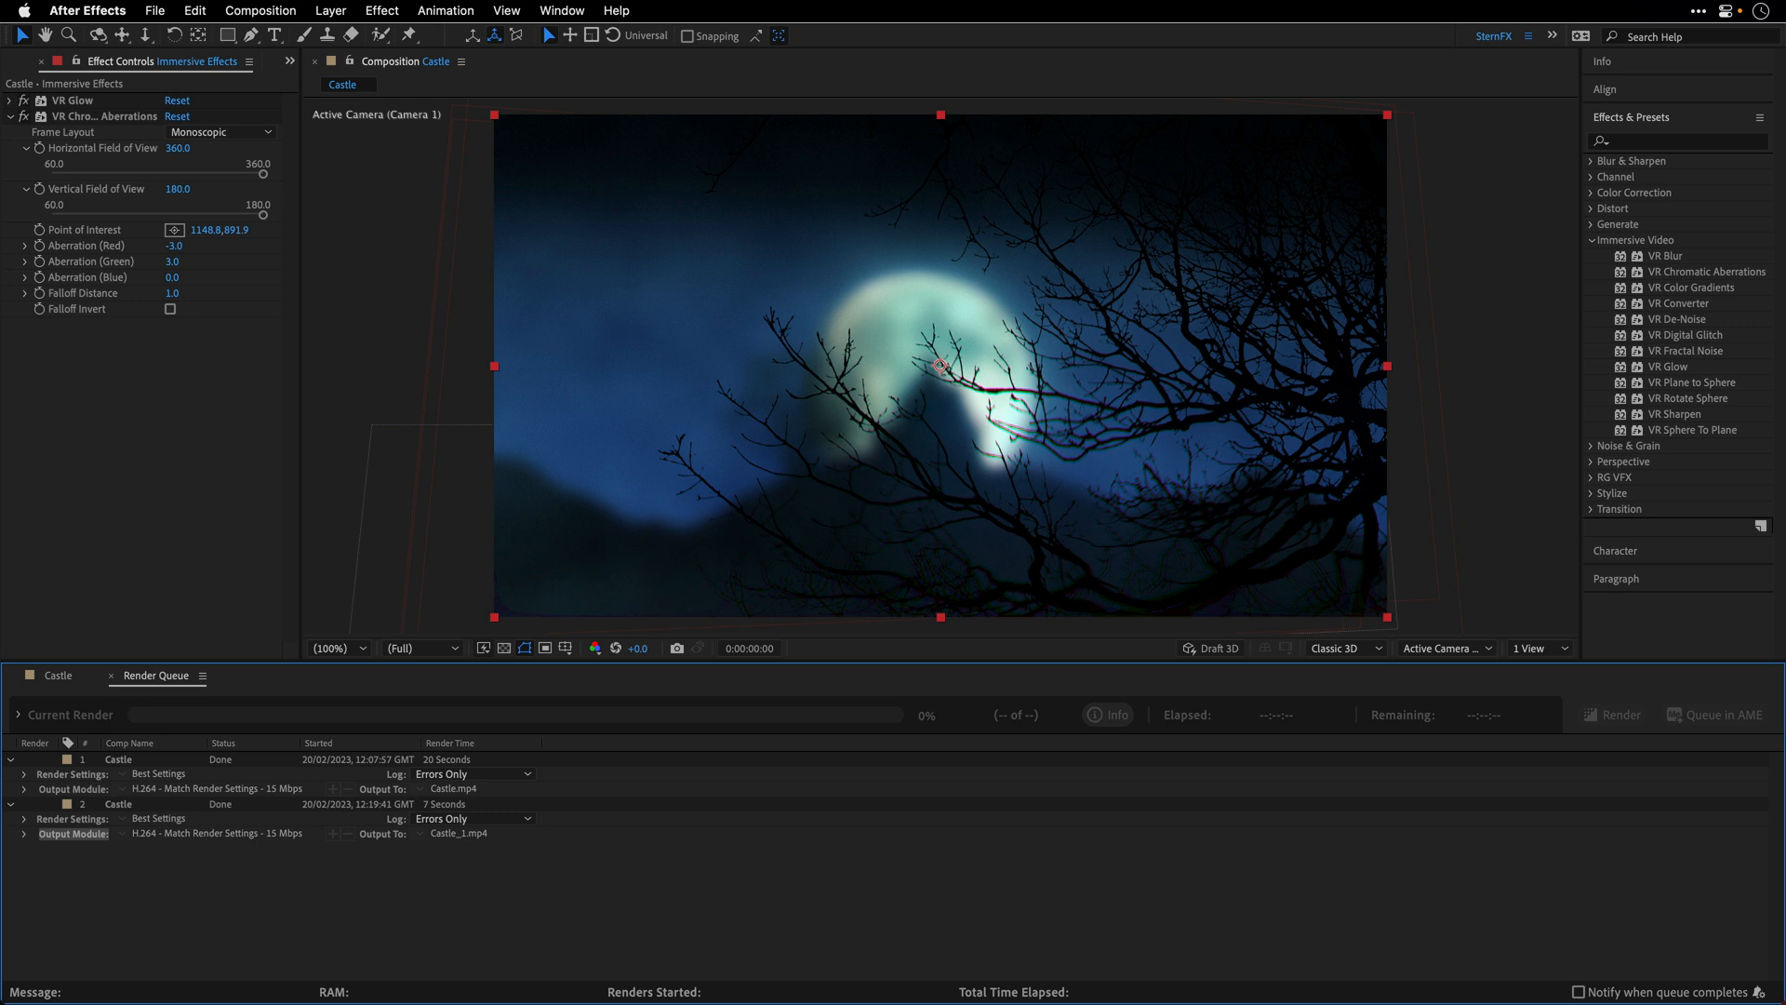
{"action": "mouse_move", "coordinate": [905, 865]}
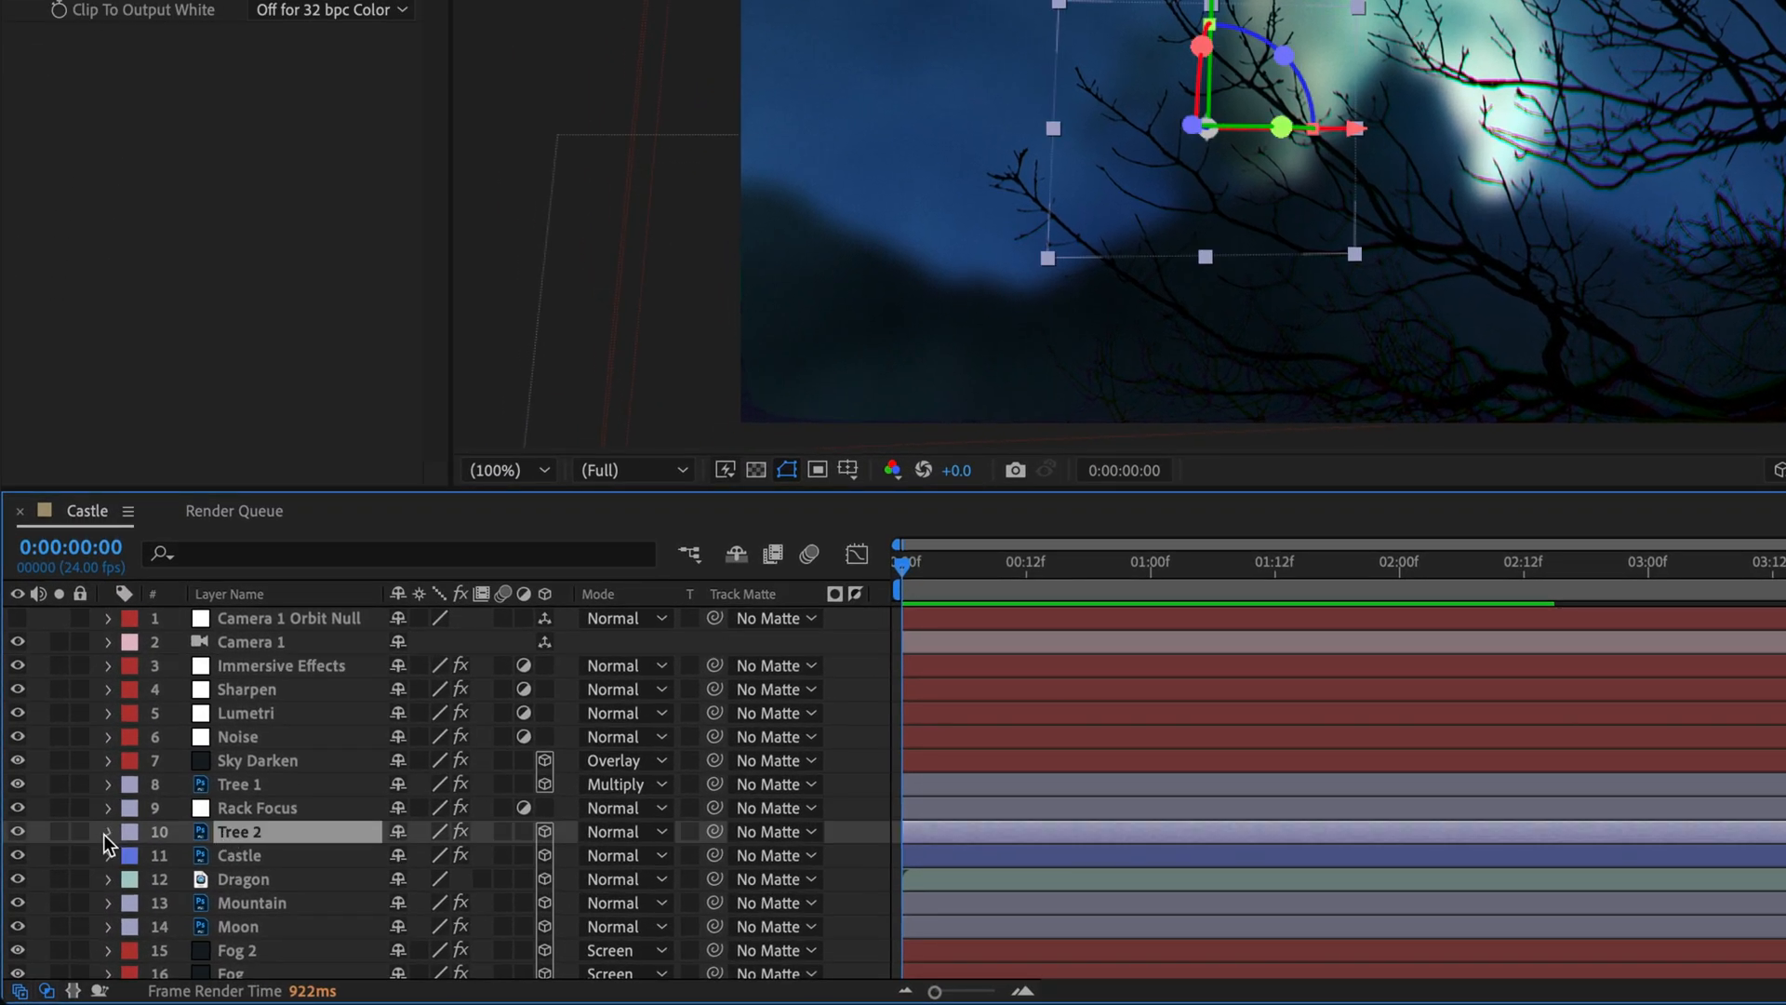
Expand the Tree 2 layer to show its position, scale and other transform properties
{"action": "left_click", "coordinate": [113, 834]}
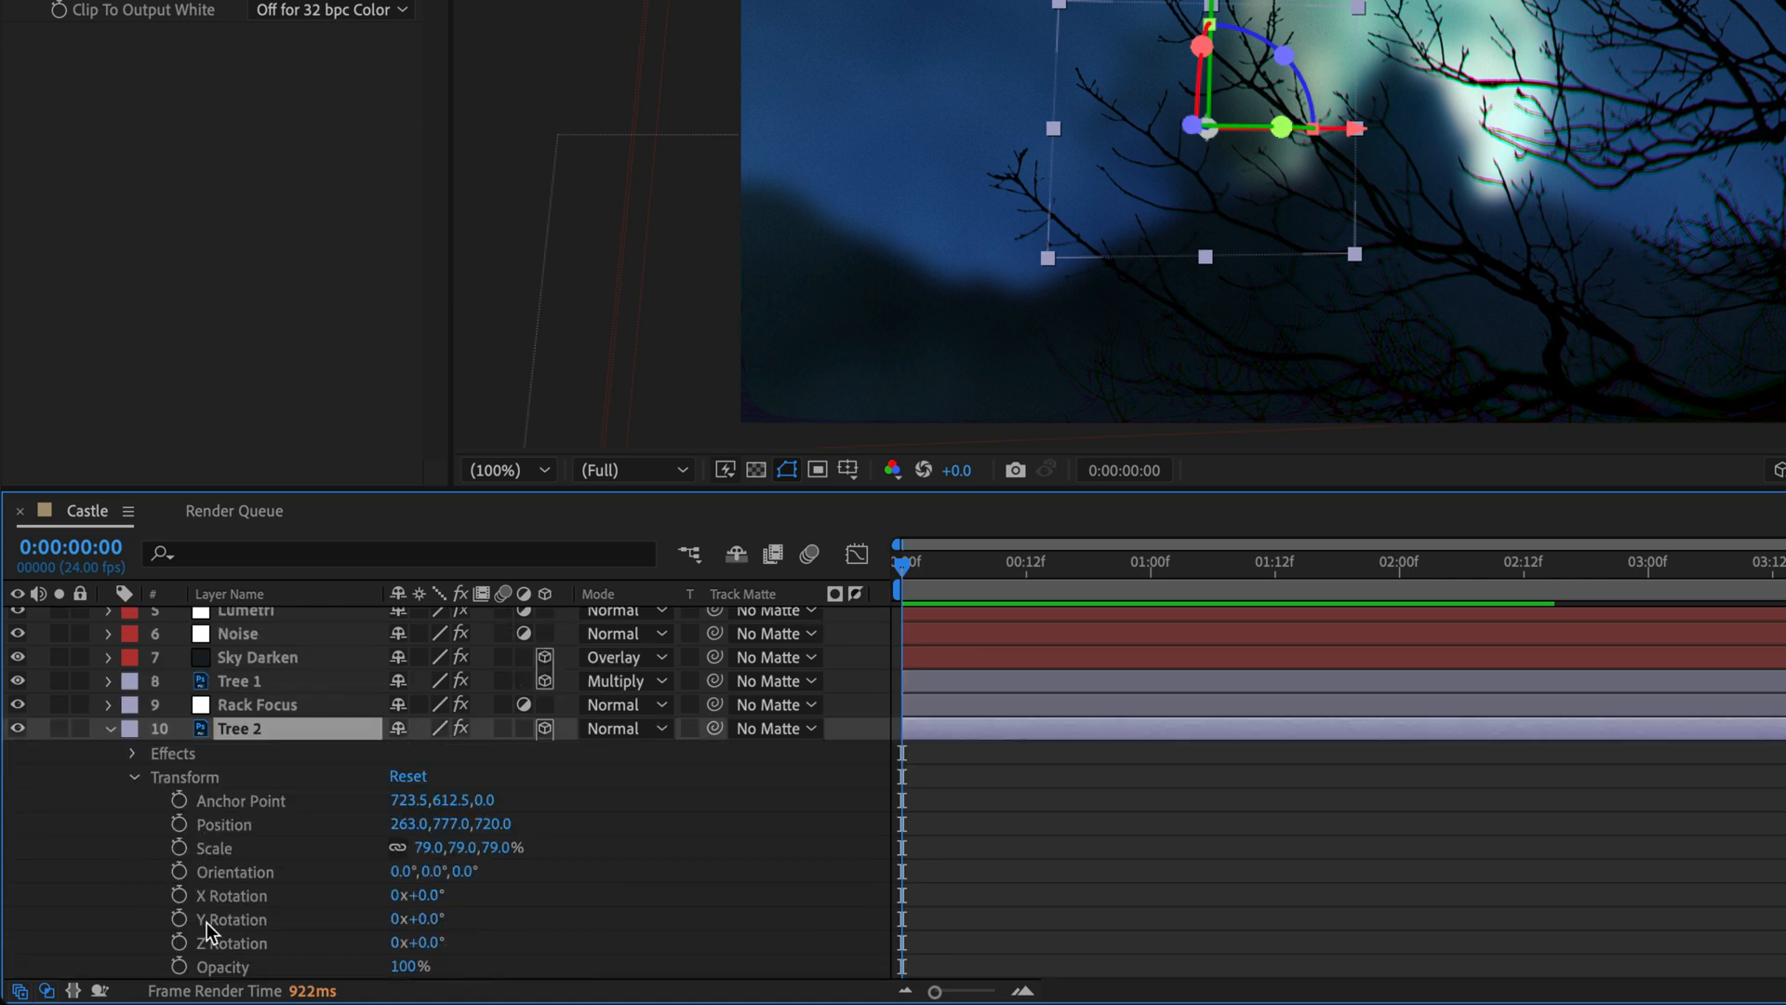
{"action": "mouse_move", "coordinate": [810, 554]}
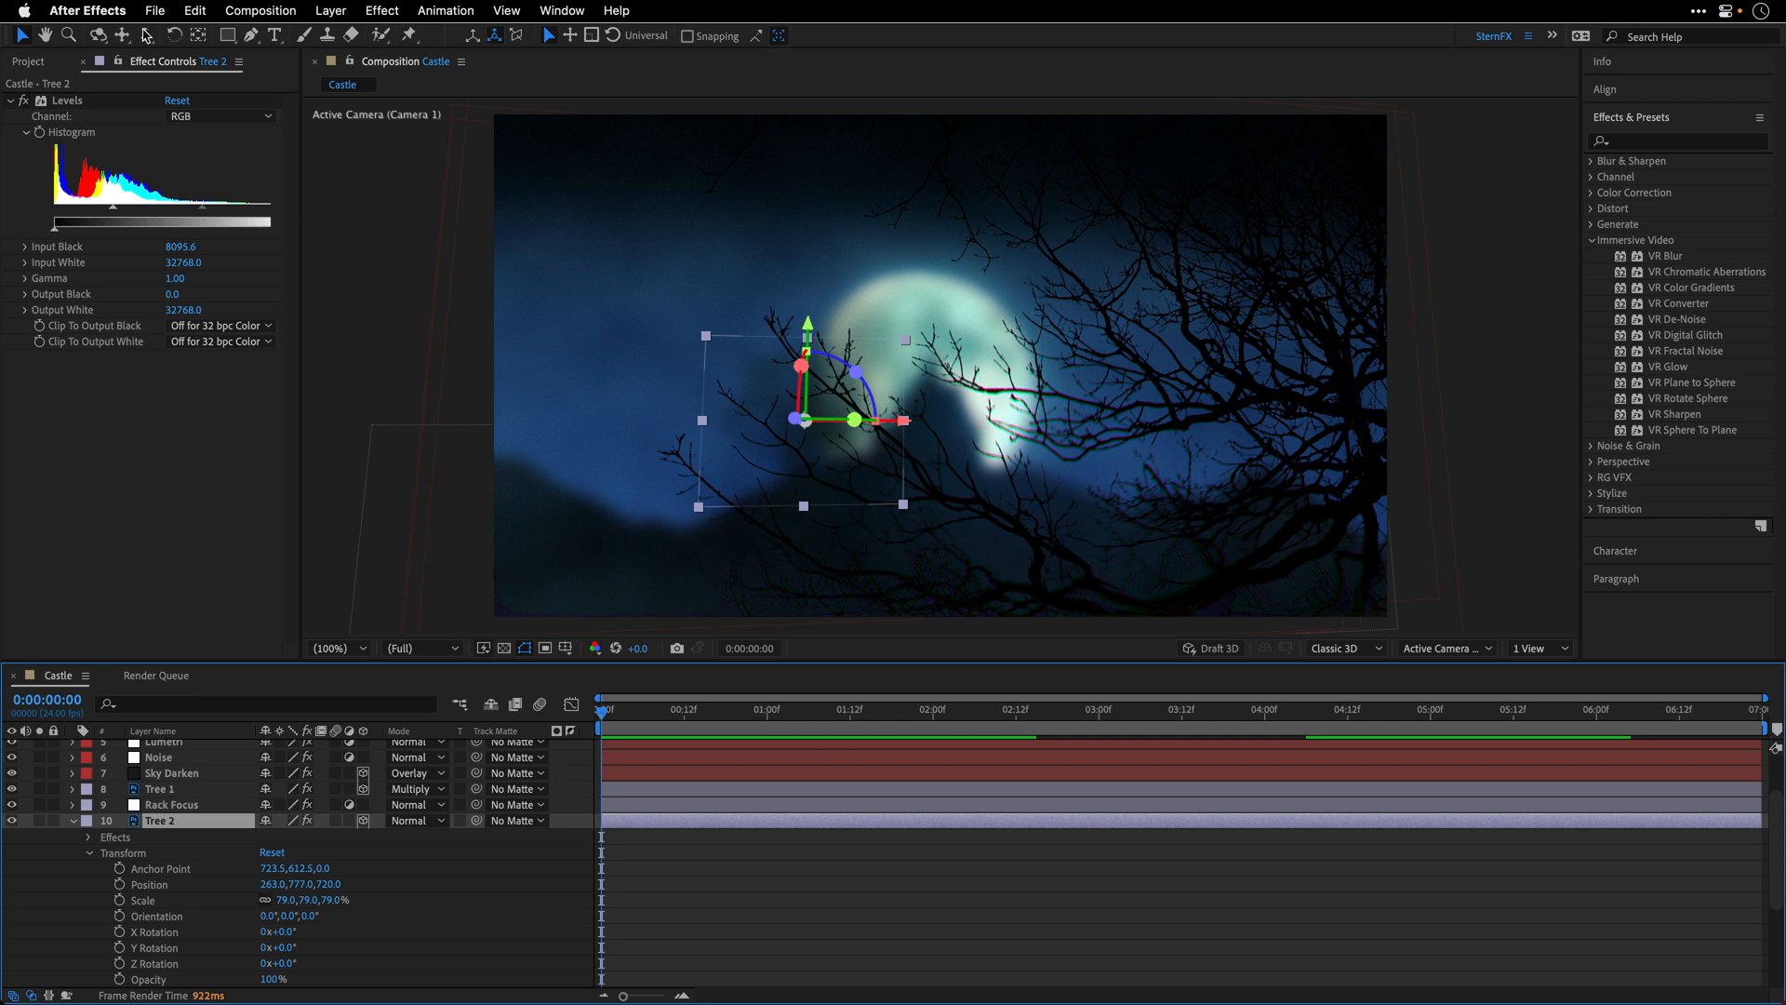
{"action": "left_click", "coordinate": [86, 11]}
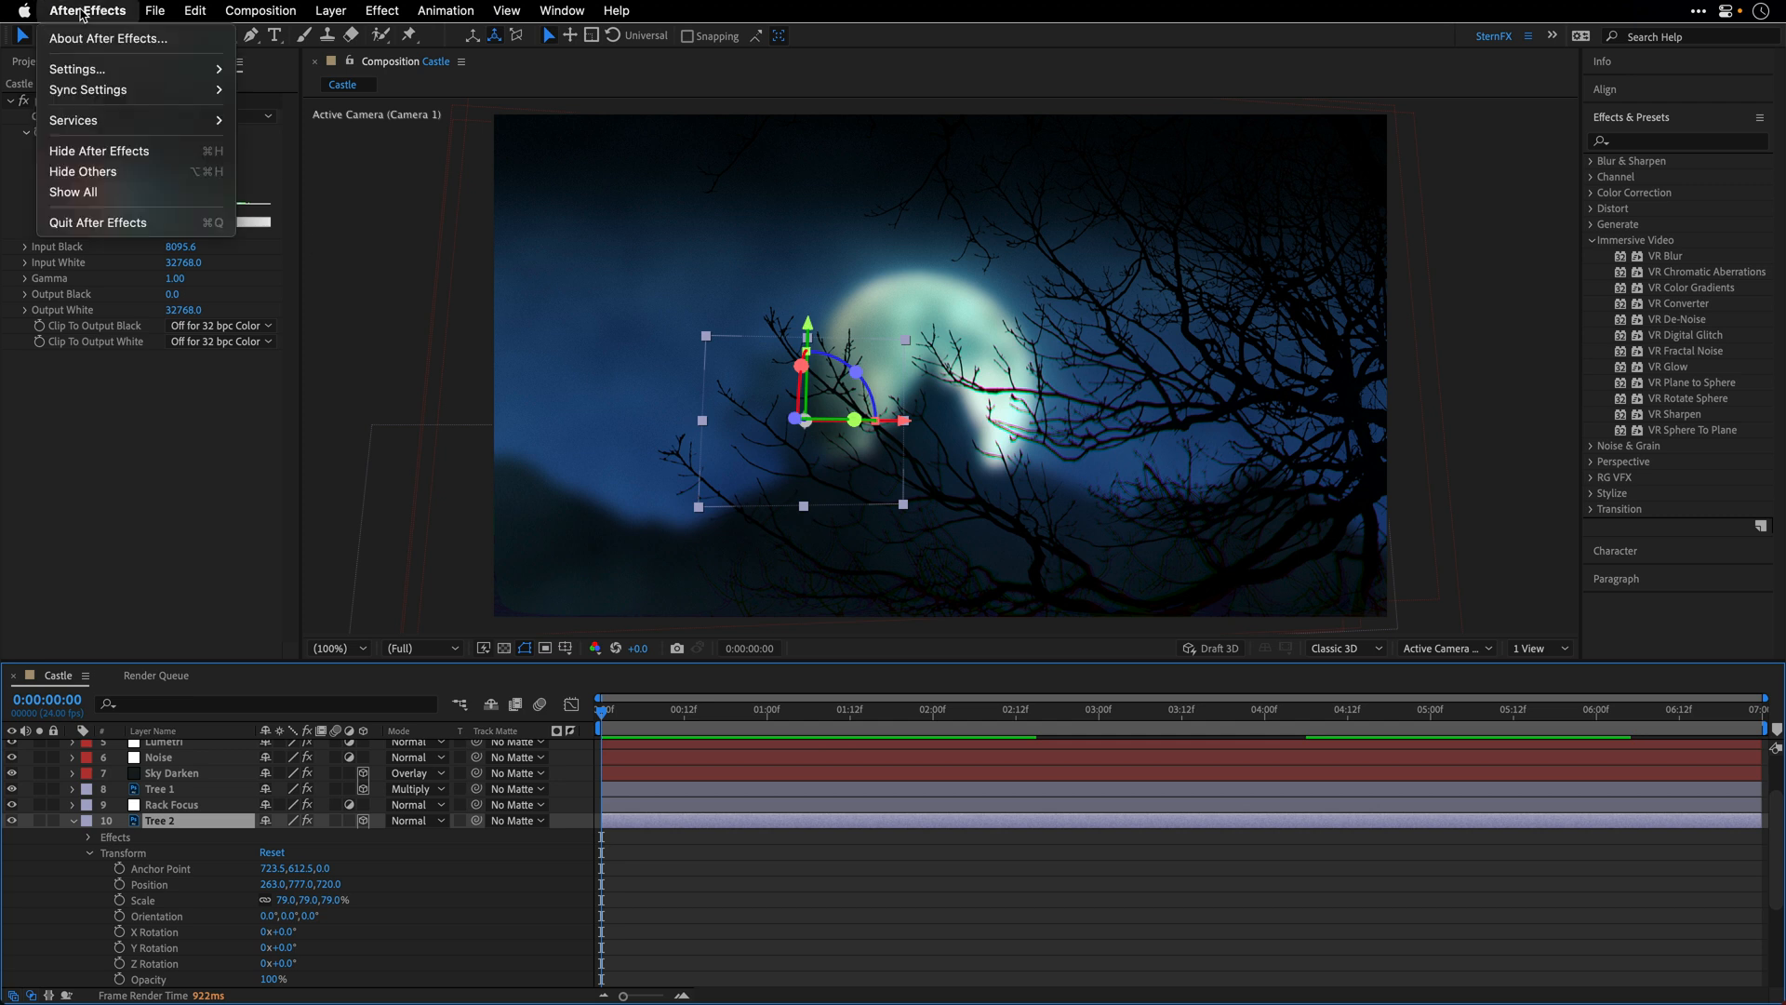
{"action": "mouse_move", "coordinate": [75, 68]}
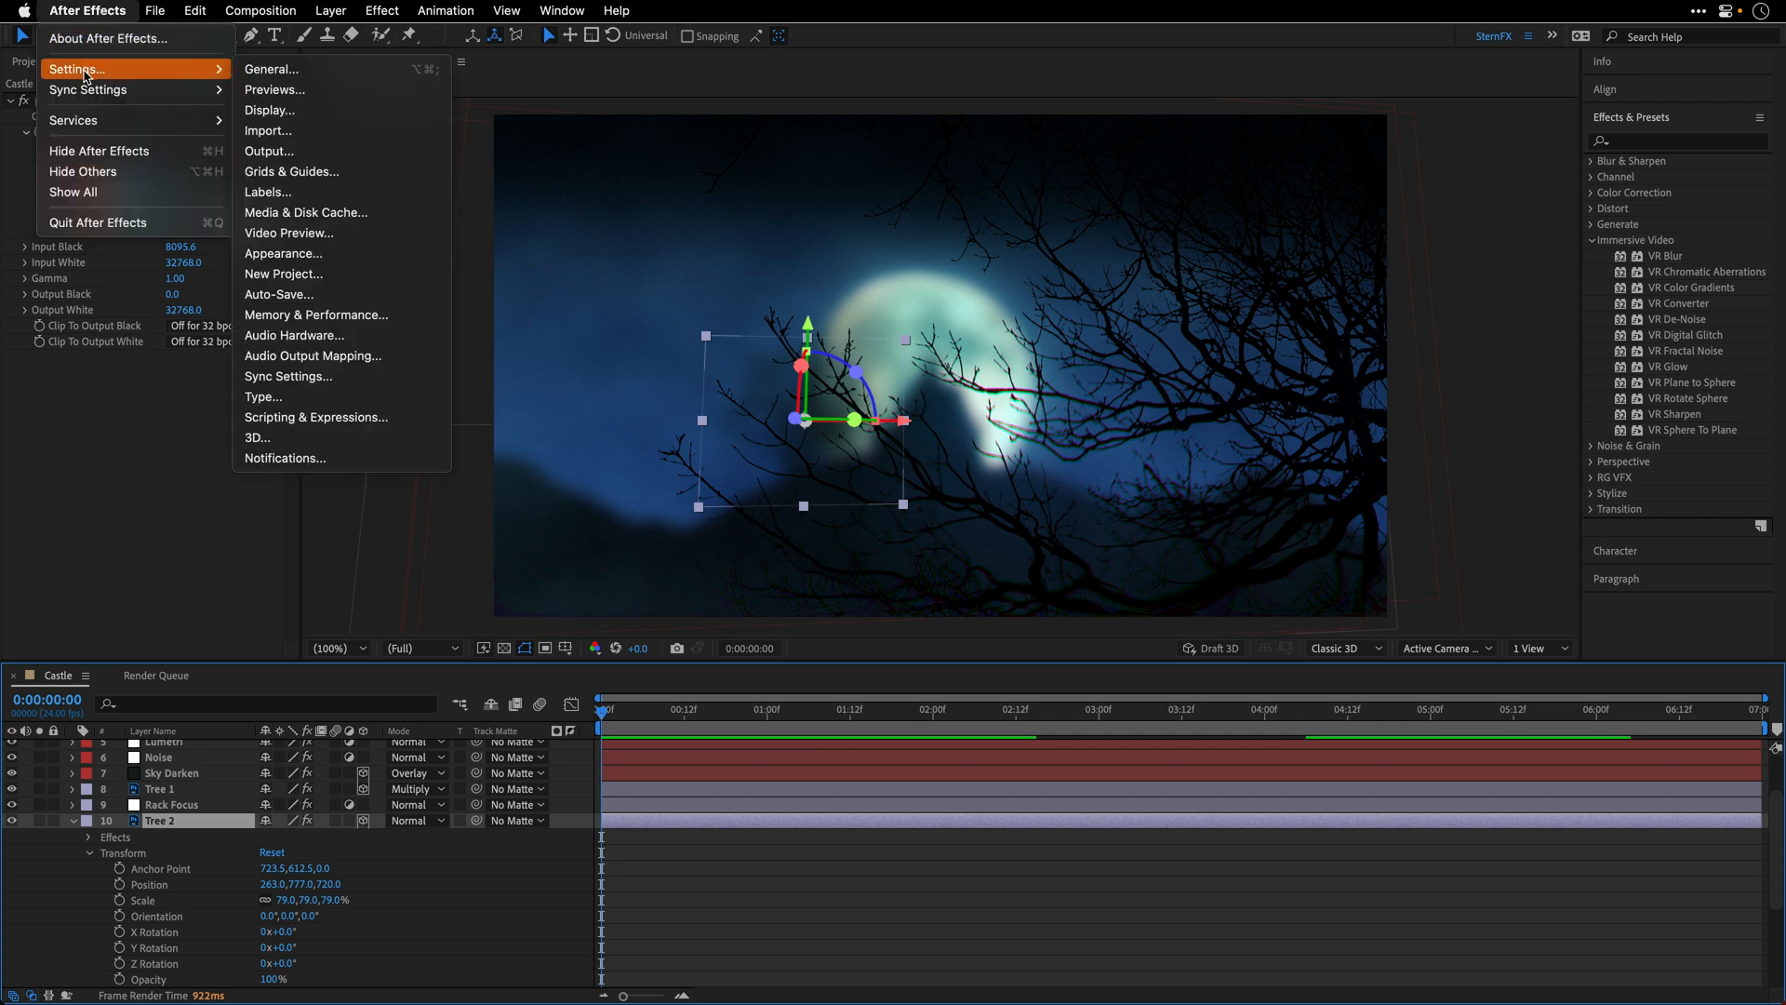
{"action": "mouse_move", "coordinate": [295, 109]}
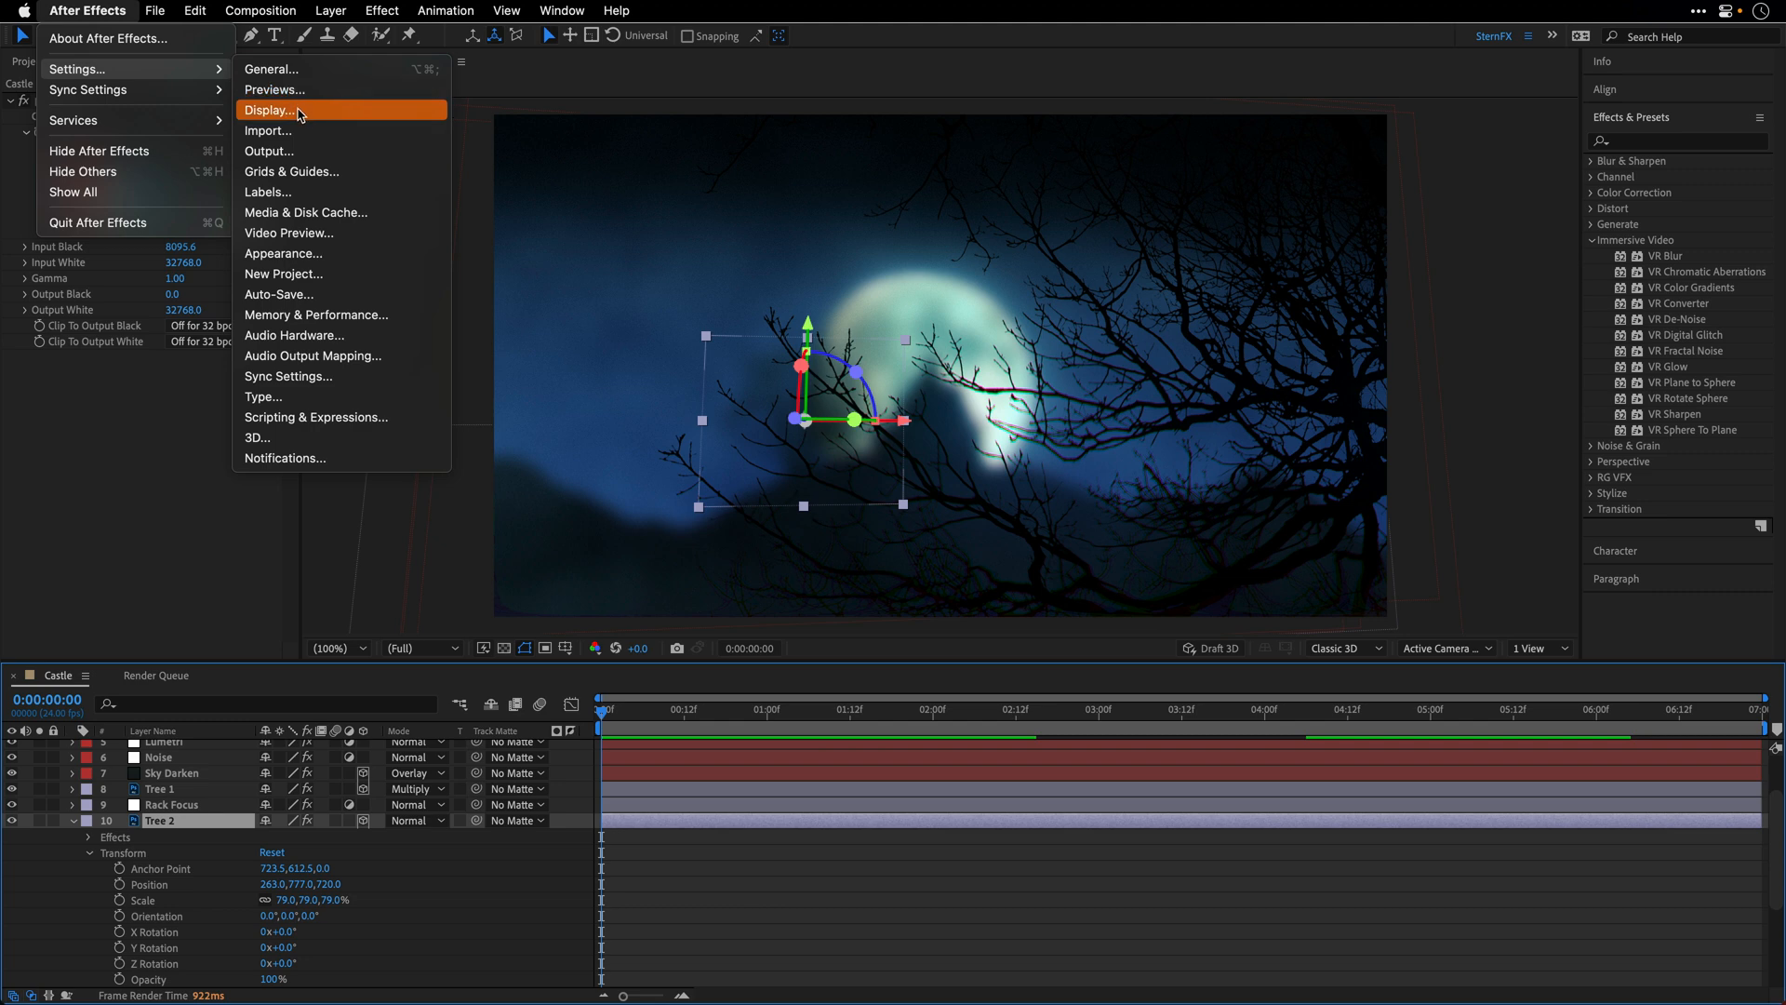
{"action": "left_click", "coordinate": [266, 111]}
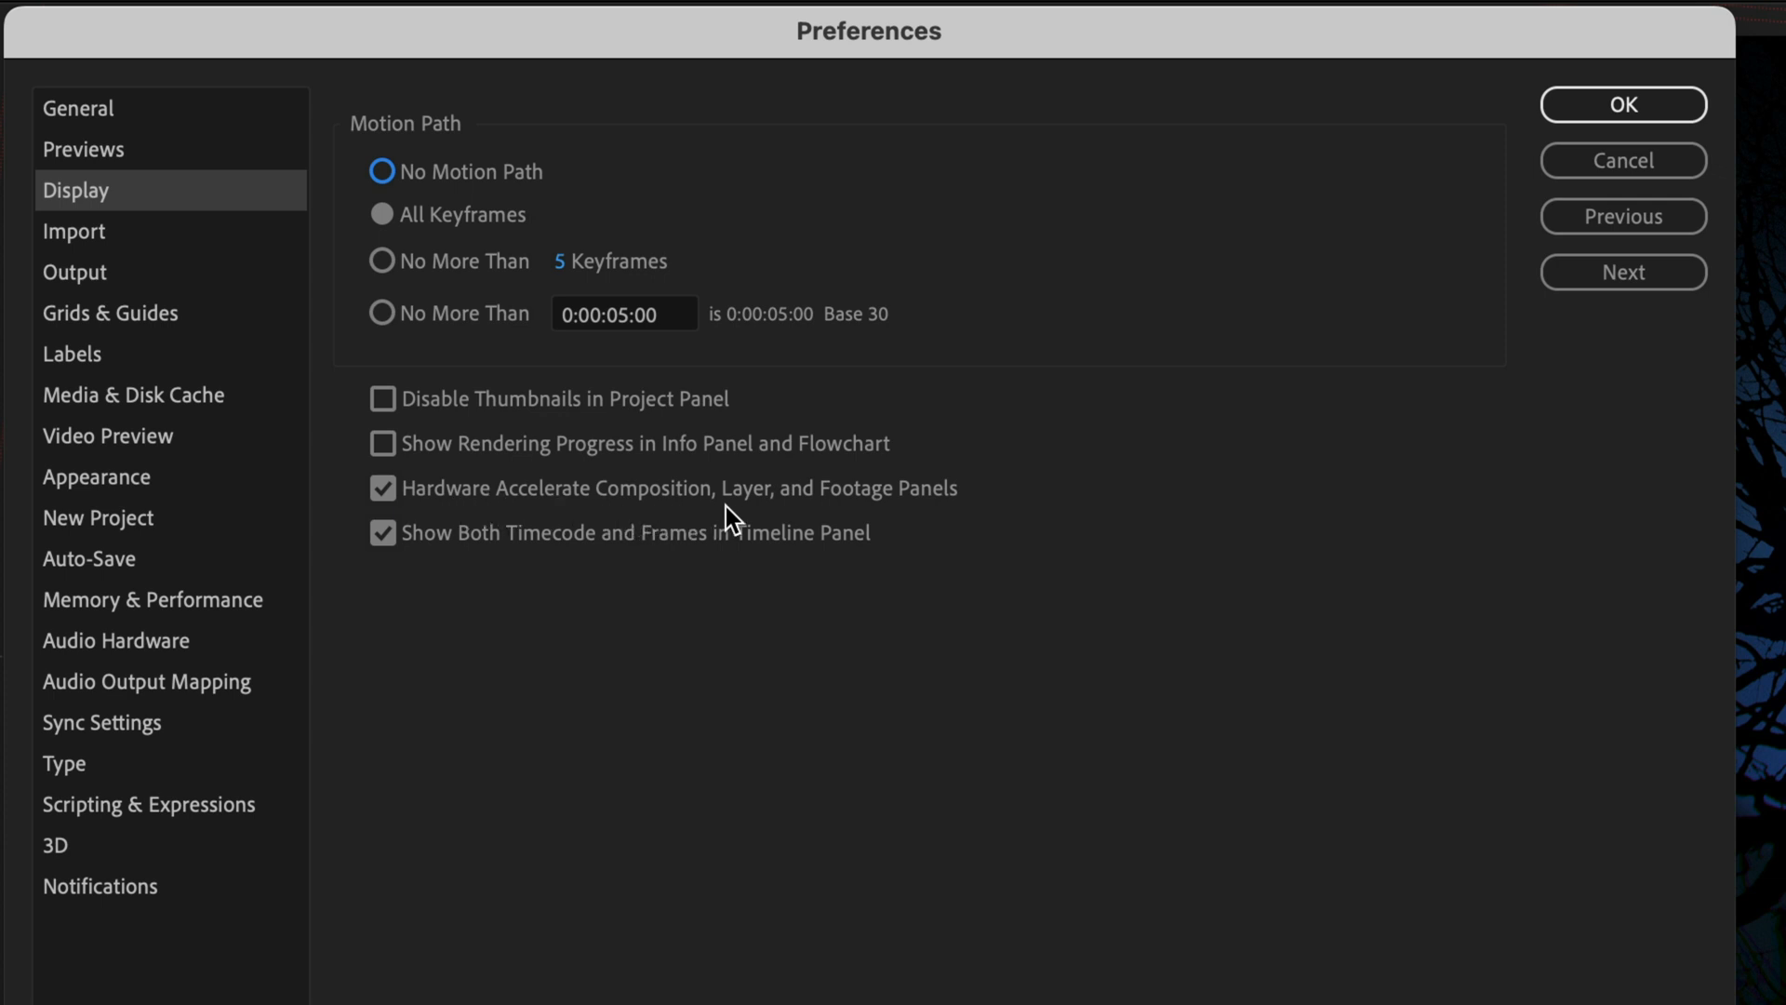
{"action": "mouse_move", "coordinate": [924, 530]}
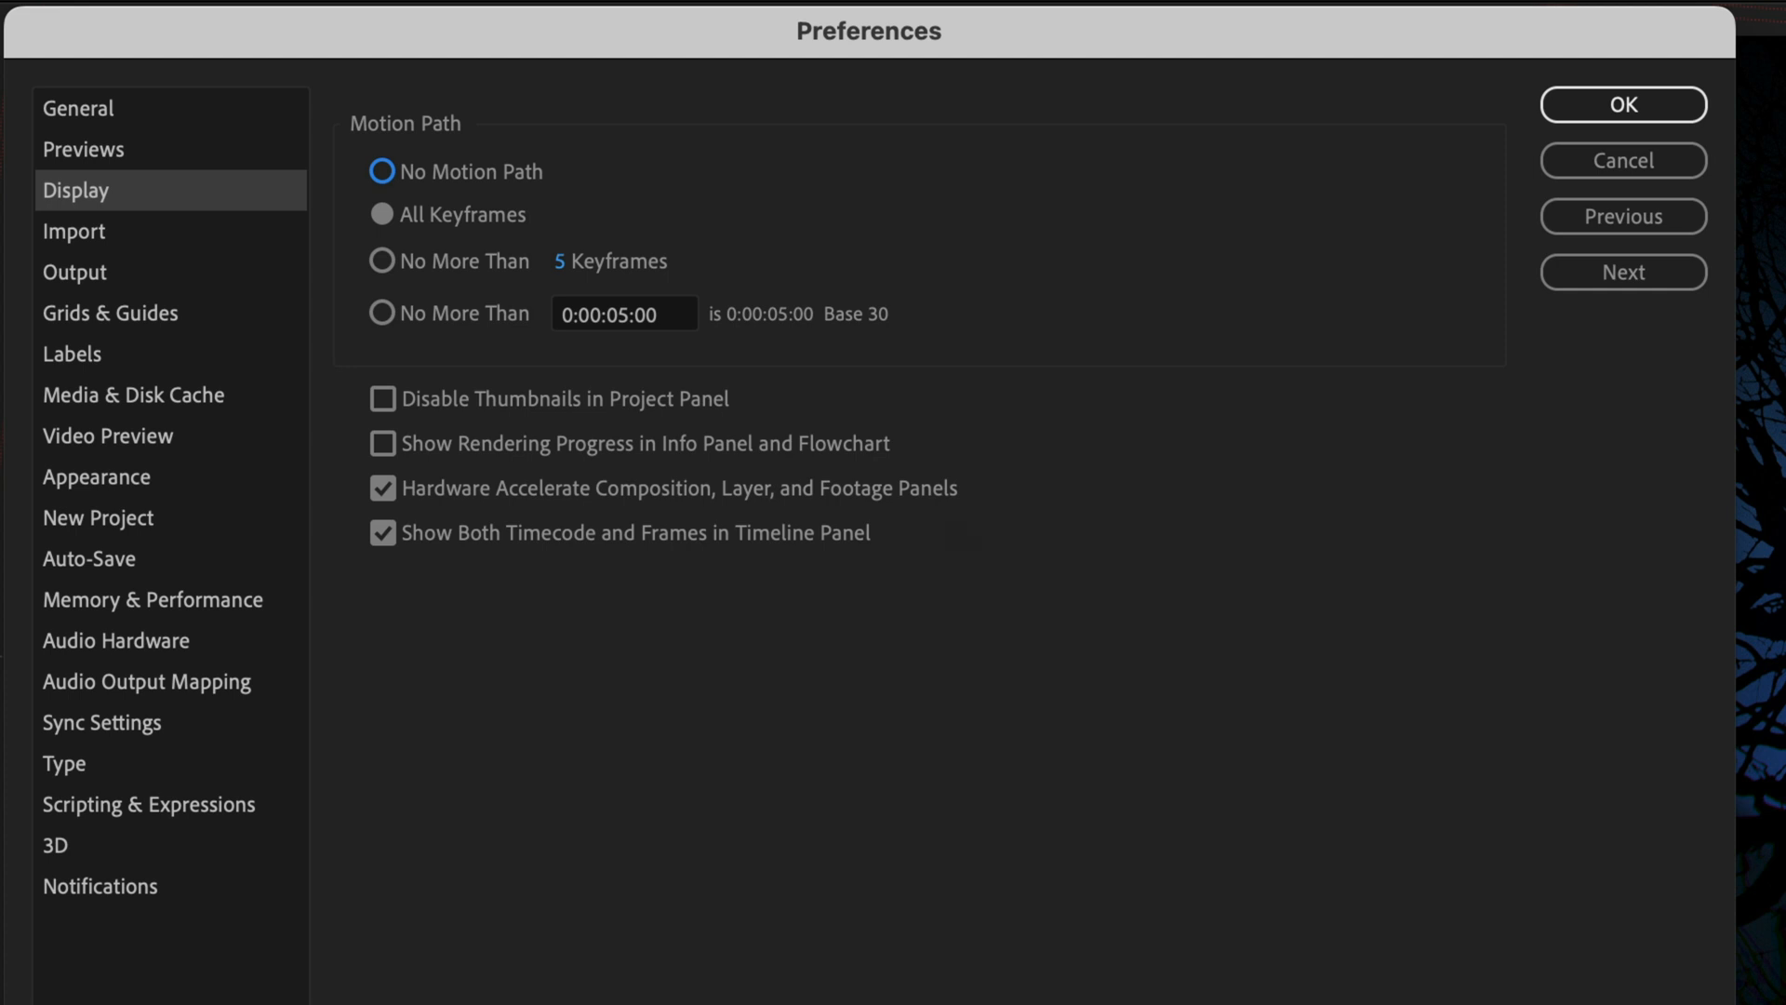
{"action": "mouse_move", "coordinate": [568, 89]}
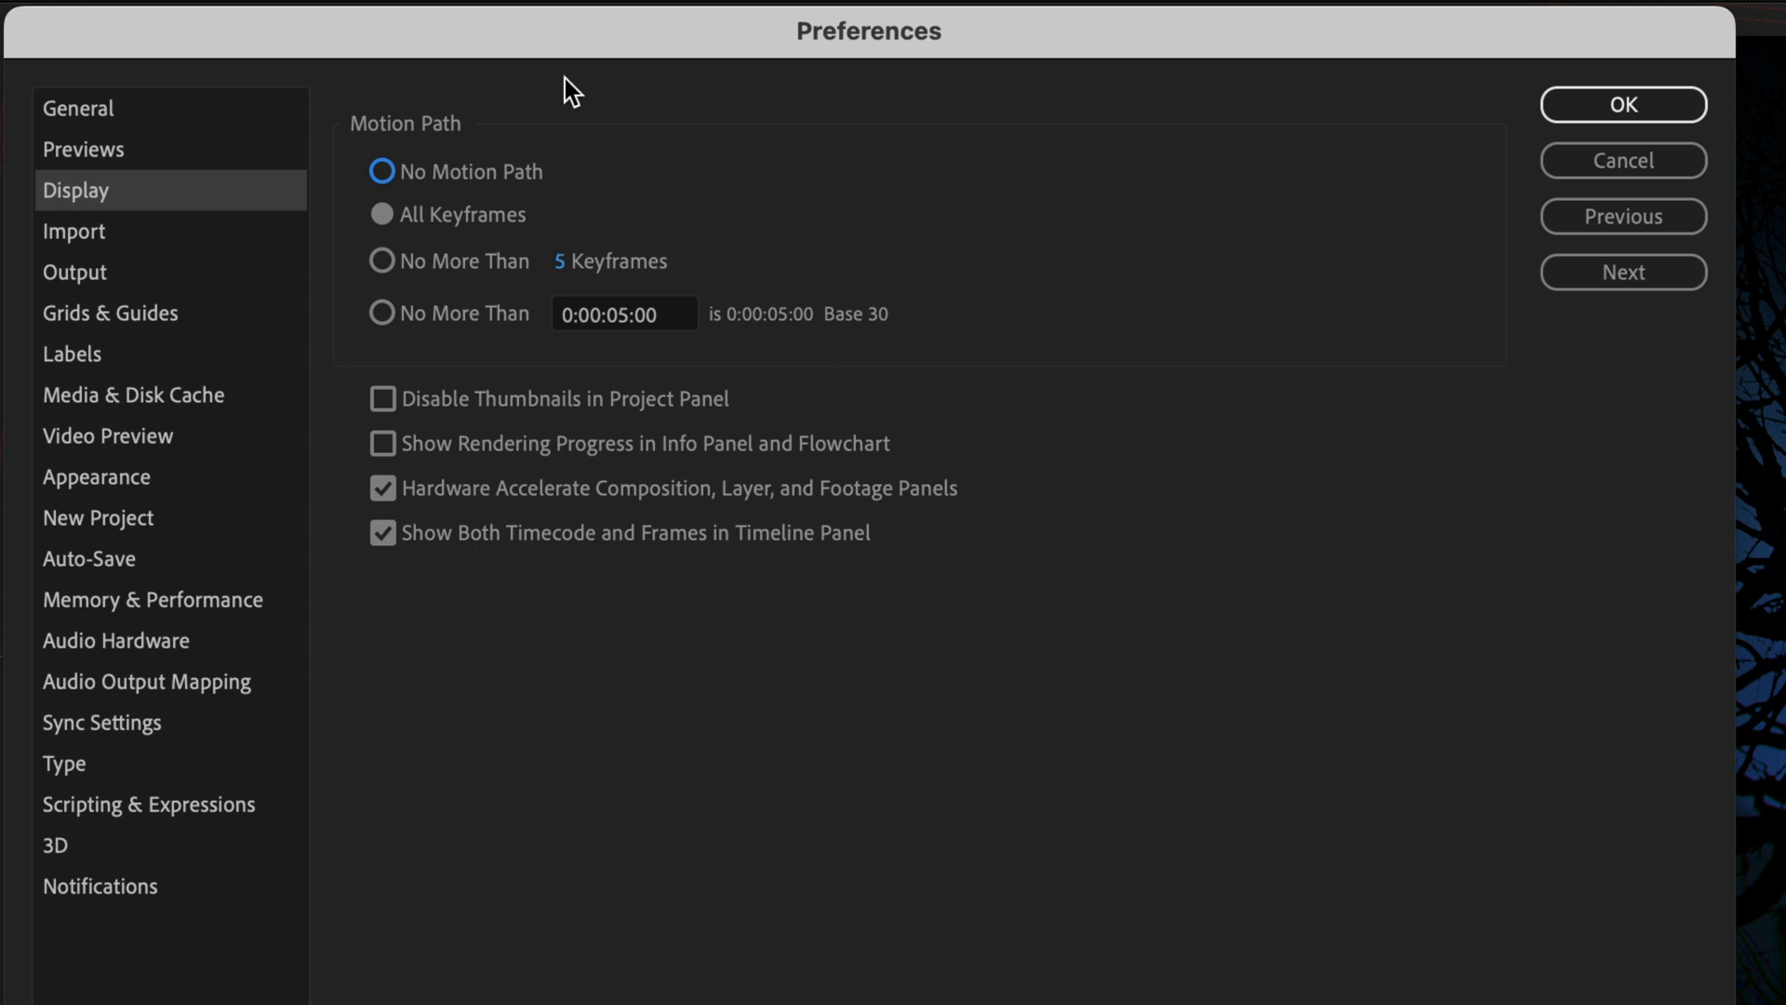
{"action": "mouse_move", "coordinate": [1608, 165]}
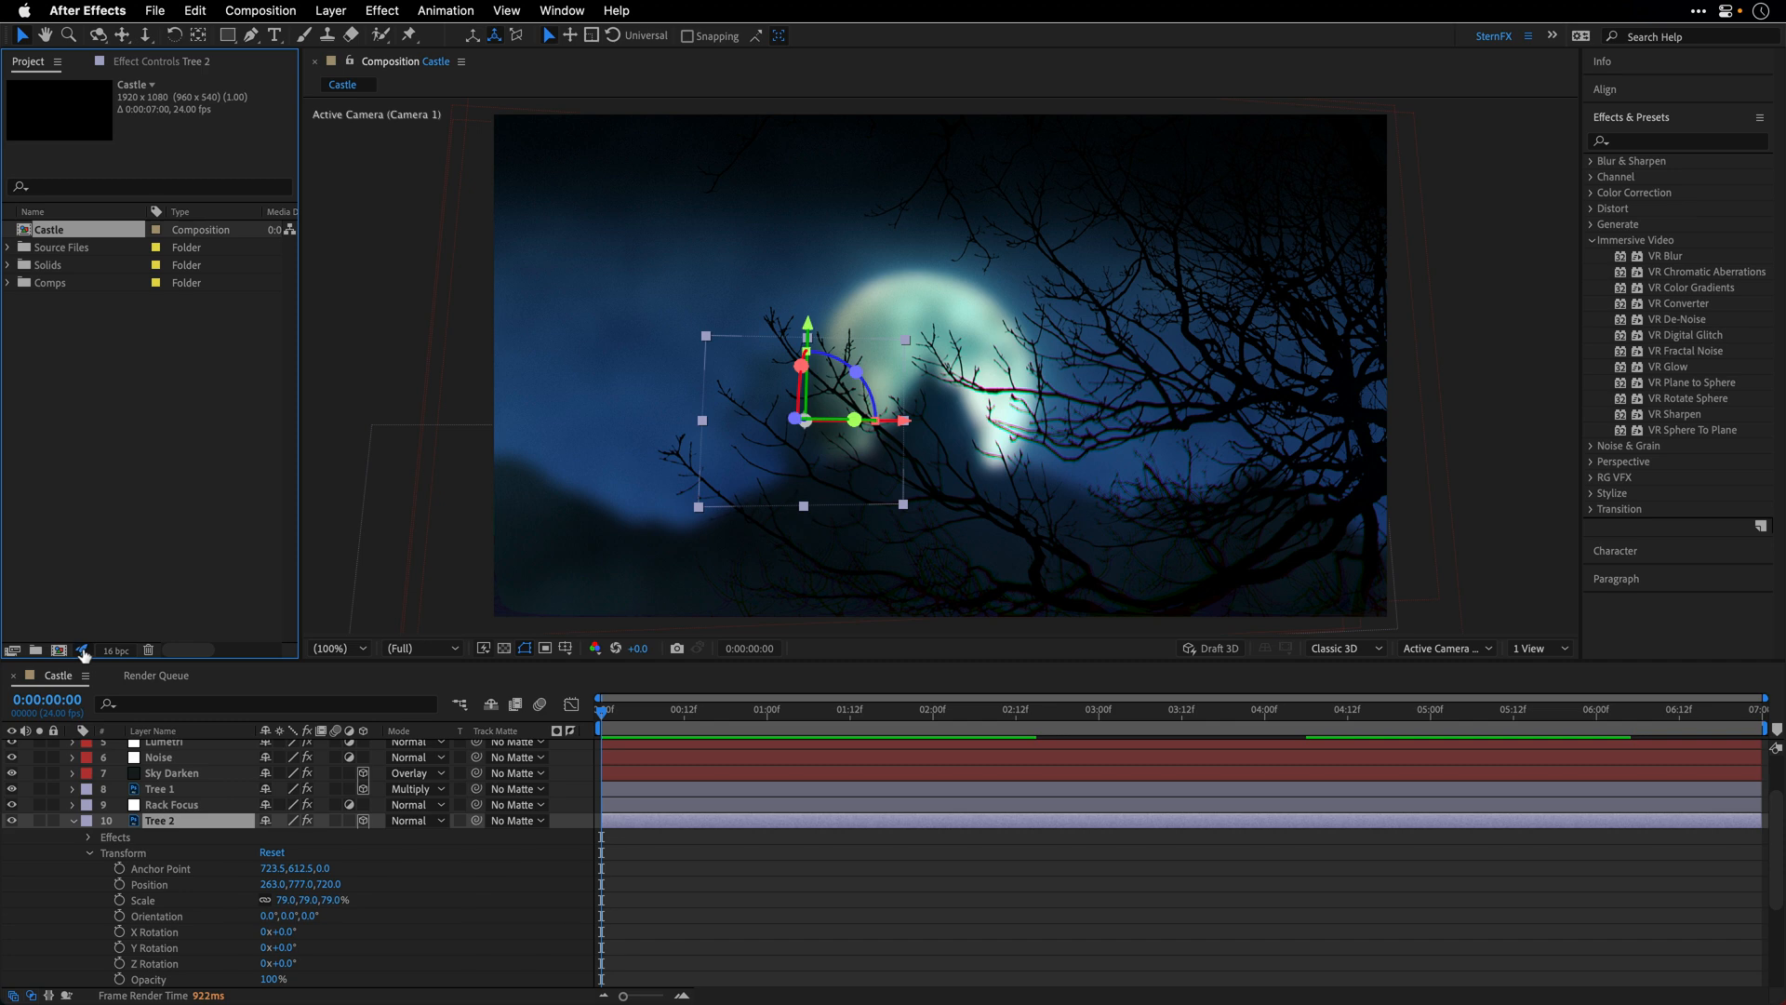
Keep the Adobe color managed engine at 16 bpc in project settings, then maximize the Castle viewer
{"action": "left_click", "coordinate": [82, 651]}
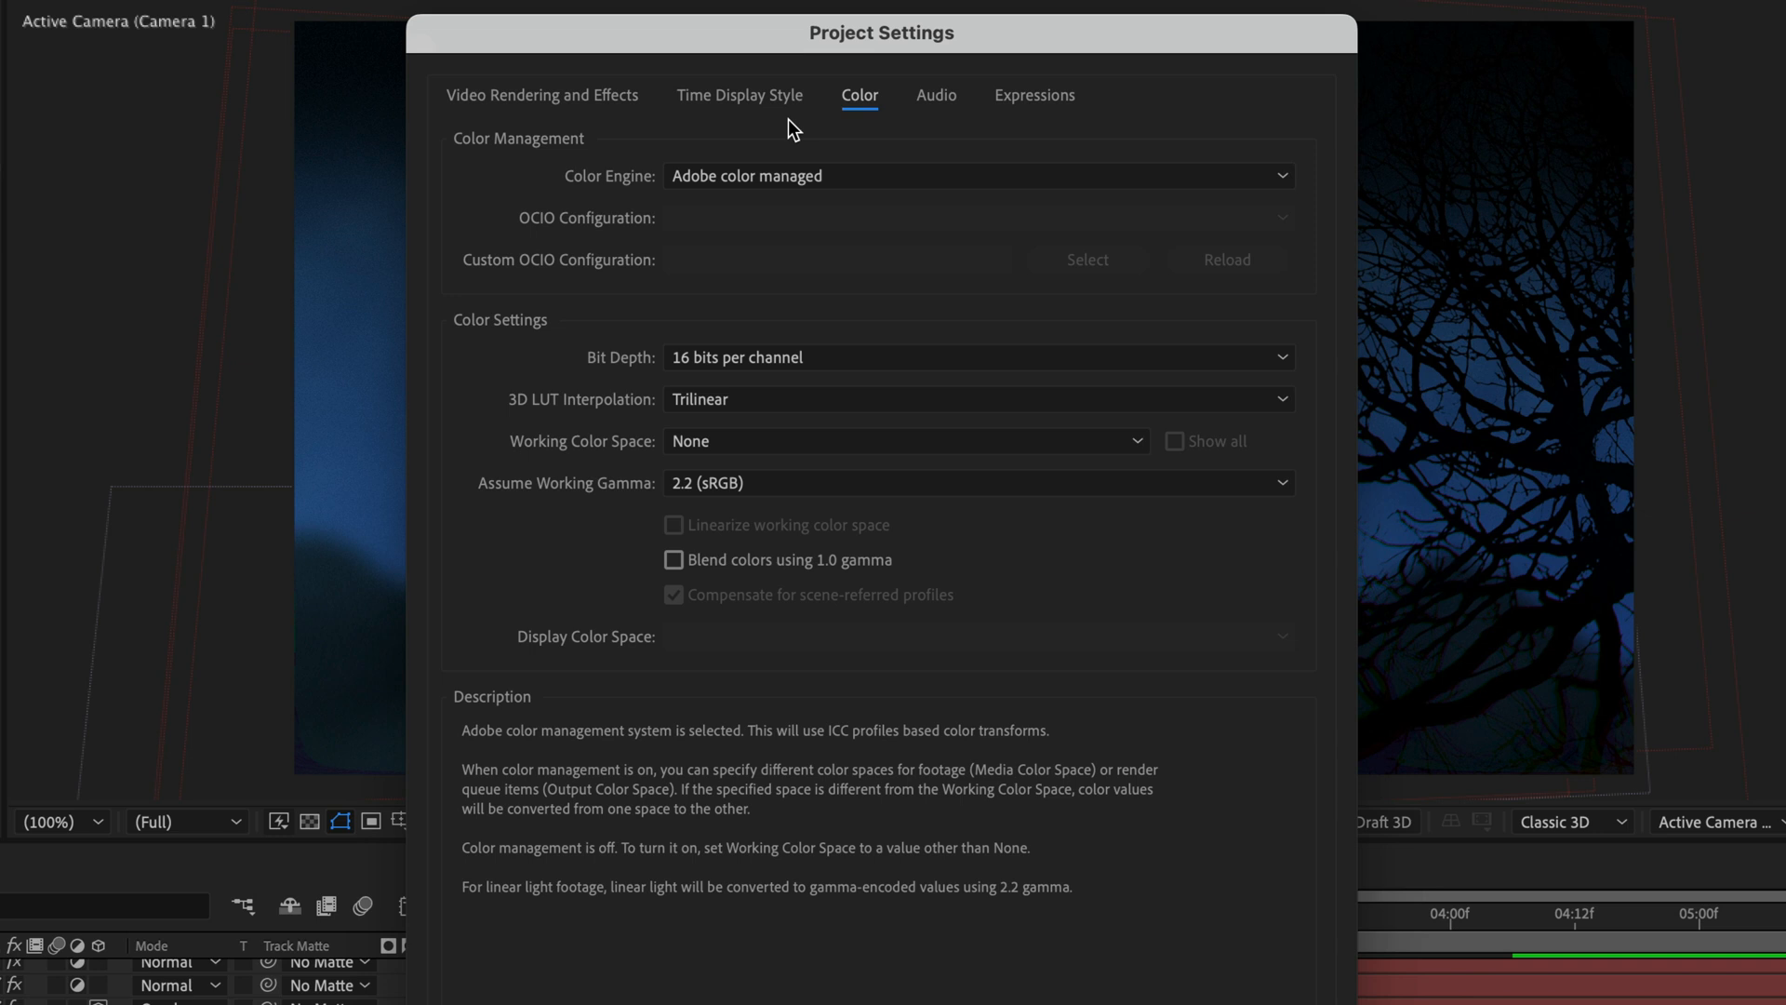
{"action": "left_click", "coordinate": [977, 176]}
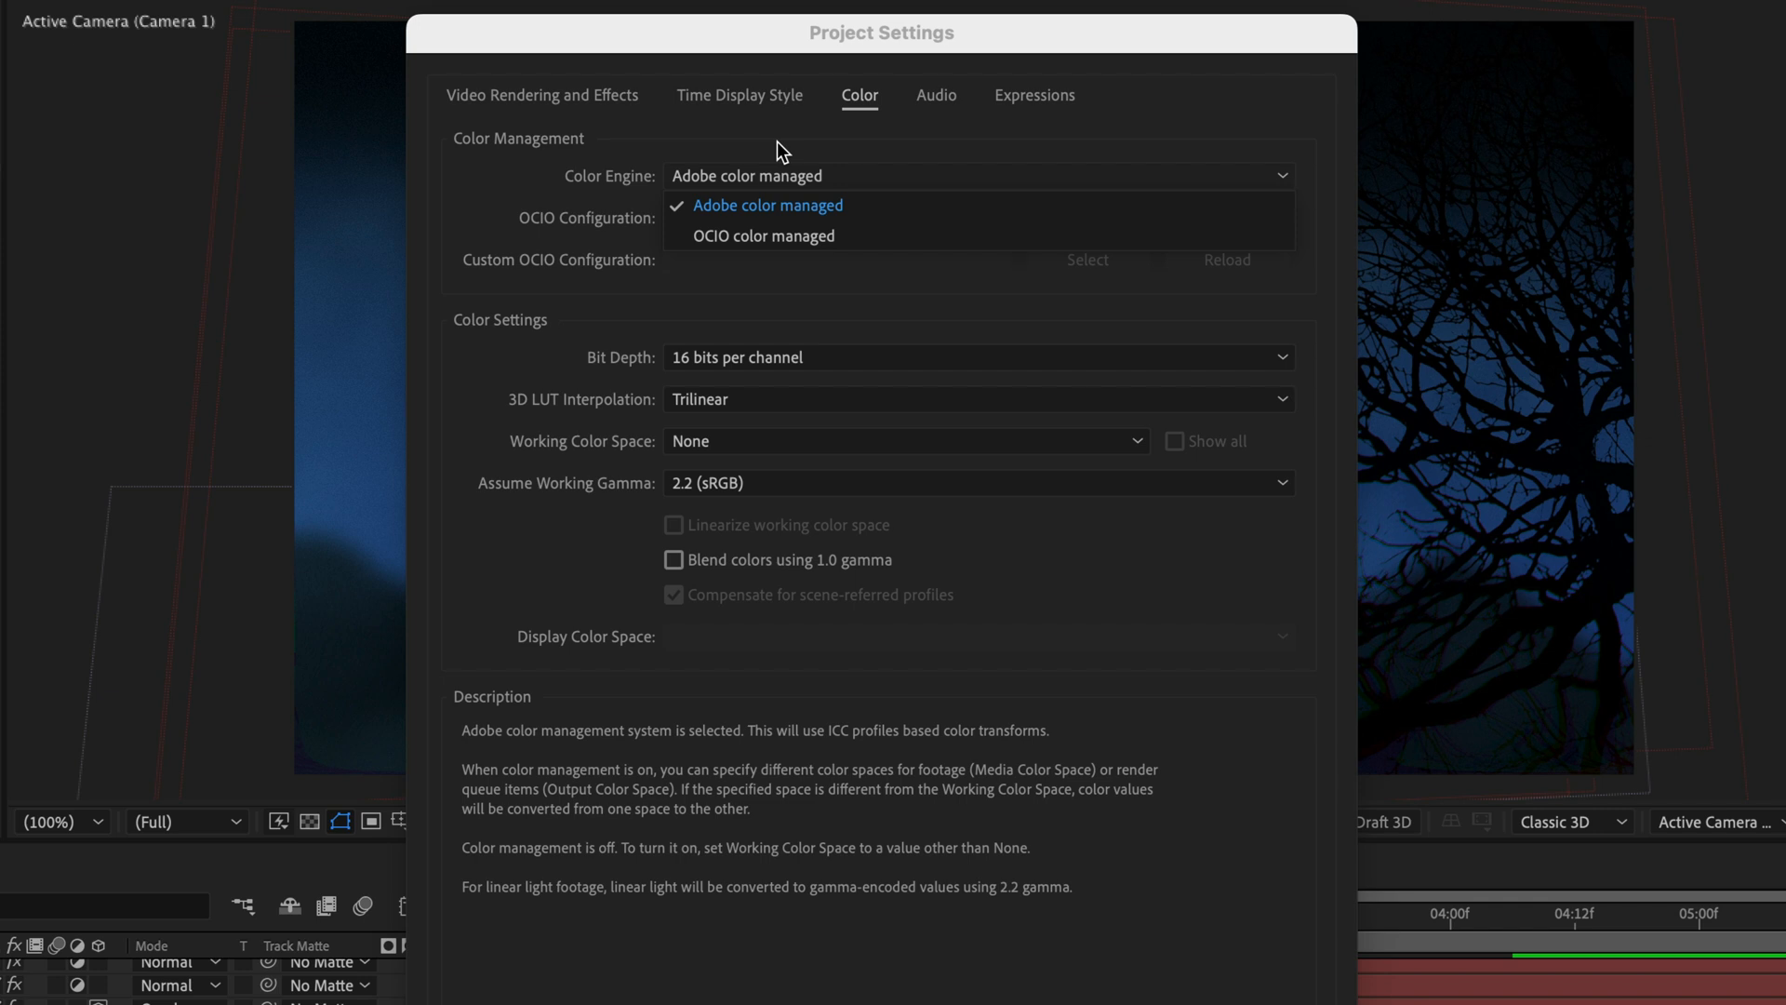
{"action": "left_click", "coordinate": [768, 206]}
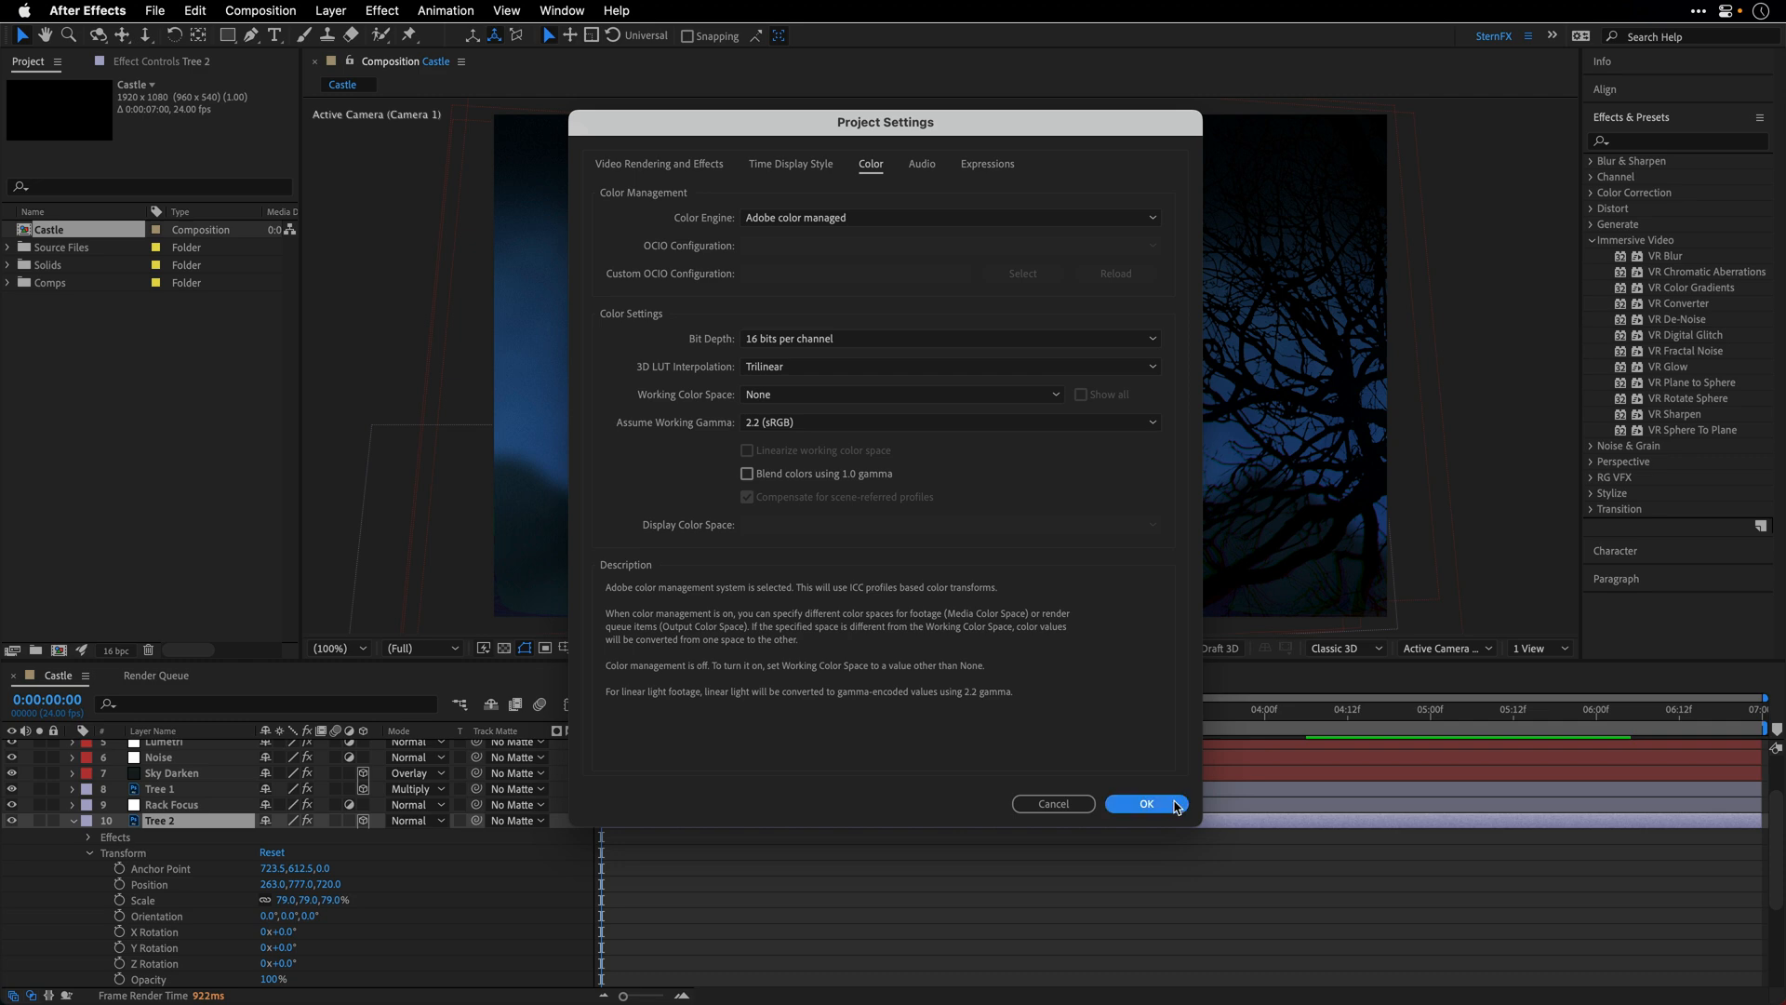
{"action": "left_click", "coordinate": [1146, 804]}
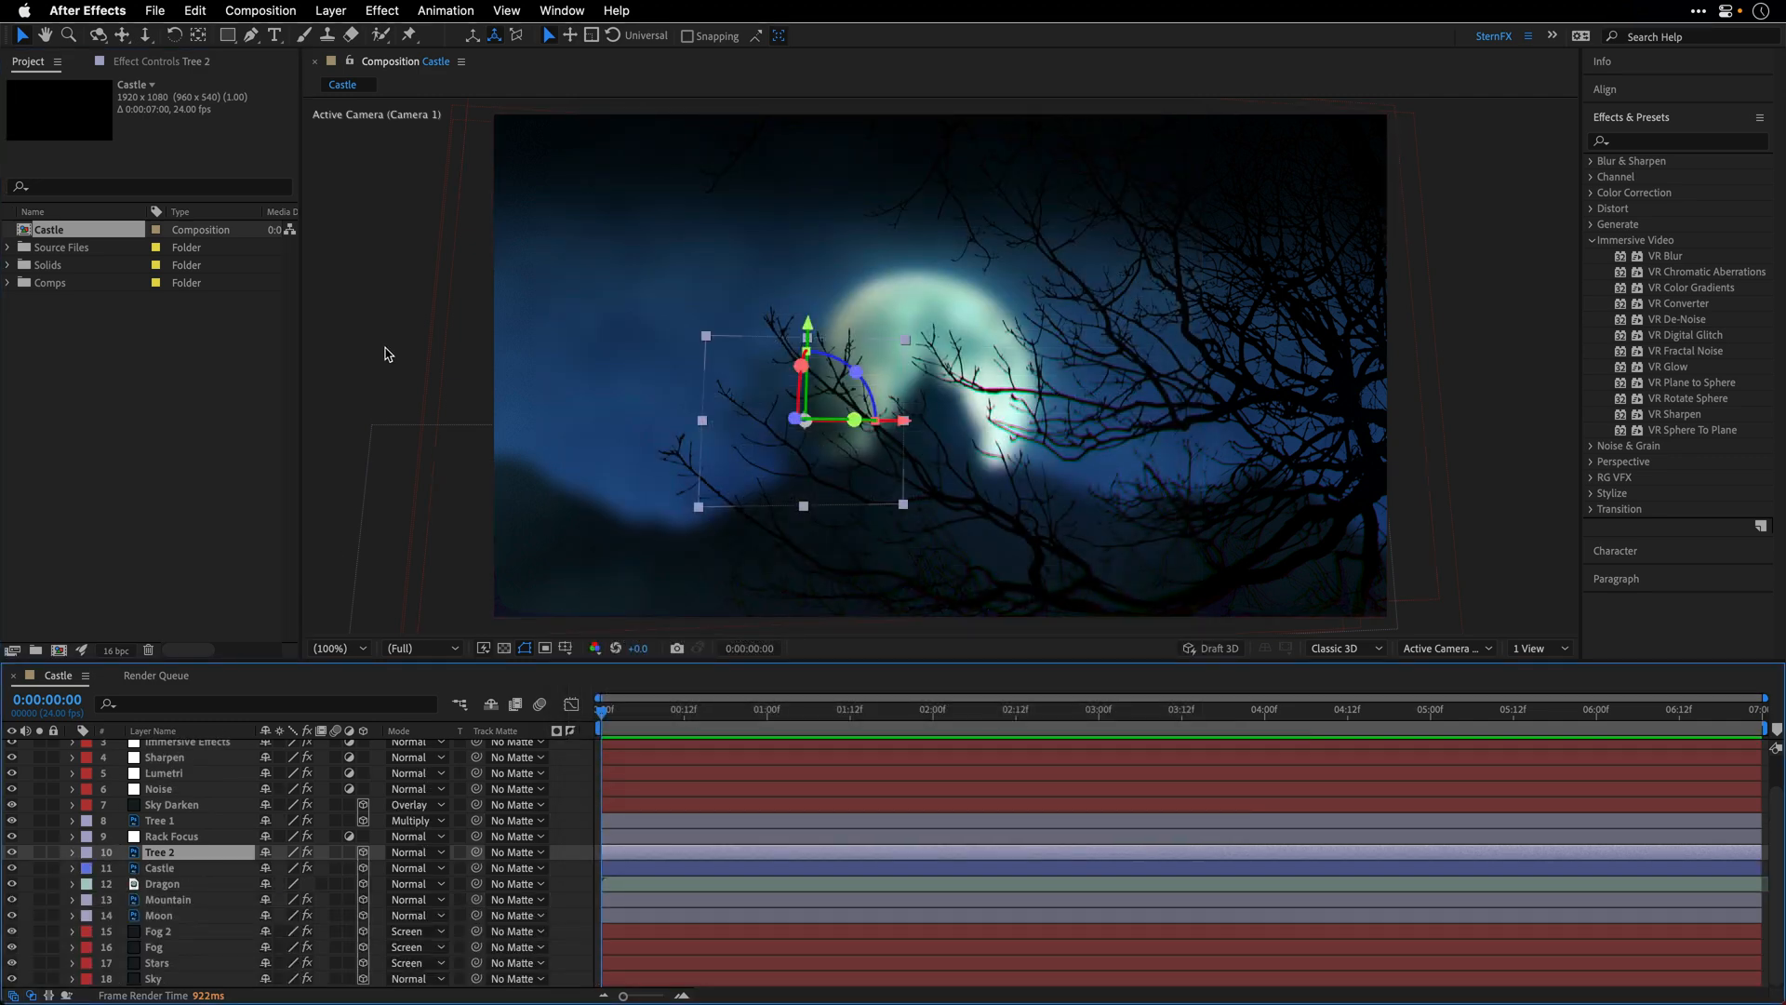
{"action": "key", "text": "`"}
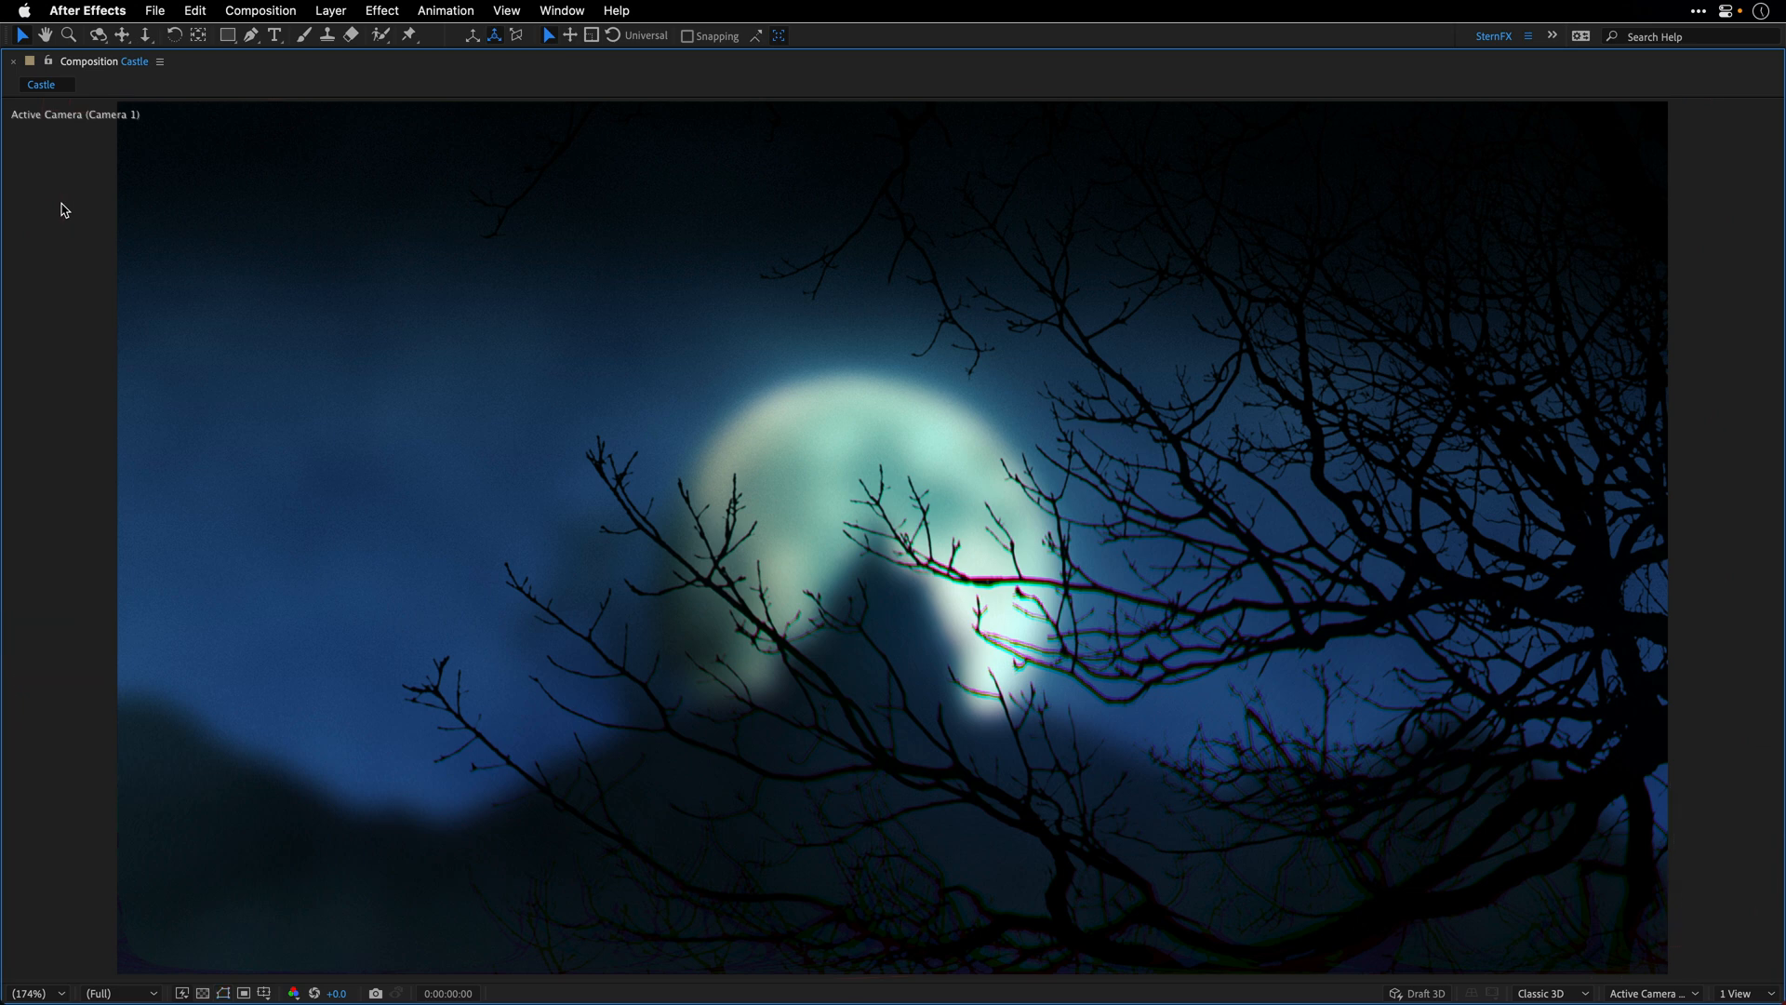